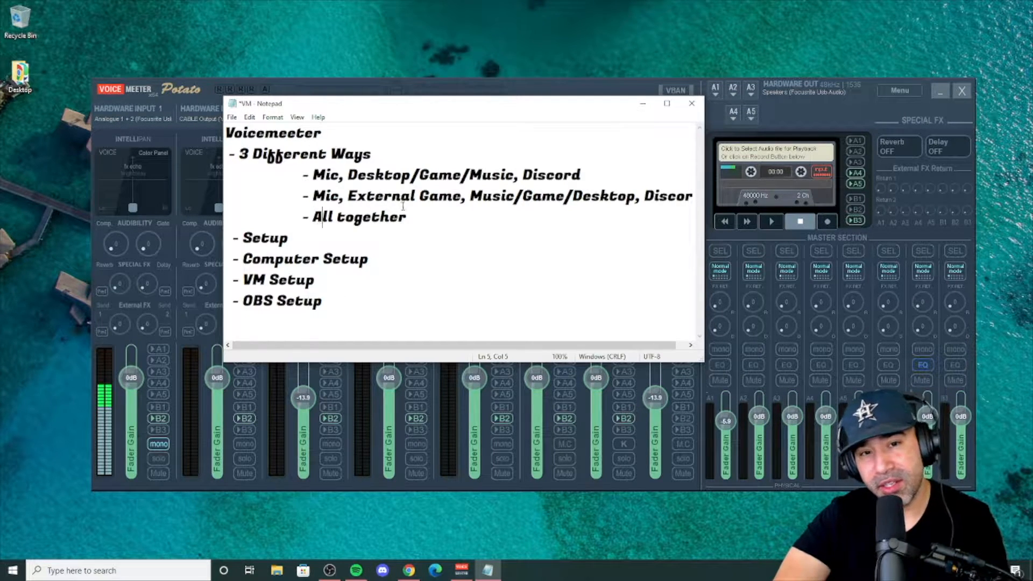
Append '(GoXLR)' to the 'All together' line in the Notepad notes.
text(()
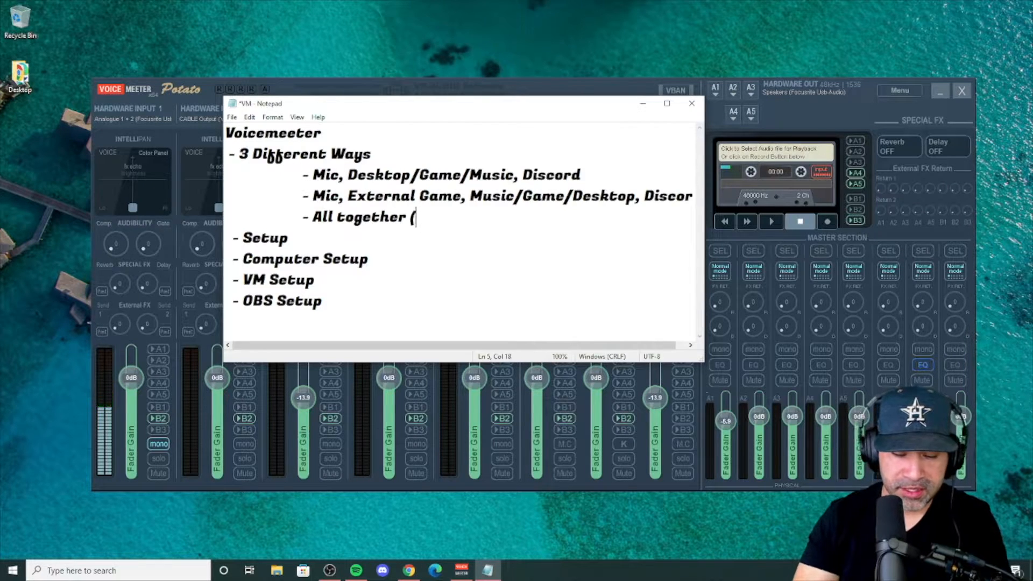
text(GoX)
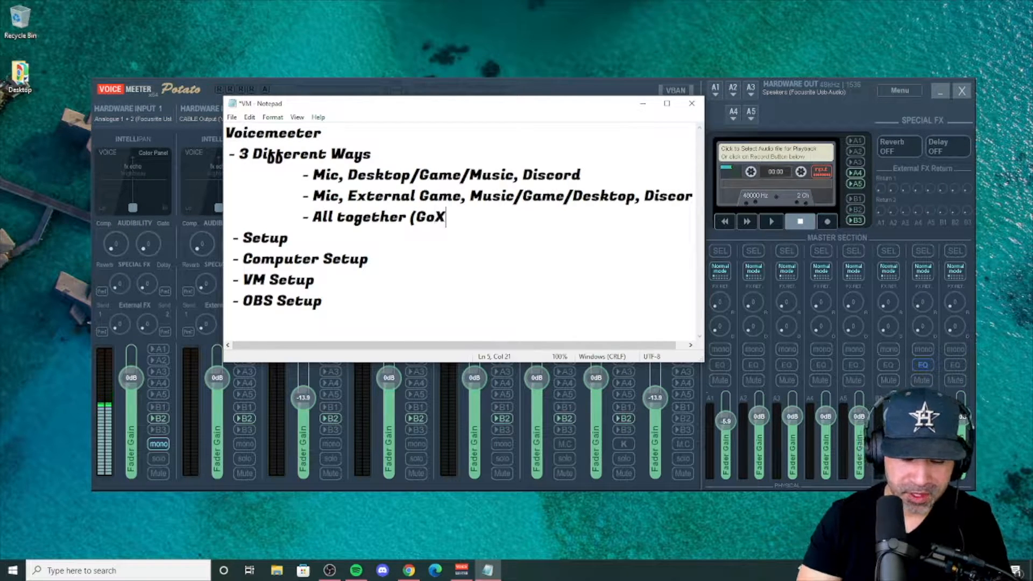
text(LR)
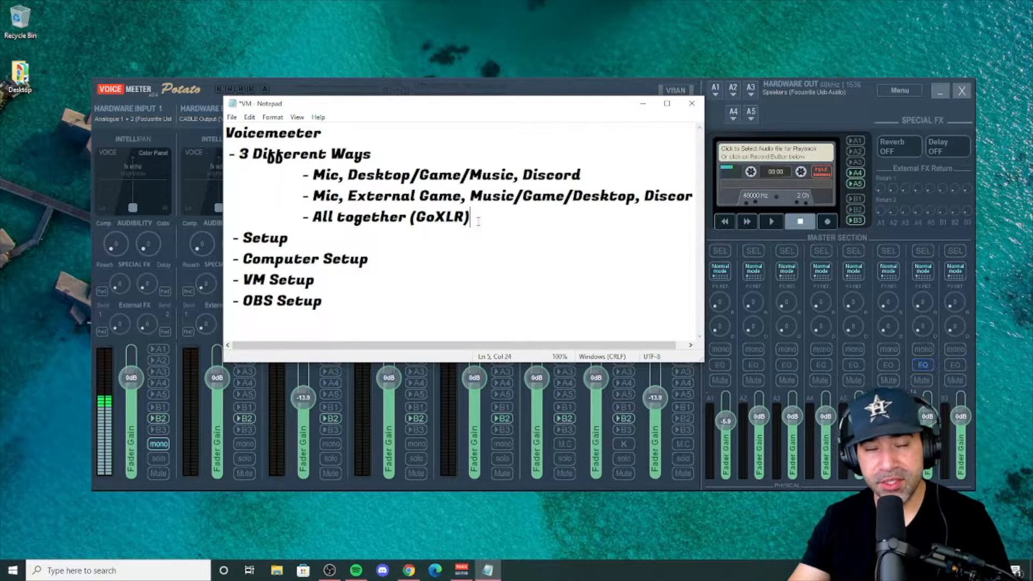
mouse_move(649, 6)
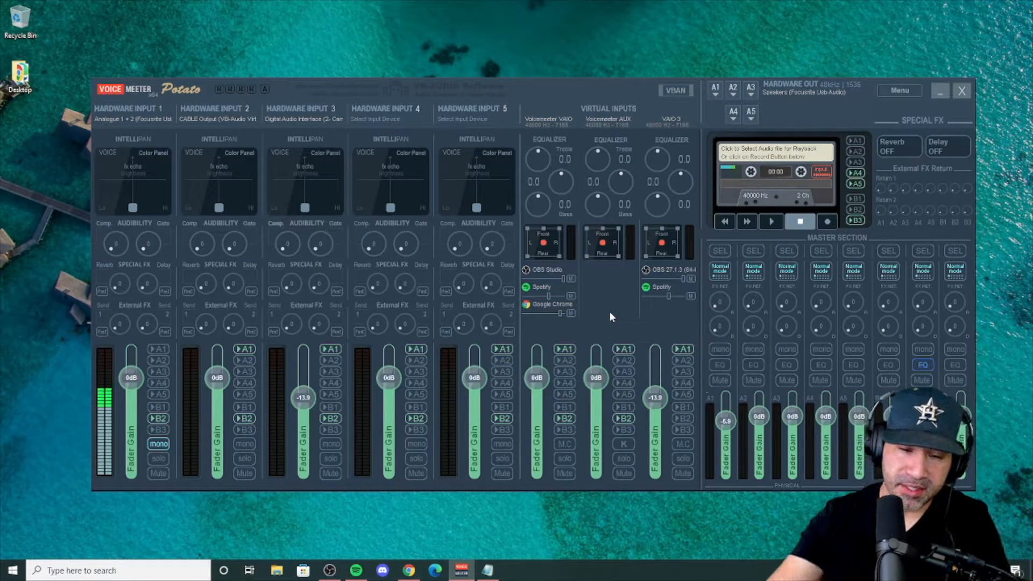
Open the VB-Audio VoiceMeeter Potato result and browse its download section.
click(408, 571)
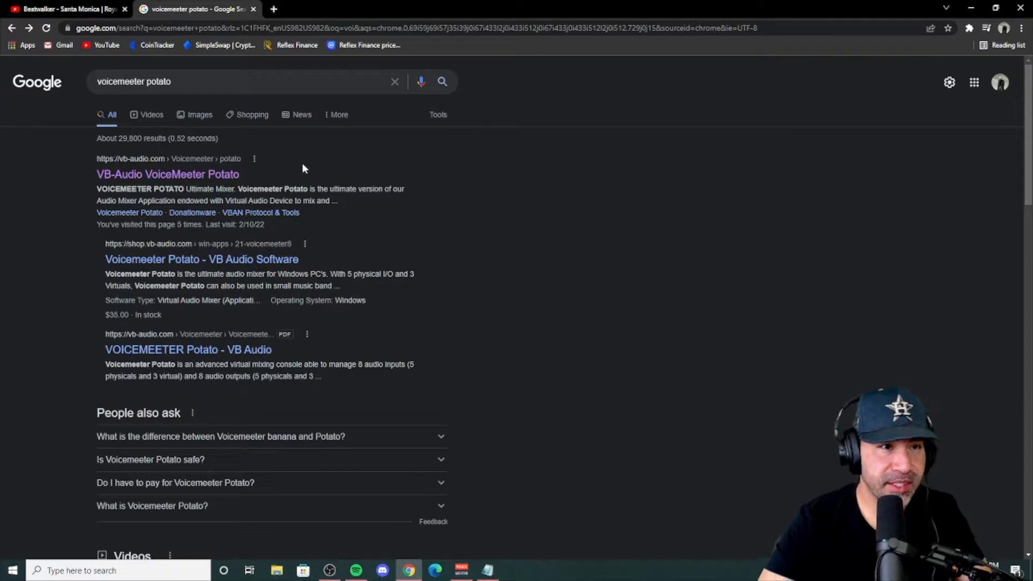
click(167, 174)
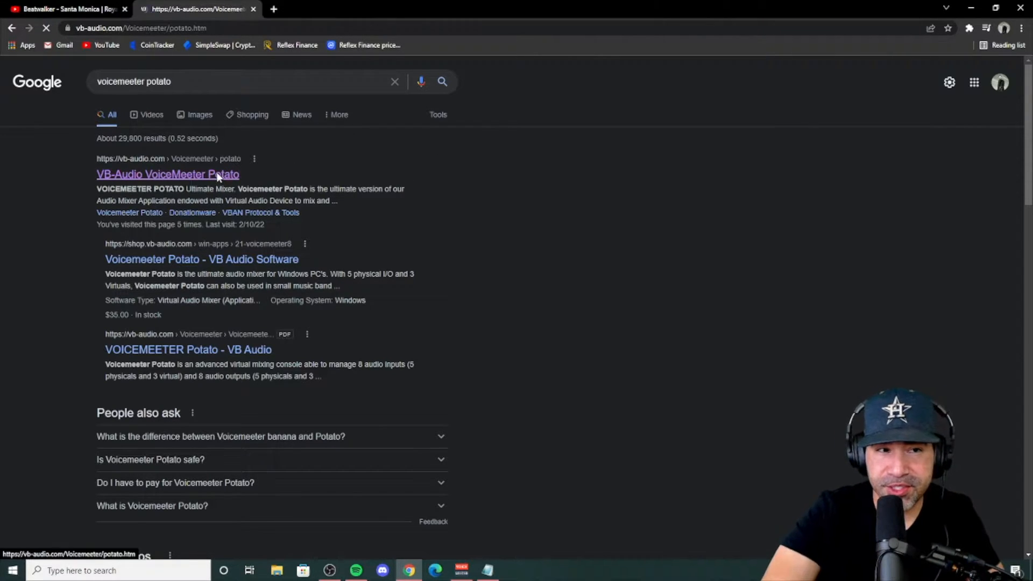
click(167, 174)
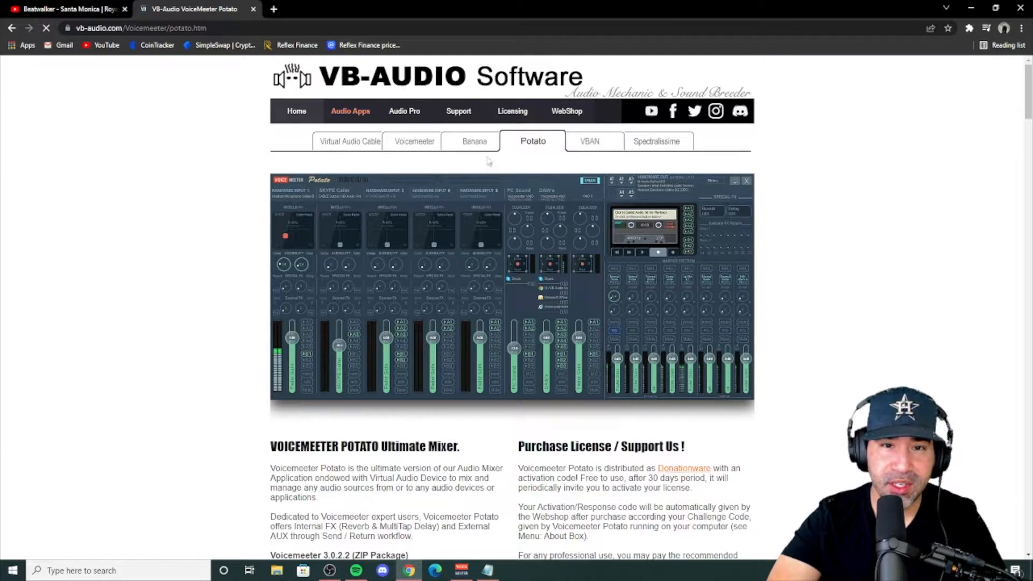
scroll(down, 3)
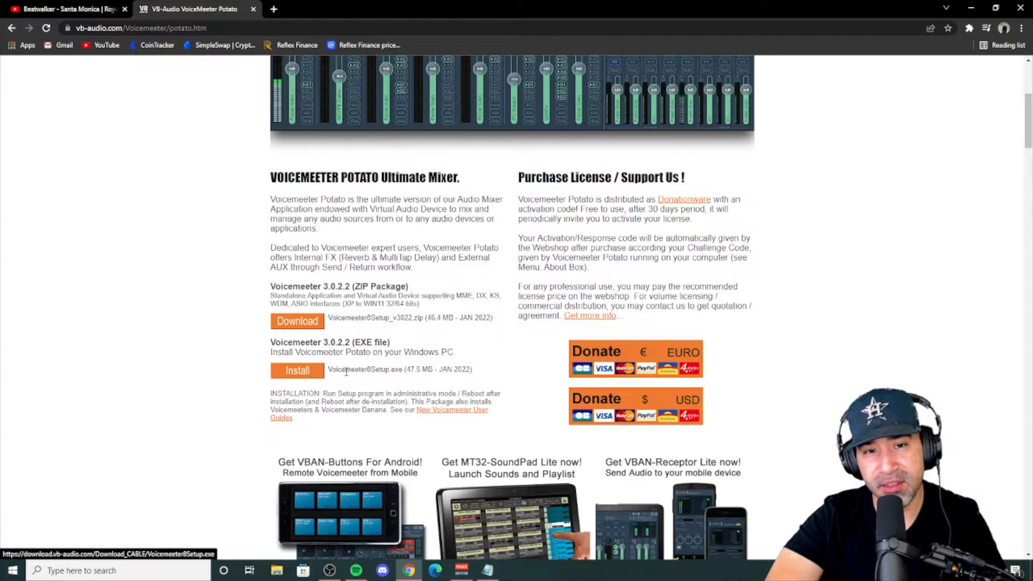
scroll(up, 3)
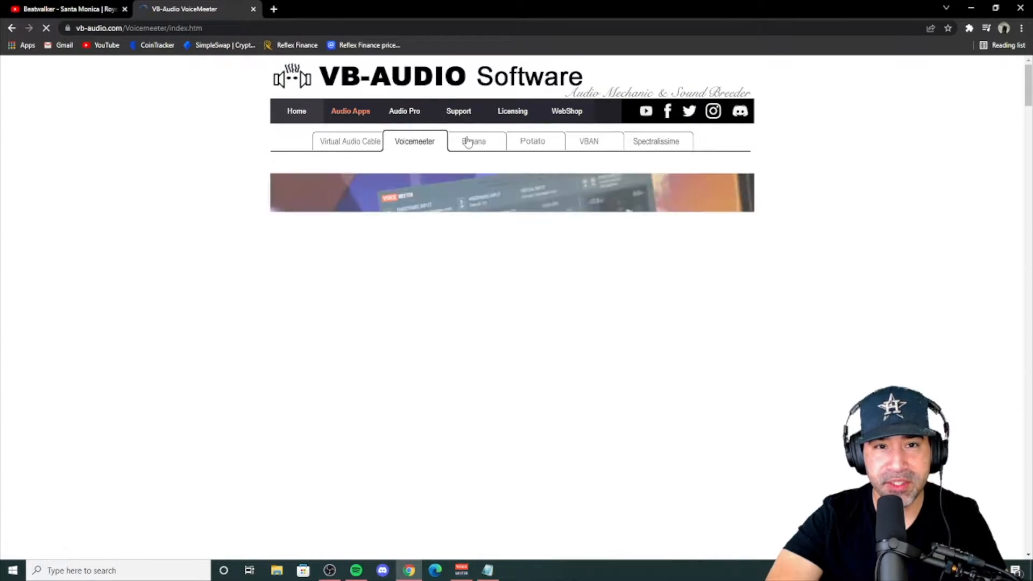
View the Voicemeeter Banana page, then the VB-CABLE virtual audio cable page.
click(474, 141)
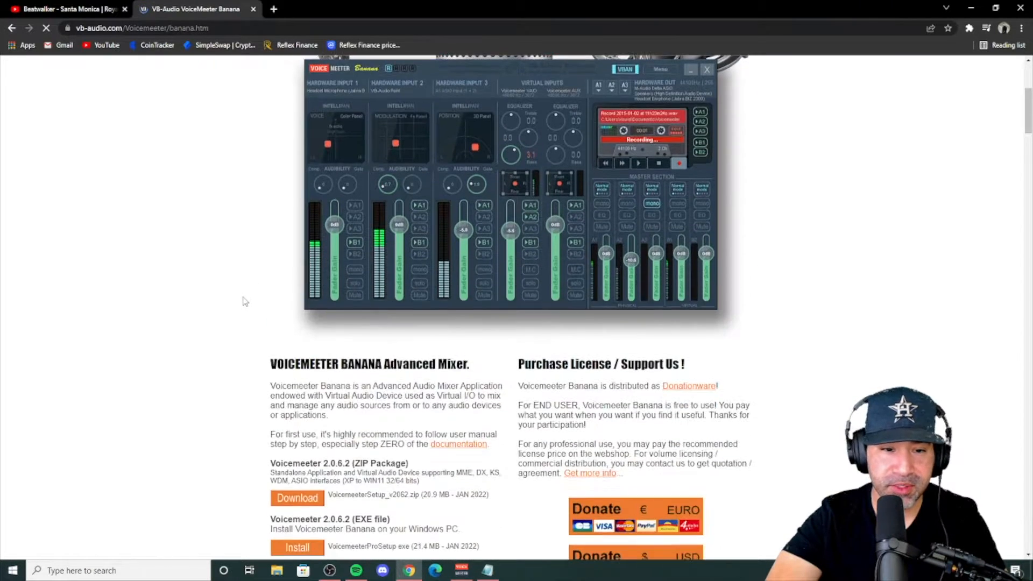
scroll(down, 3)
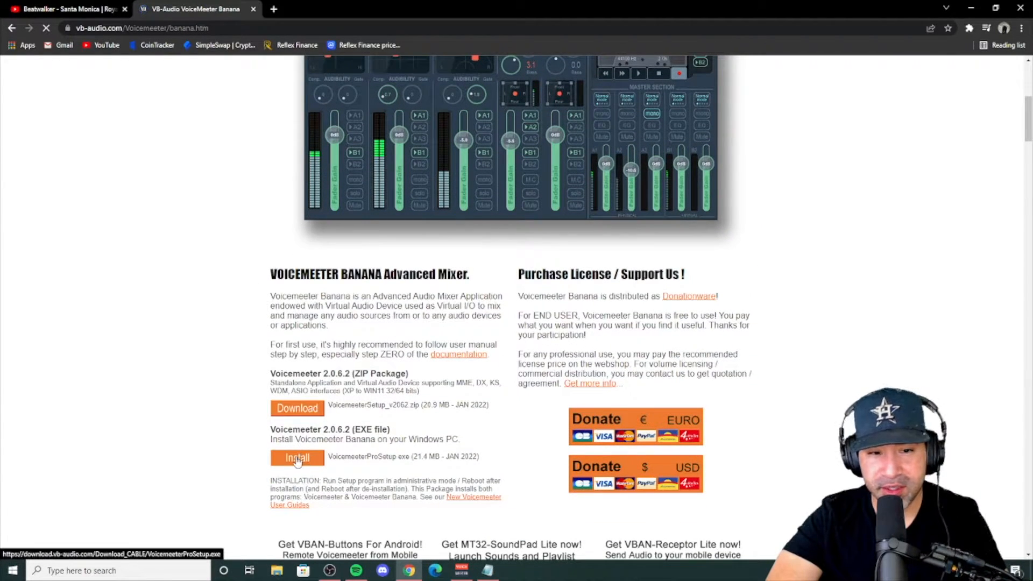
scroll(up, 3)
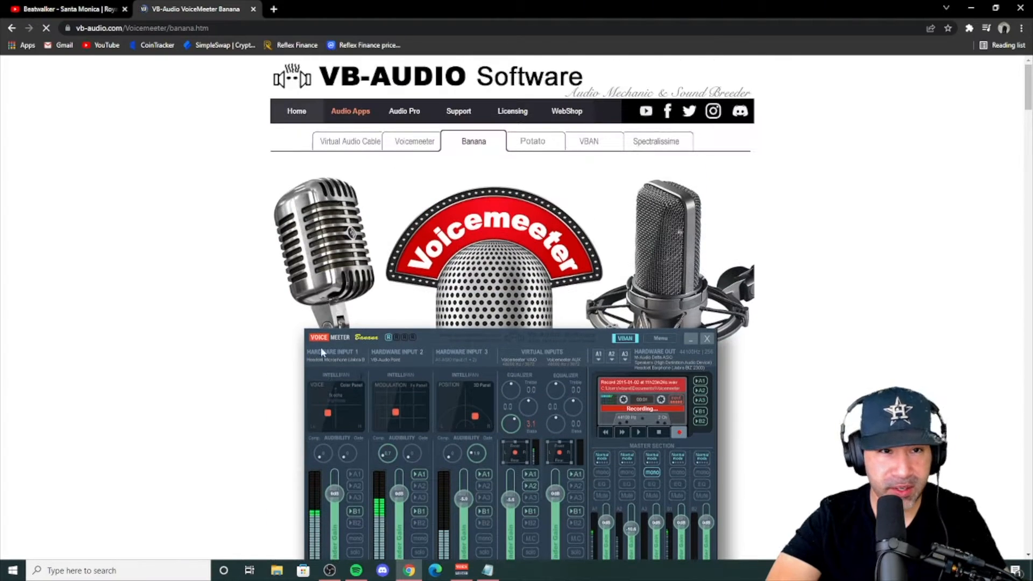
click(350, 141)
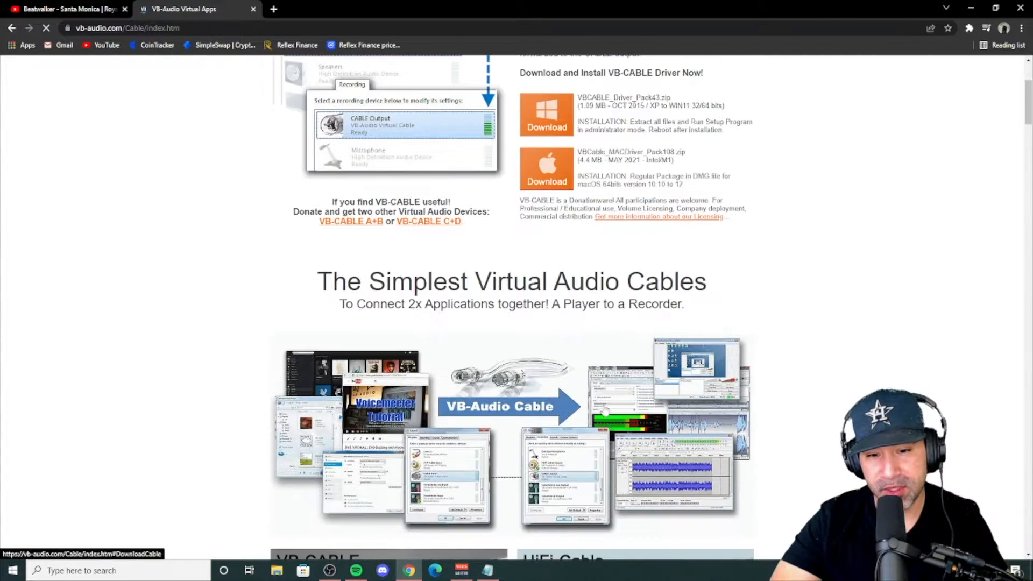
scroll(up, 3)
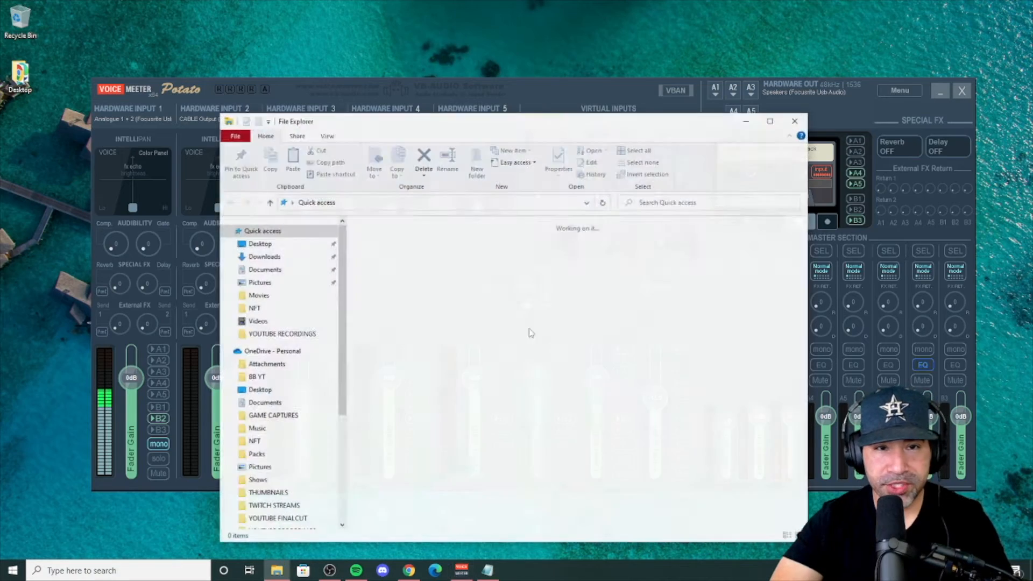
Peek inside the VoicemeeterSetup_v2061 archive in Downloads, then return to Downloads.
click(263, 257)
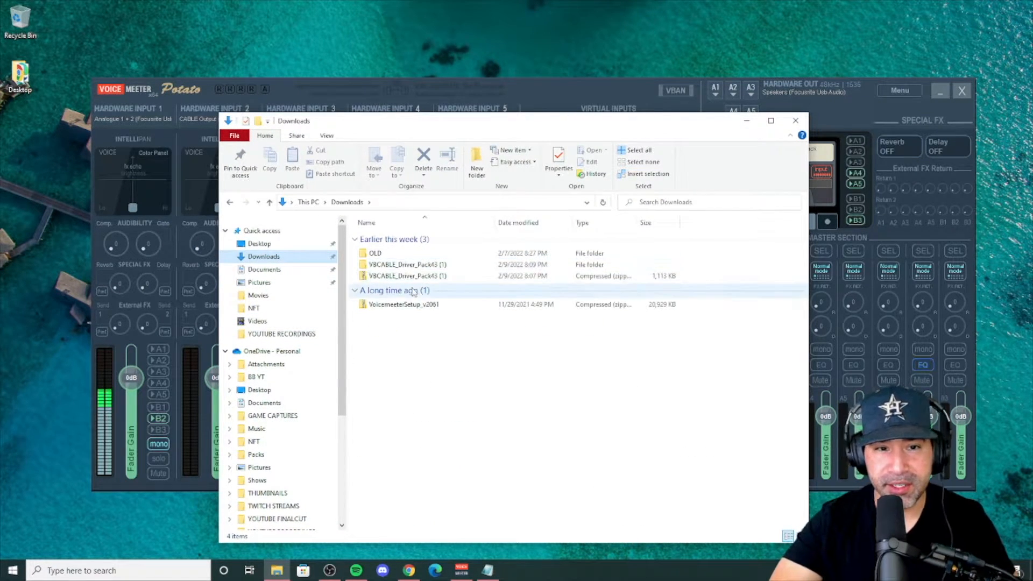
double_click(403, 304)
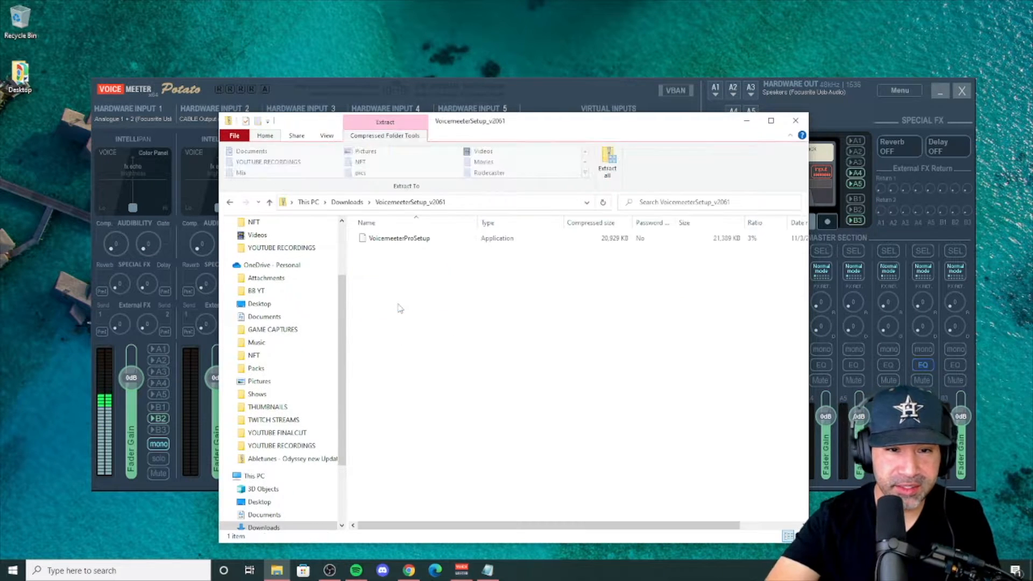
click(398, 238)
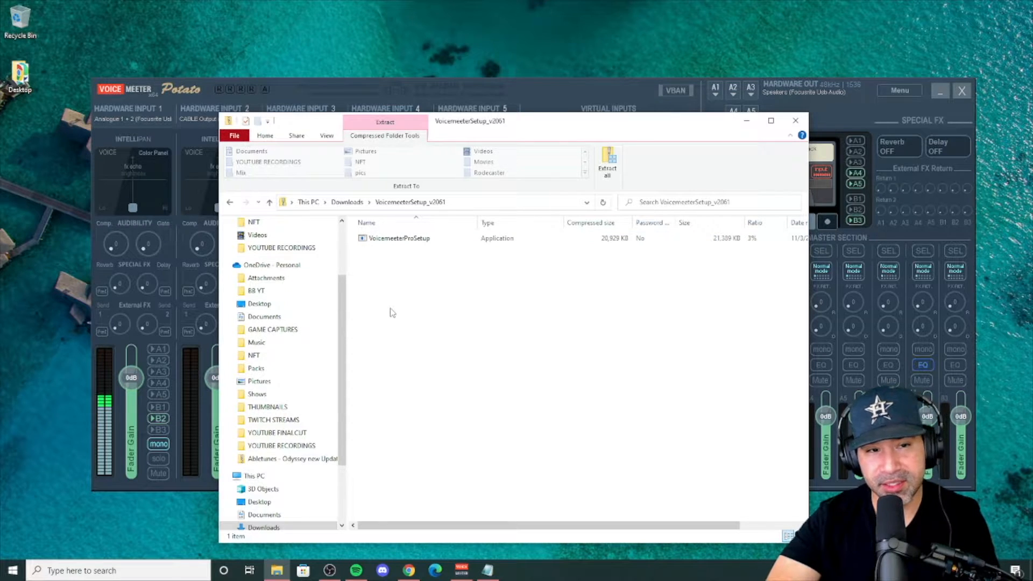
mouse_move(231, 202)
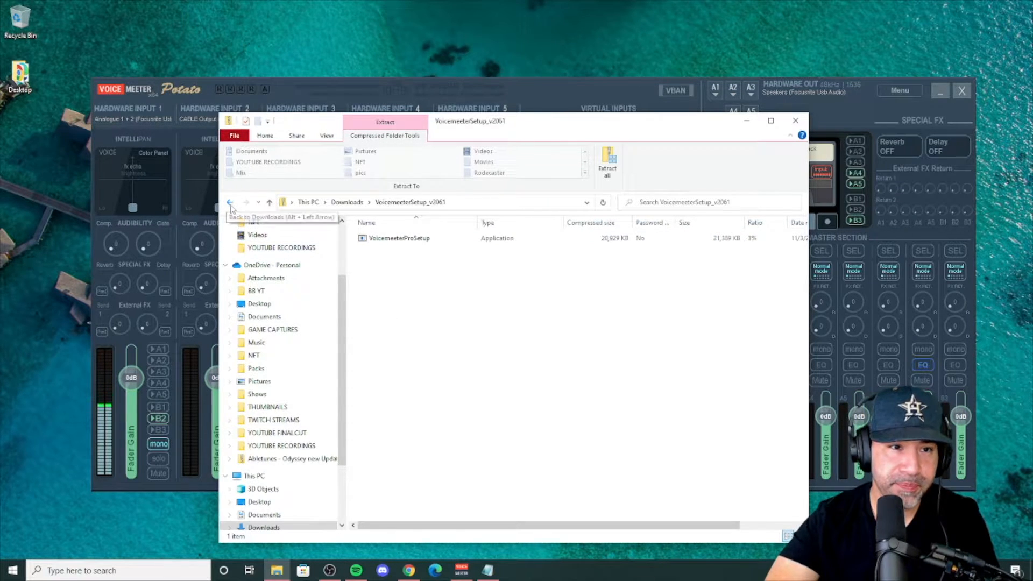
click(230, 201)
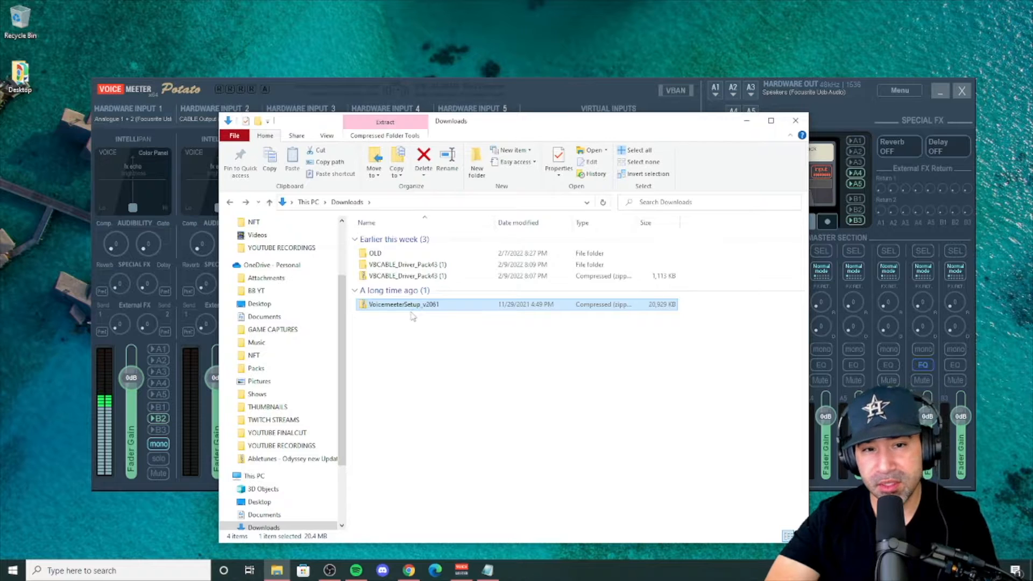
Extract VBCABLE_Driver_Pack43 (1).zip and run VBCABLE_Setup_x64 as administrator.
right_click(408, 275)
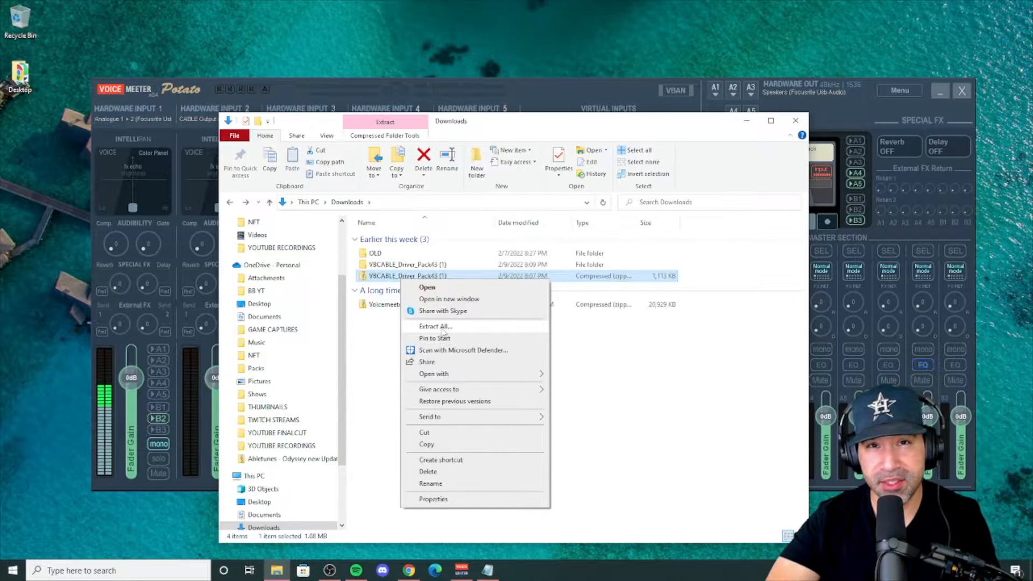
mouse_move(376, 336)
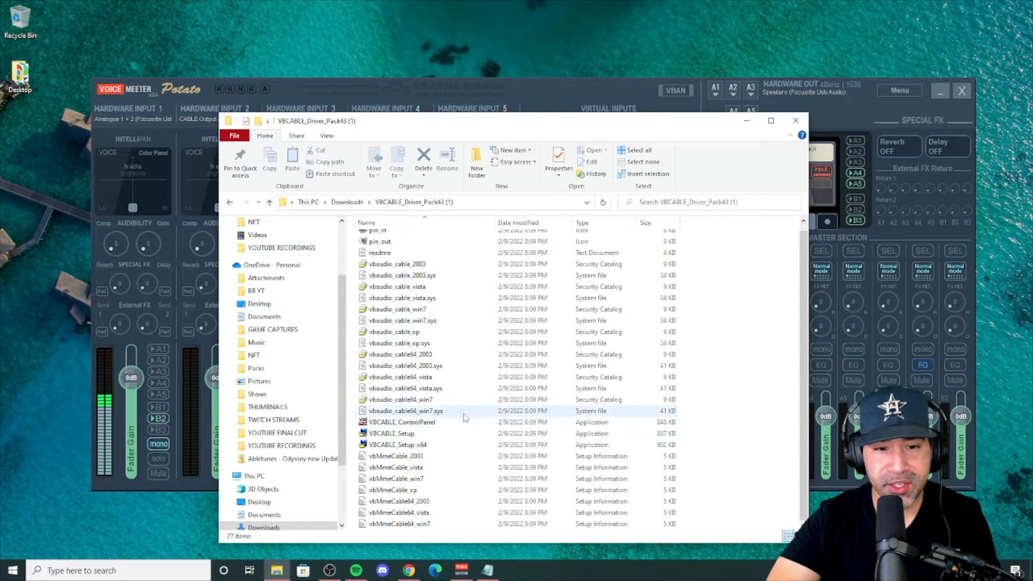
click(428, 444)
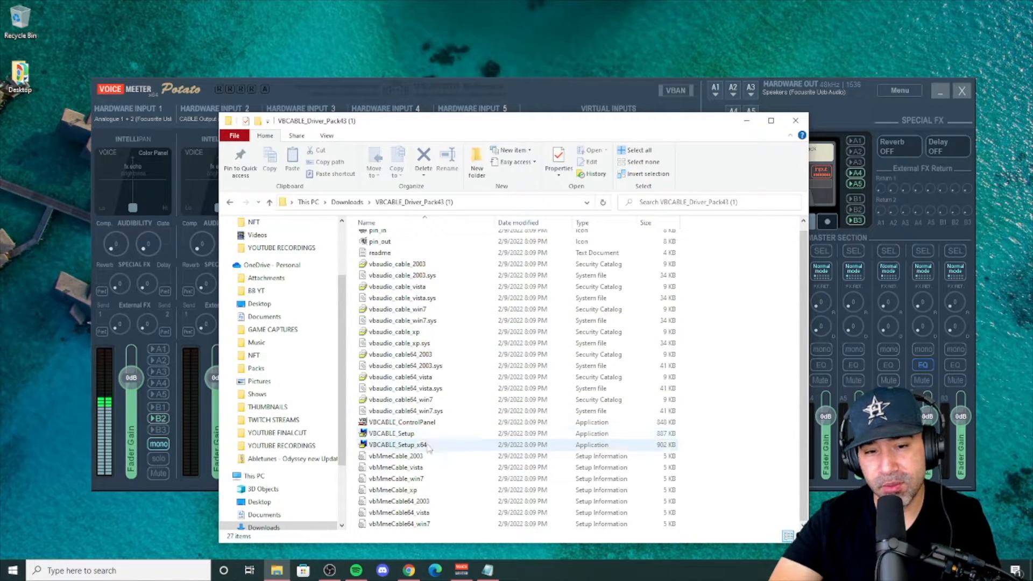
click(392, 434)
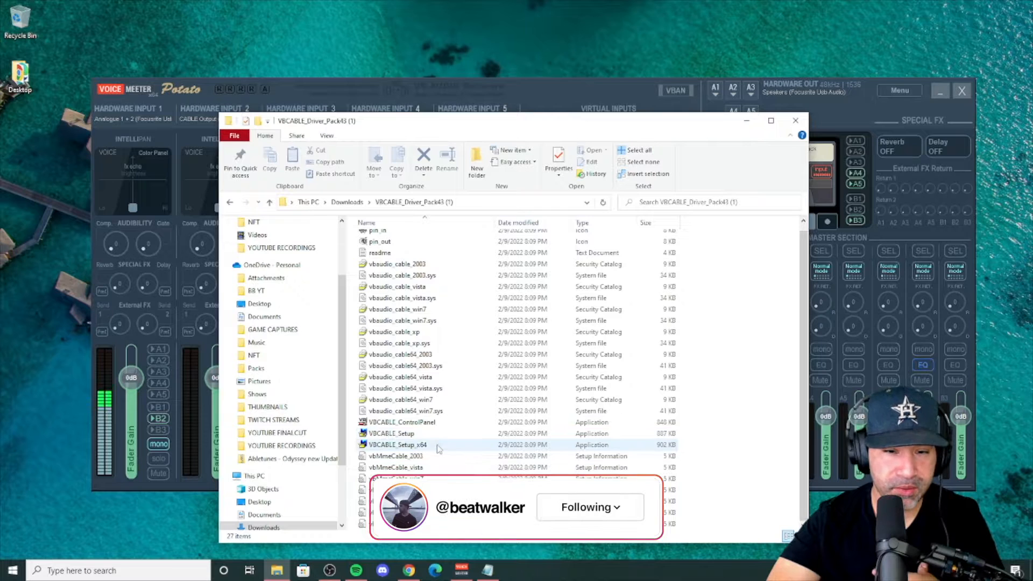
click(401, 445)
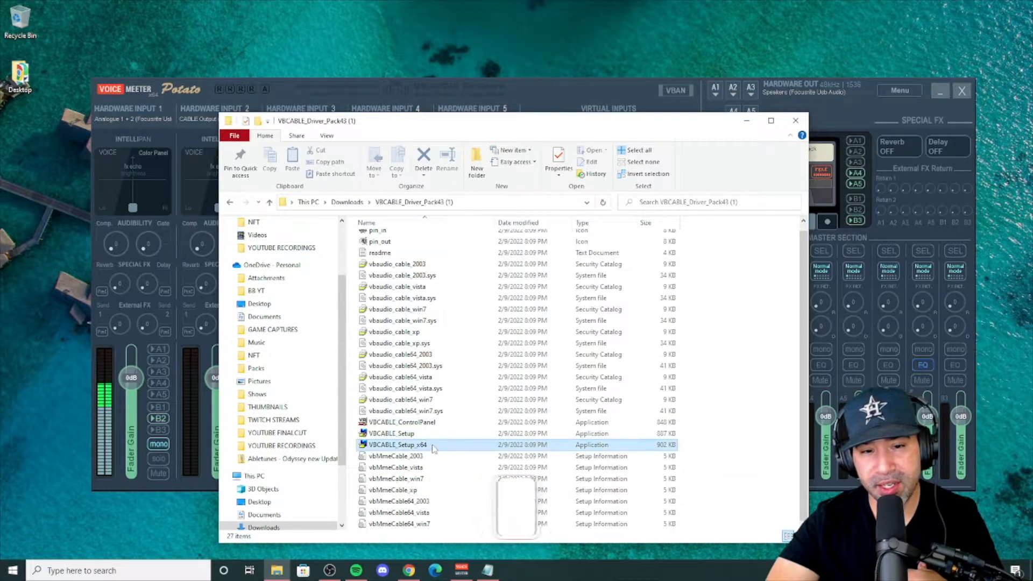
right_click(397, 445)
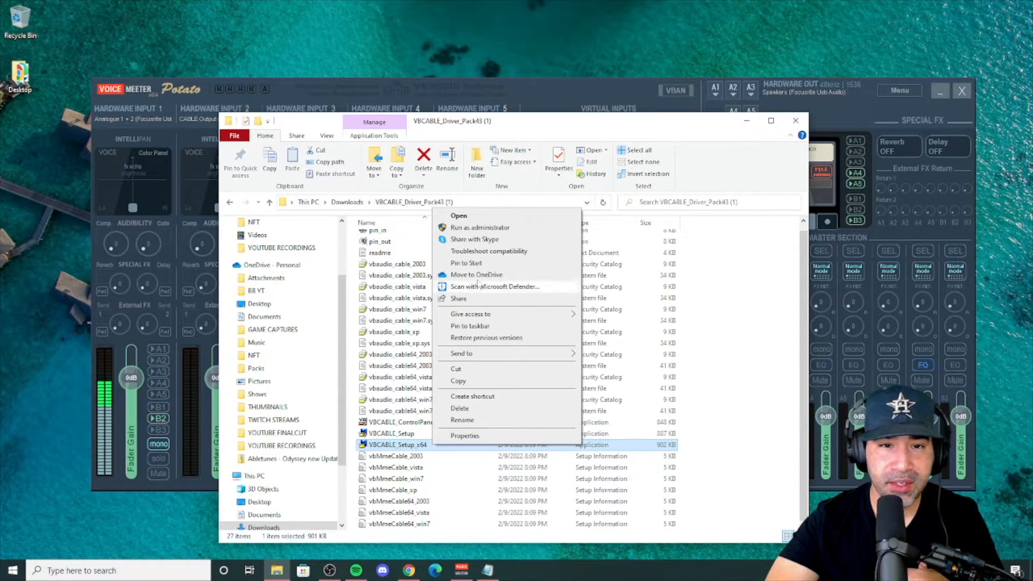
mouse_move(482, 227)
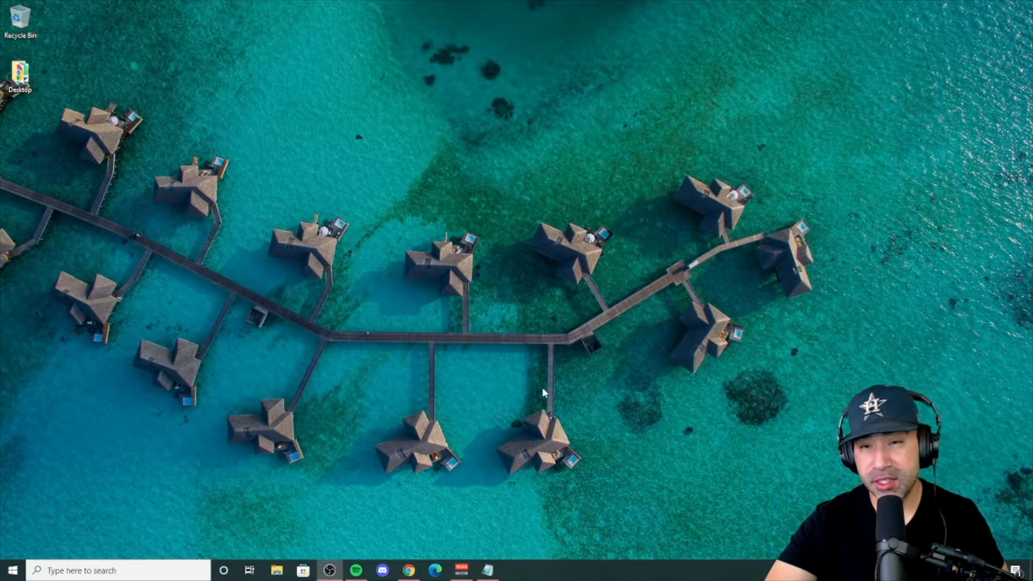
Expand the VB Audio group in the Start menu to reach Voicemeeter Potato.
click(9, 570)
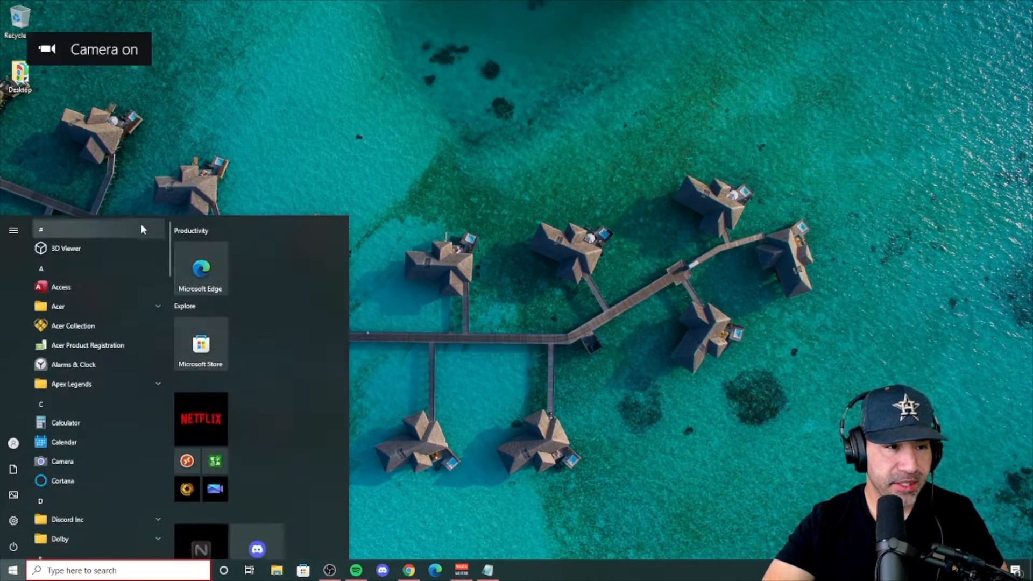
mouse_move(94, 256)
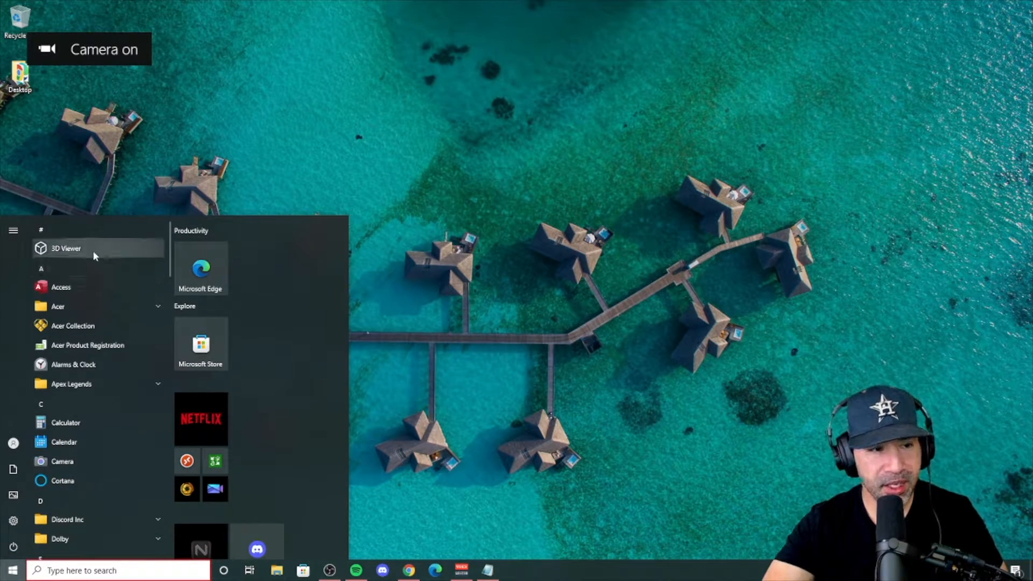
scroll(down, 3)
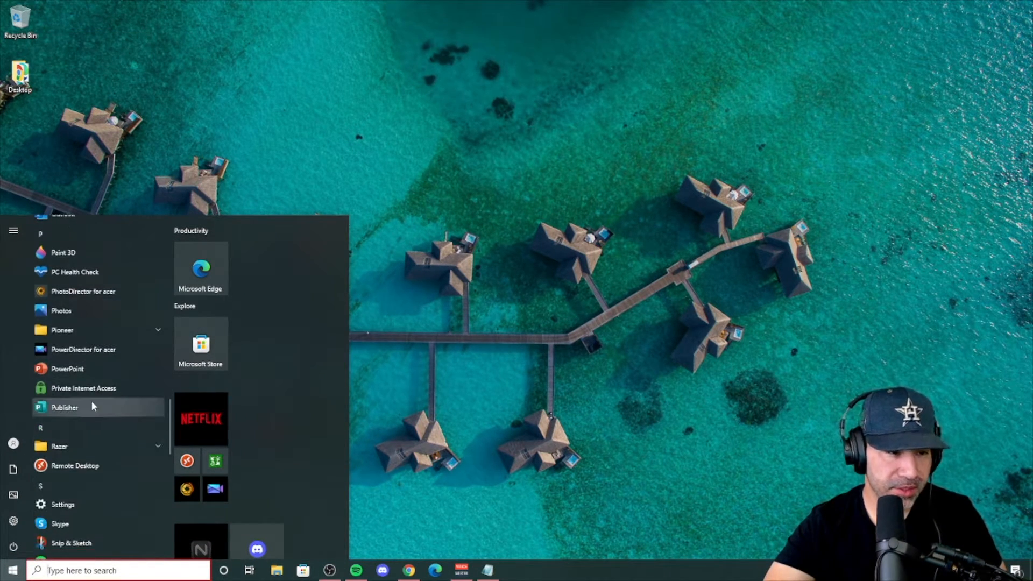
scroll(down, 3)
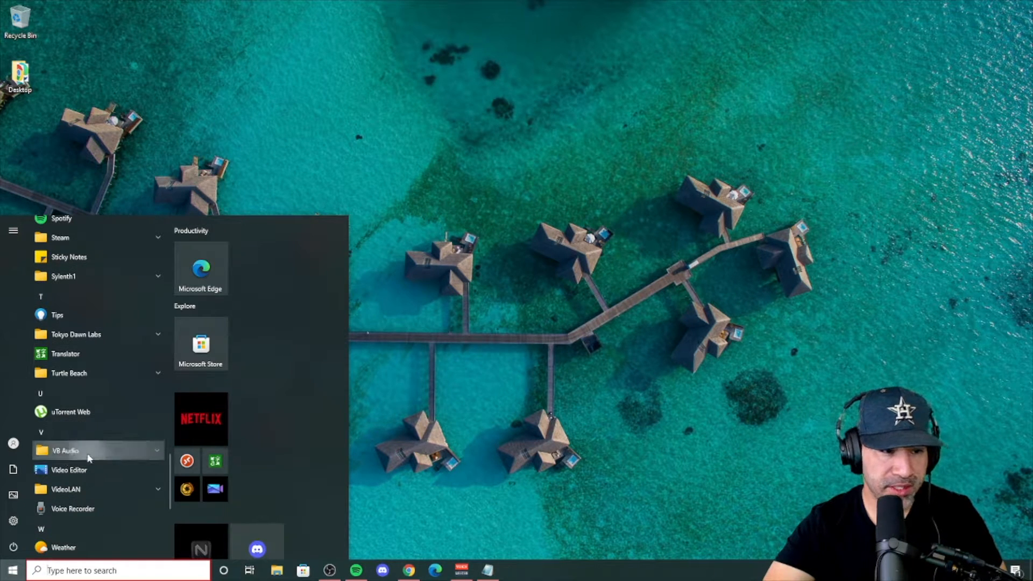
click(88, 451)
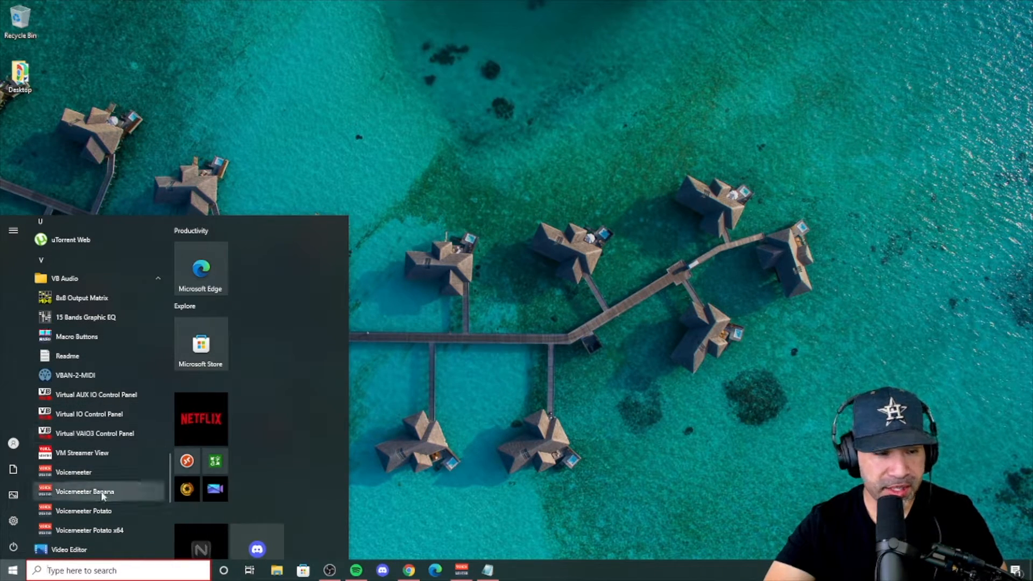
mouse_move(97, 511)
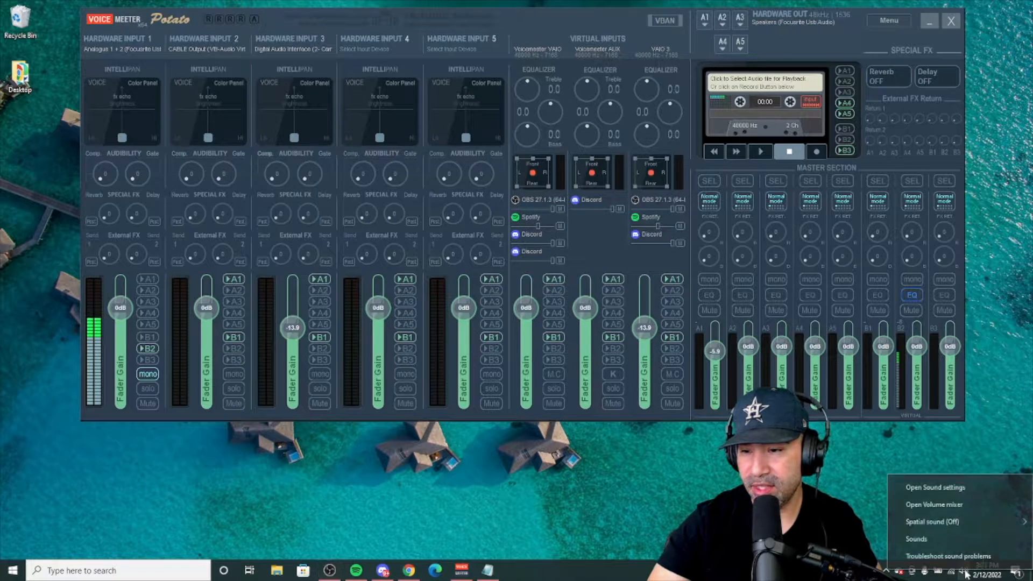
mouse_move(934, 505)
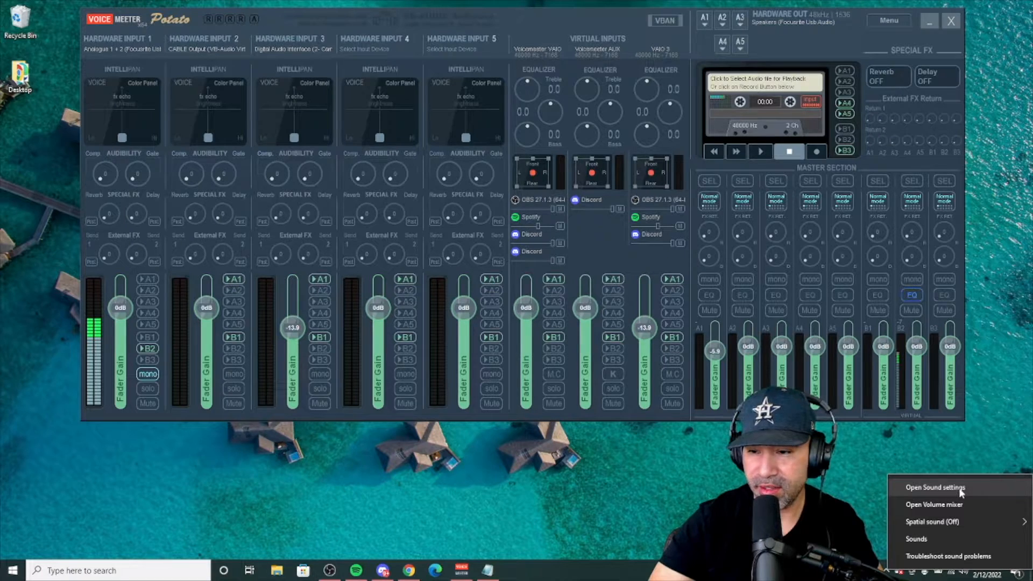
Open Windows Sound settings, then the classic Sound control panel's playback list.
click(934, 488)
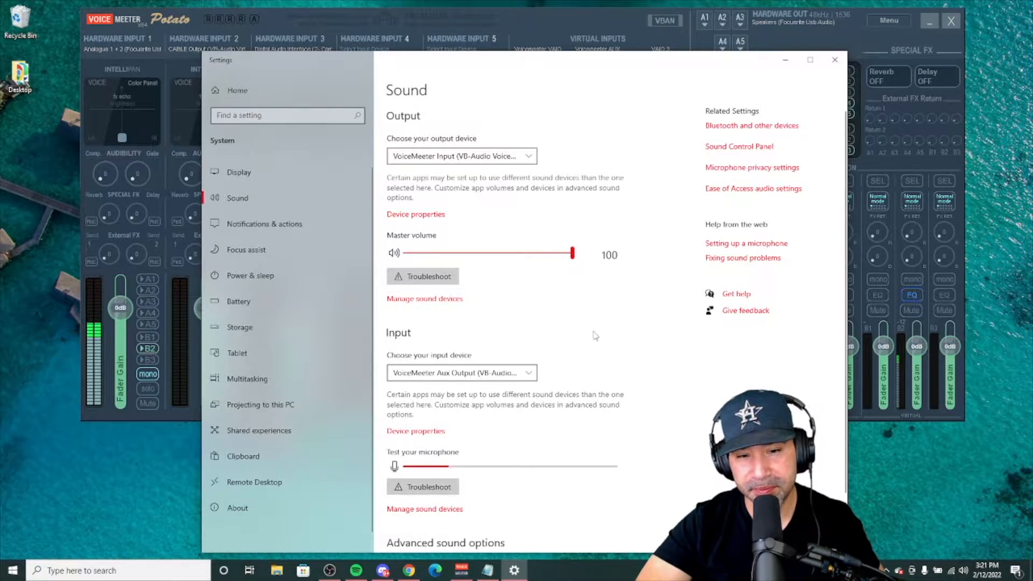
click(739, 147)
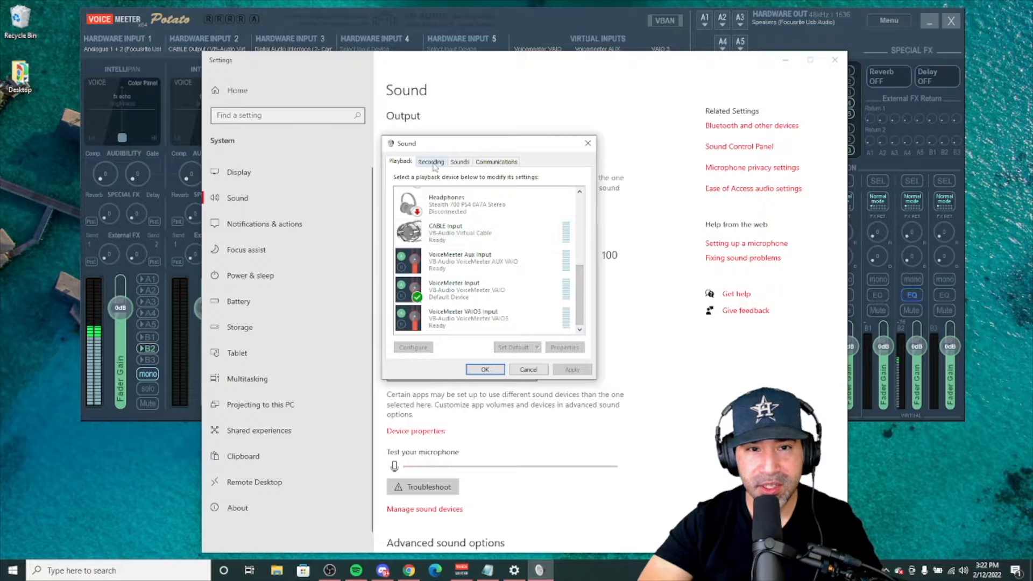
Inspect the VoiceMeeter Output recording device, then cancel and close Sound settings.
click(431, 162)
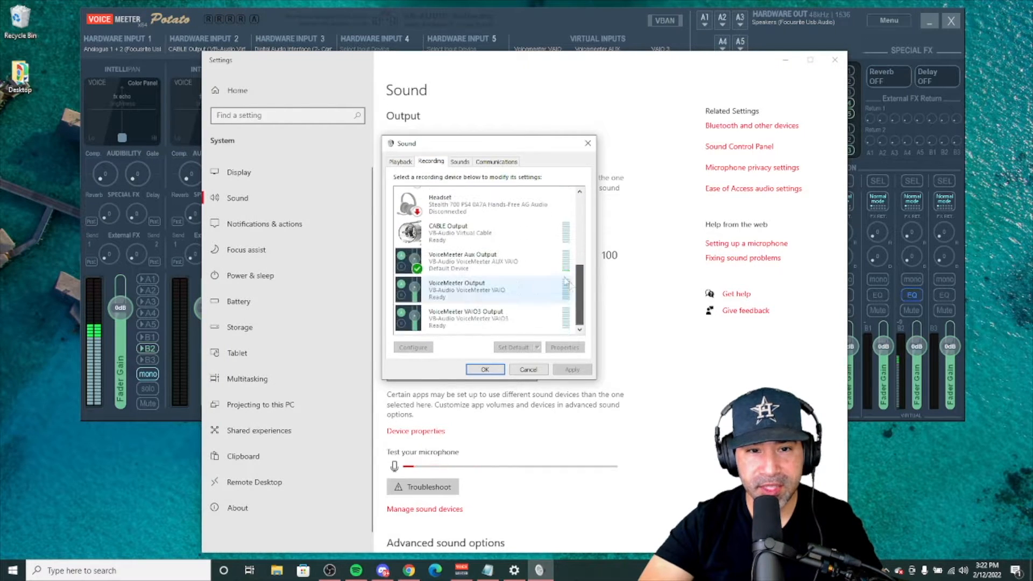
click(481, 261)
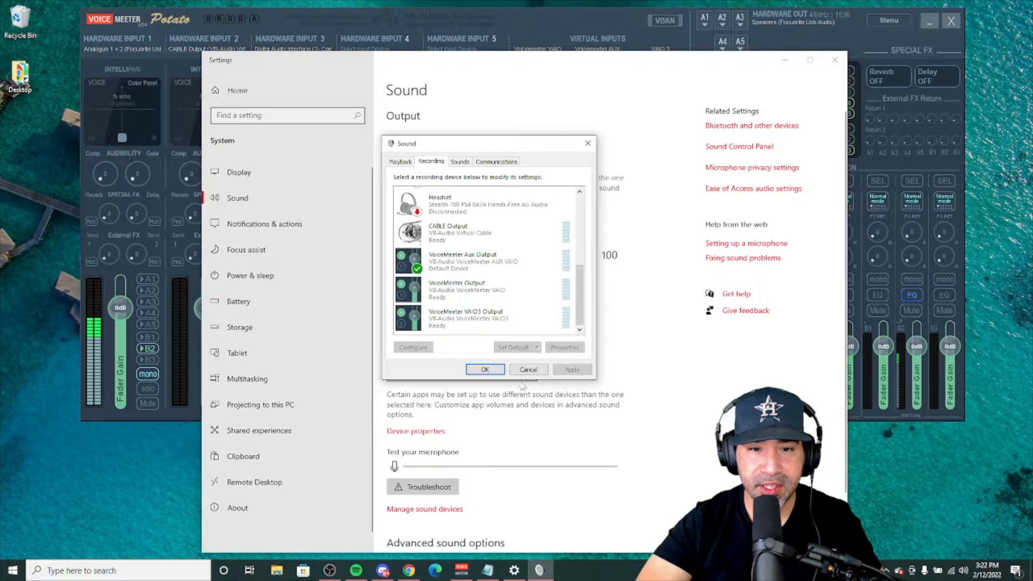
click(485, 369)
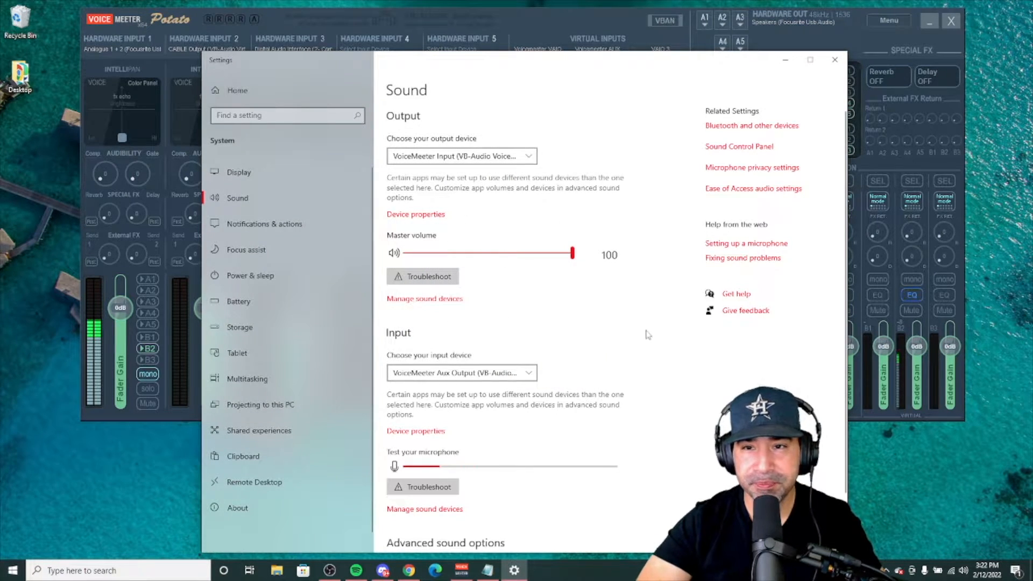
click(834, 59)
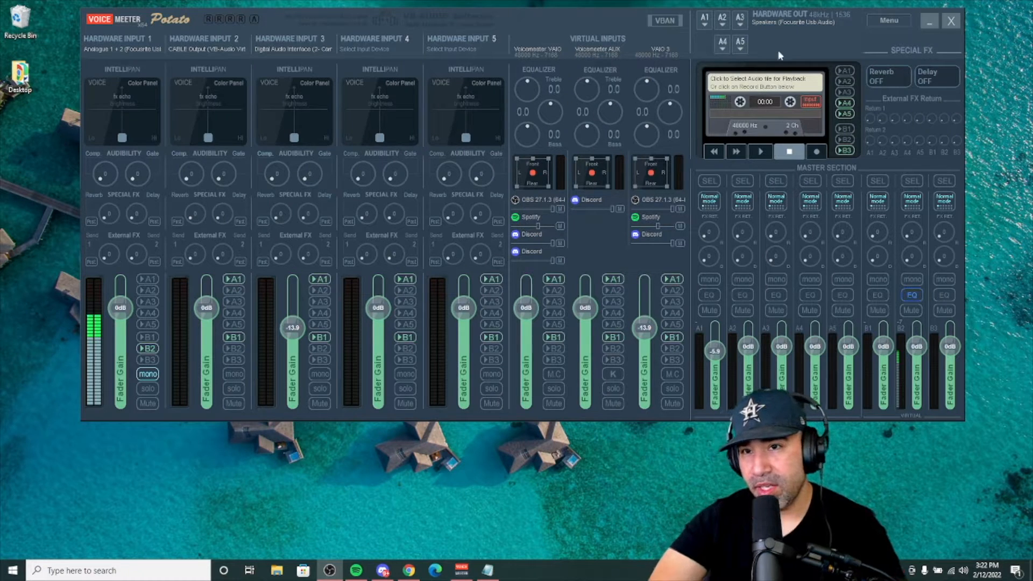
mouse_move(801, 42)
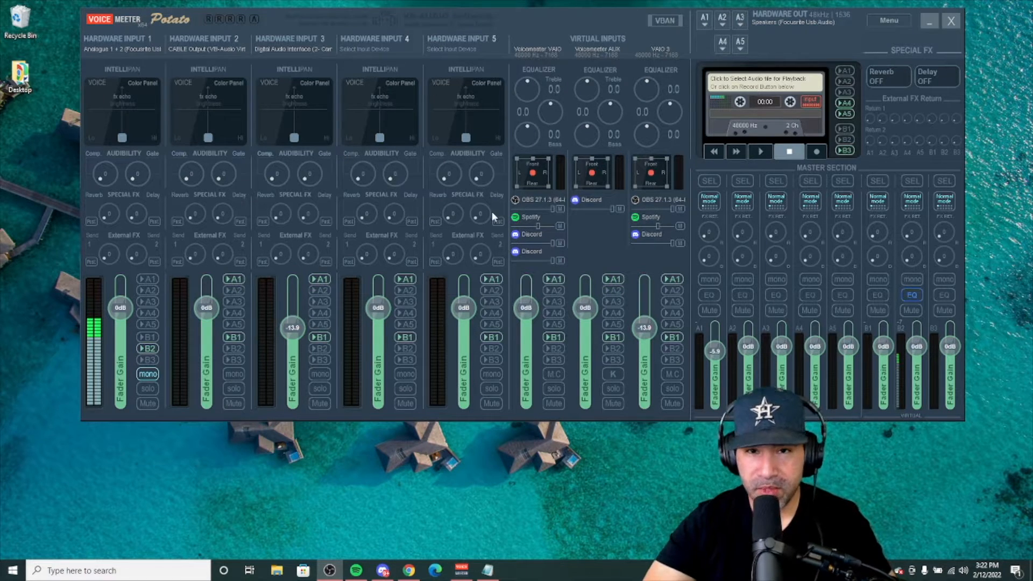
mouse_move(606, 92)
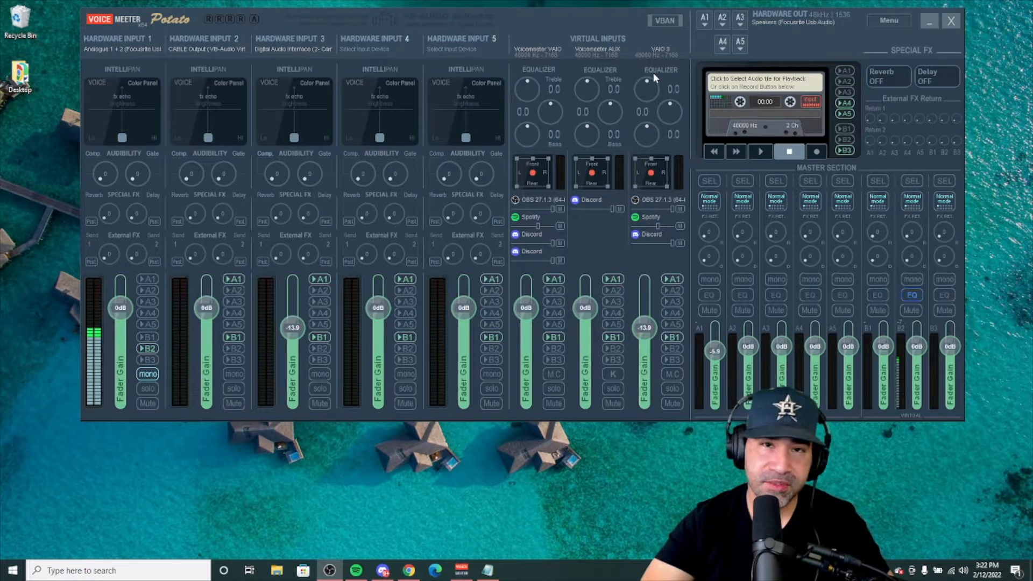
mouse_move(802, 49)
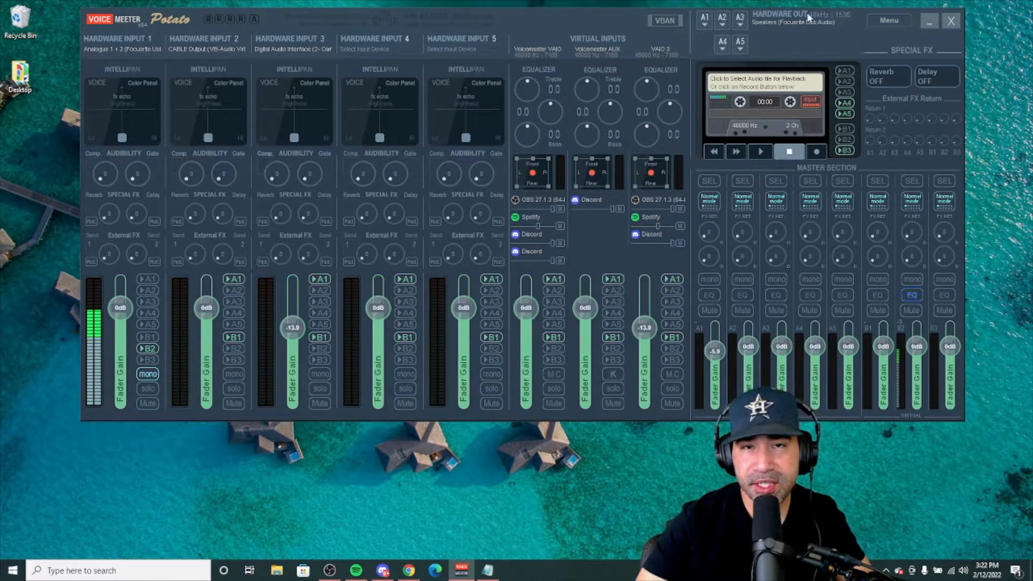
click(704, 19)
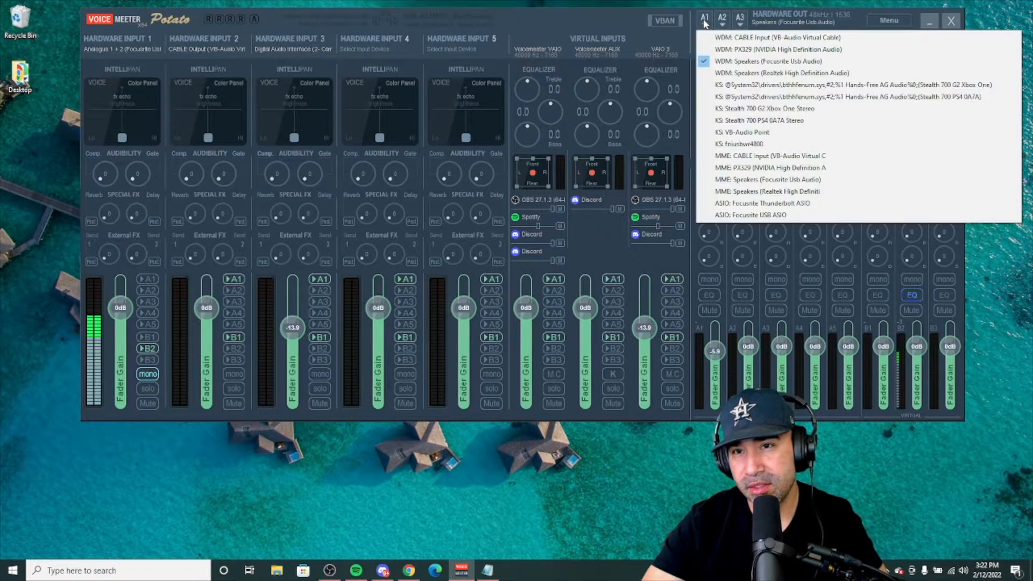
mouse_move(783, 73)
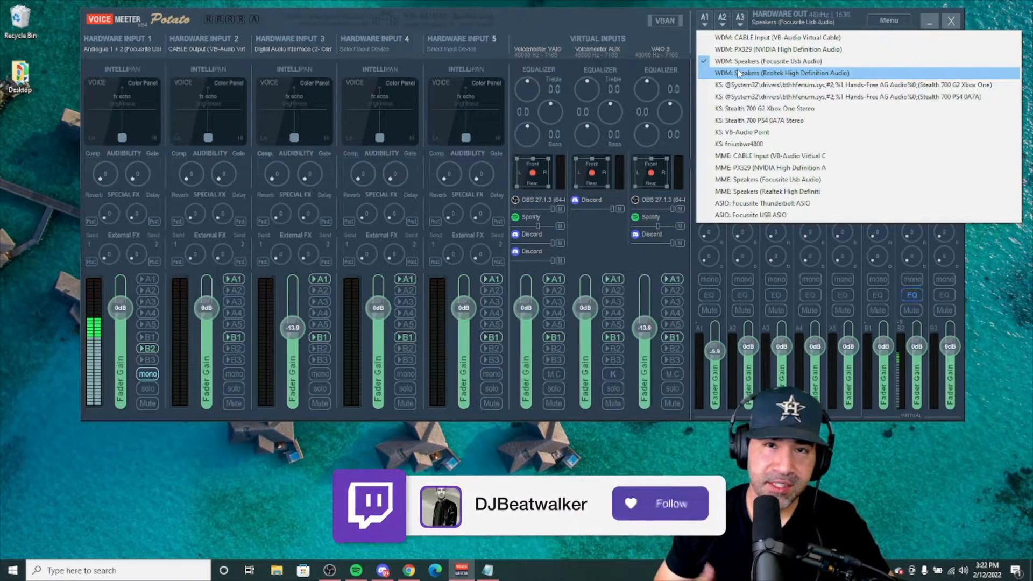
click(660, 504)
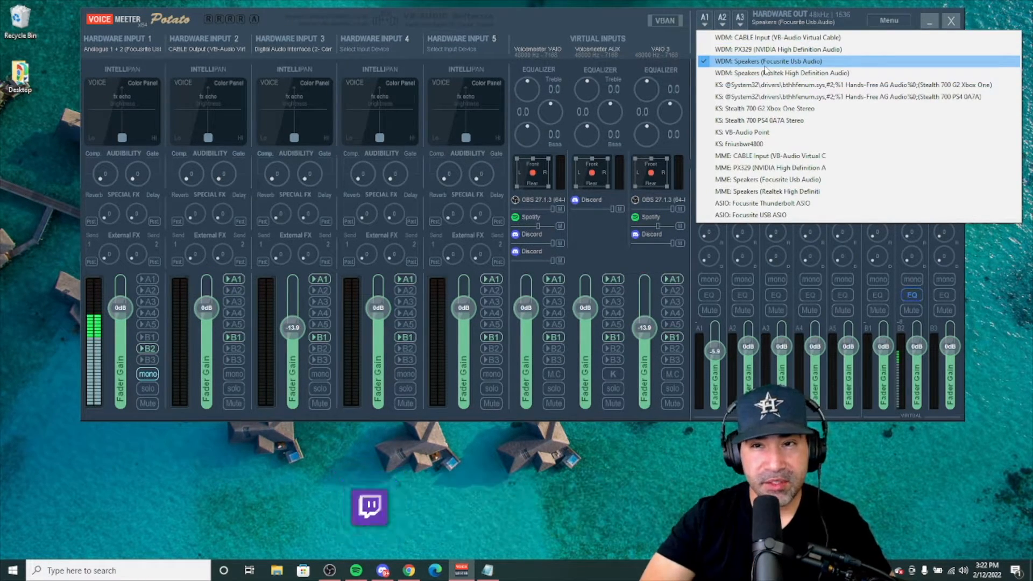
mouse_move(783, 72)
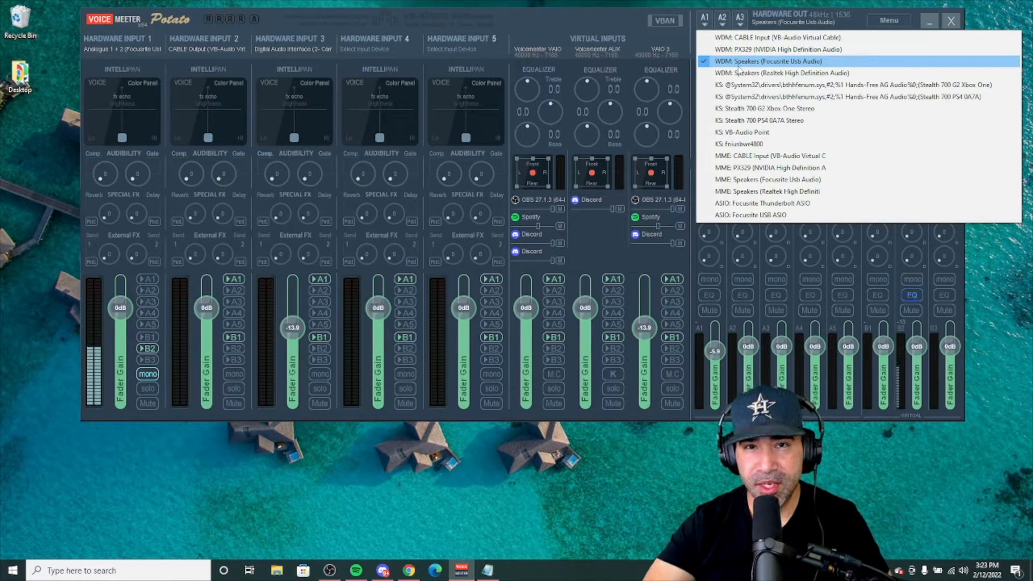
mouse_move(761, 120)
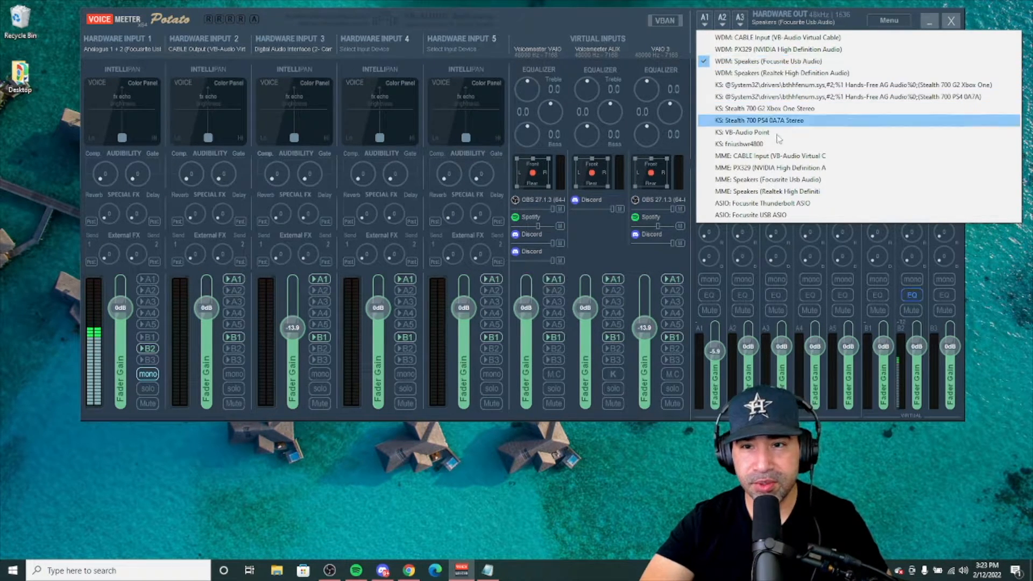
mouse_move(769, 73)
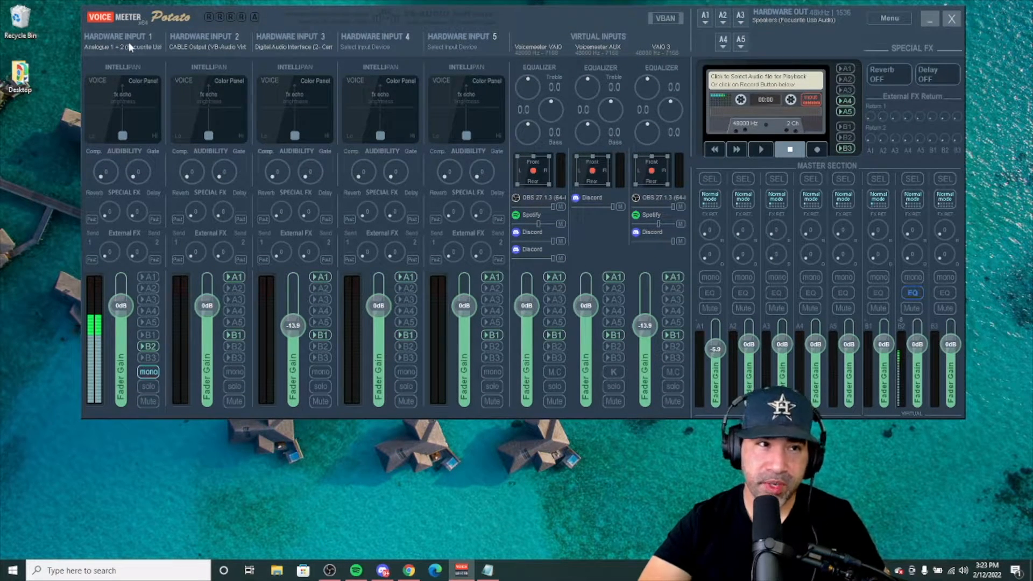
click(120, 36)
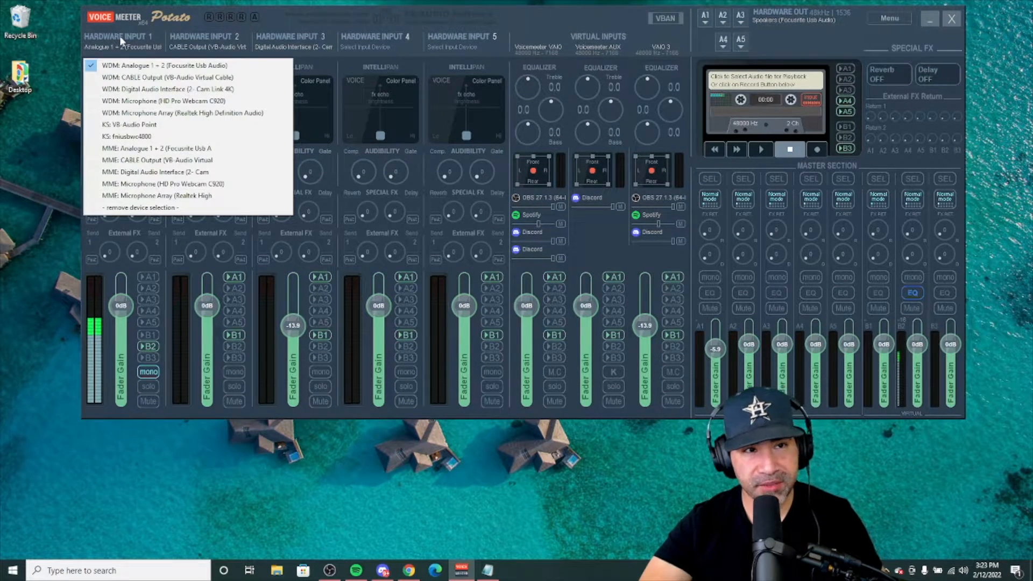
mouse_move(136, 65)
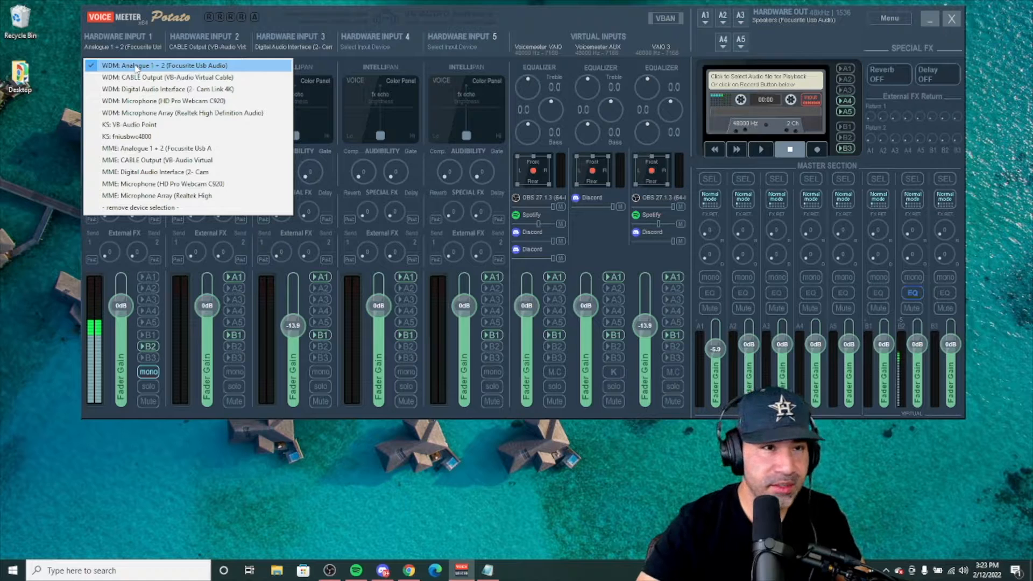
mouse_move(153, 89)
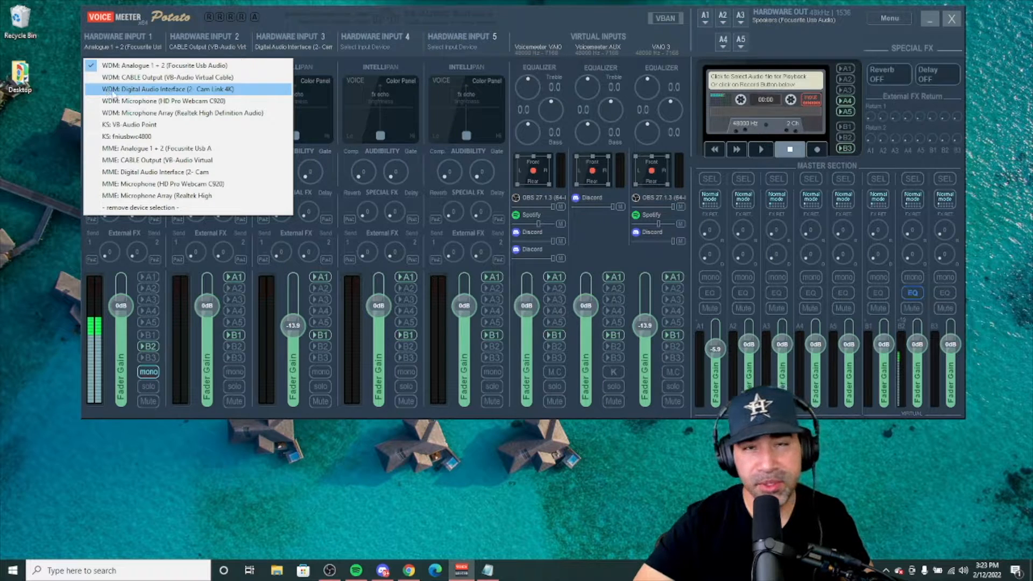
mouse_move(278, 23)
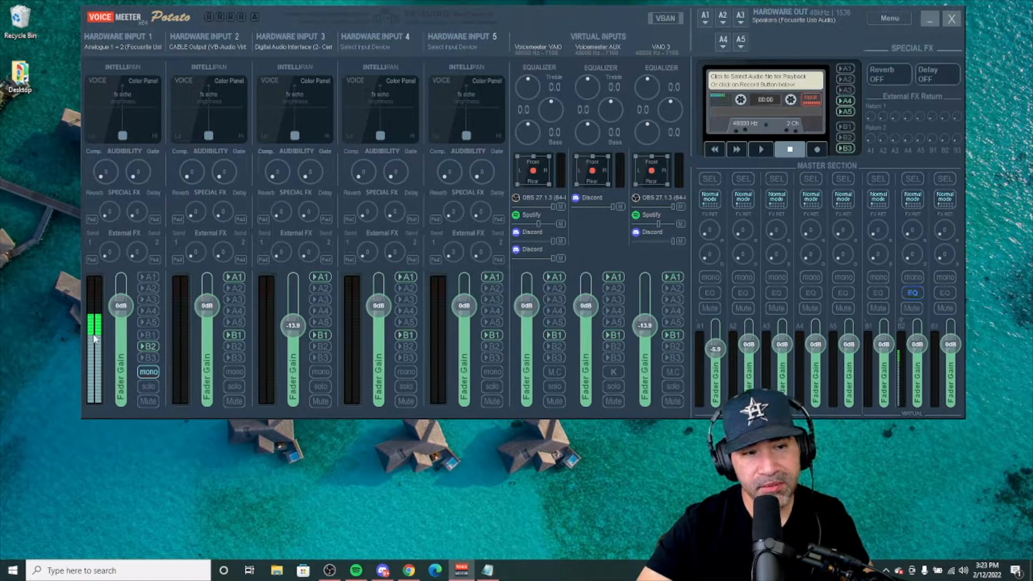
click(148, 371)
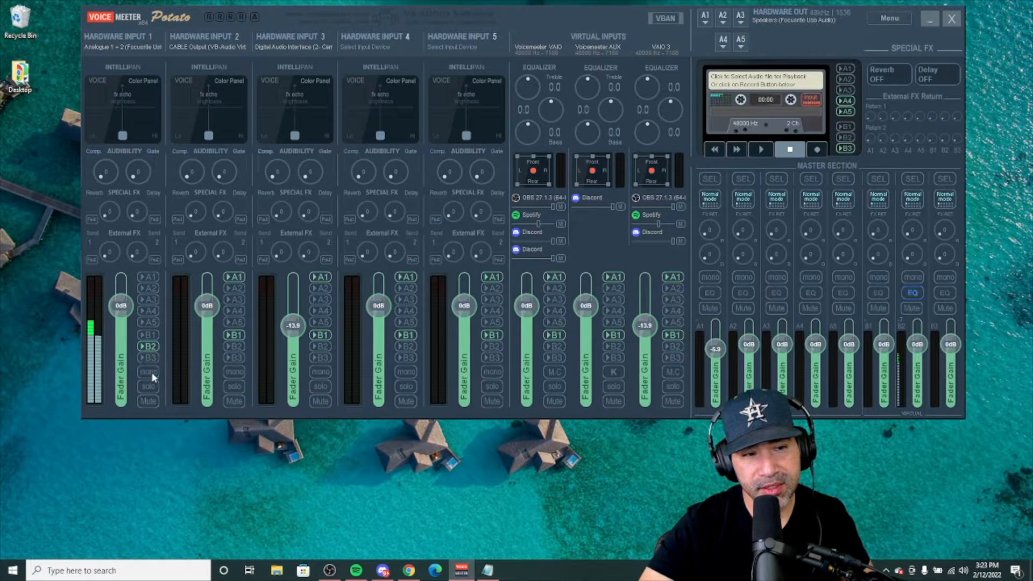
click(149, 372)
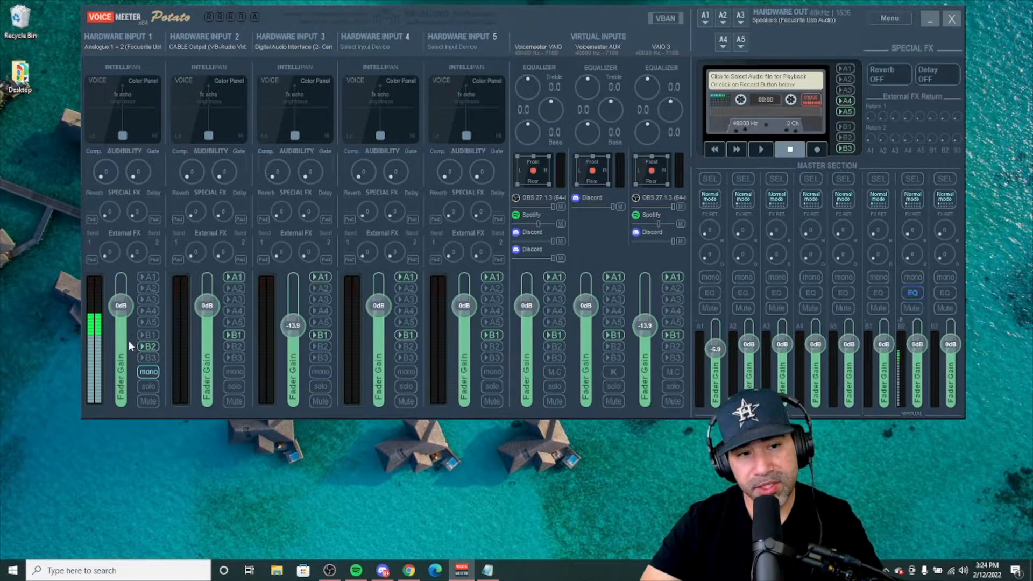
mouse_move(257, 72)
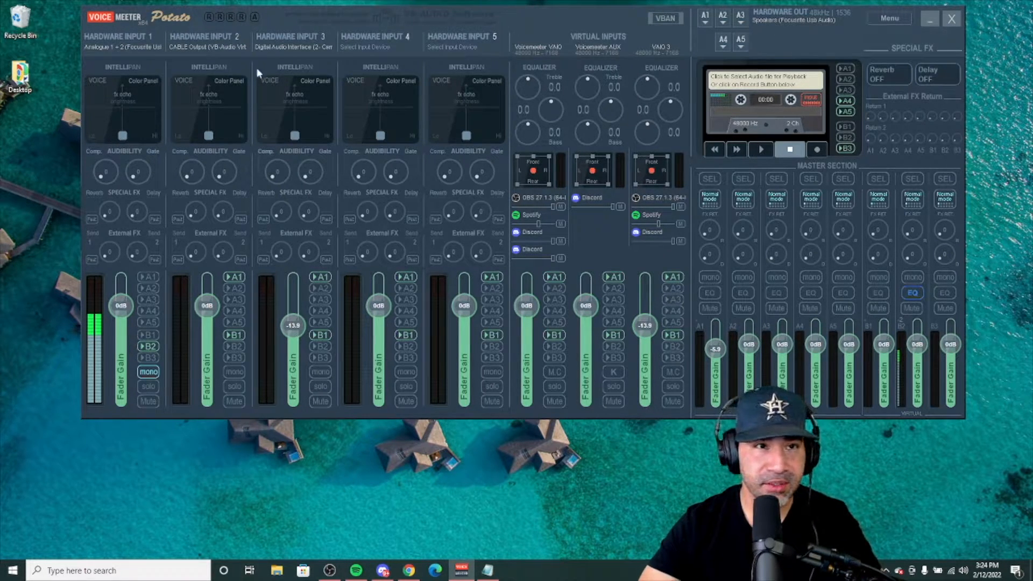
mouse_move(215, 39)
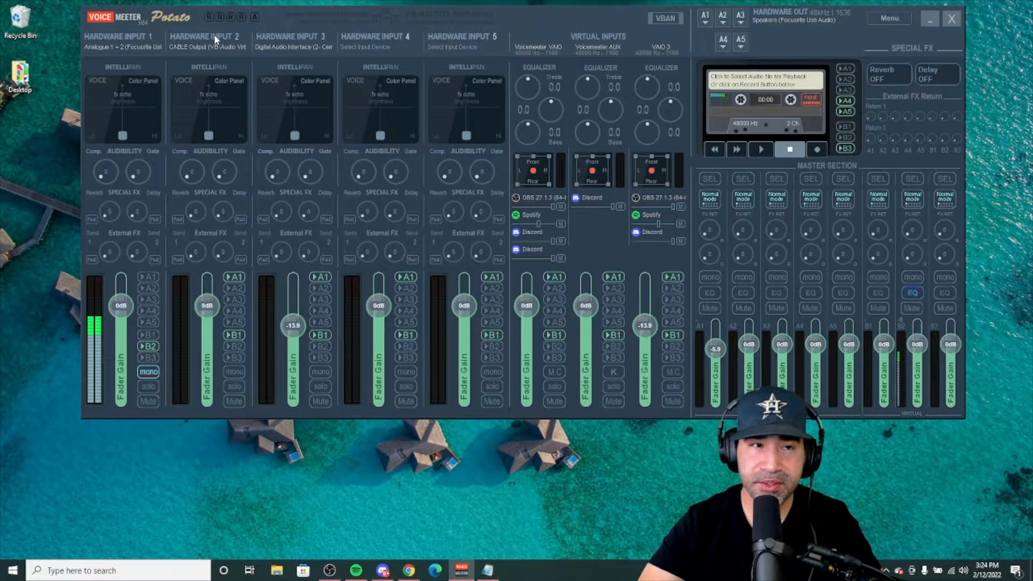
Keep Hardware Input 2 on WDM CABLE Output and switch to Discord.
click(205, 36)
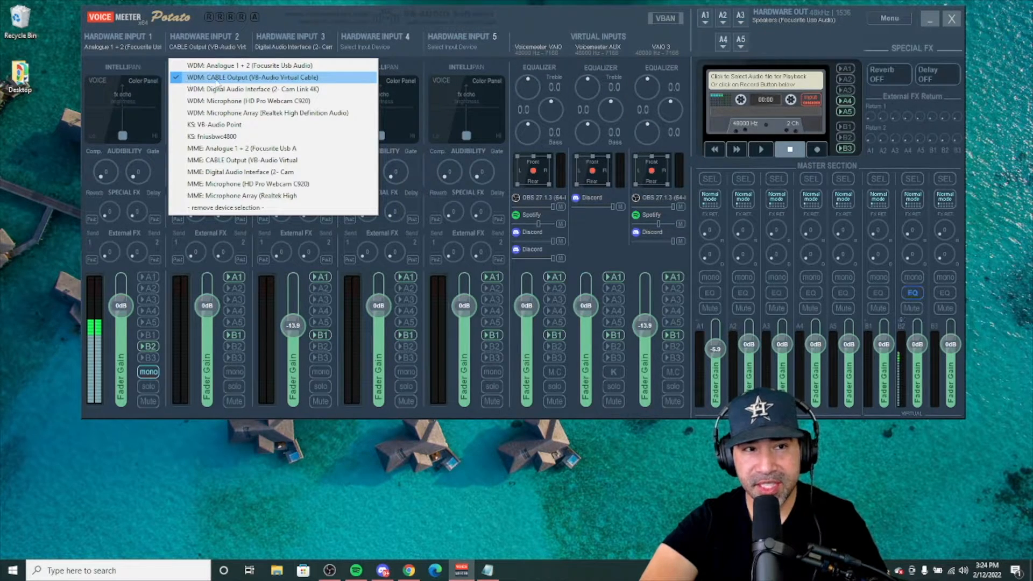
click(382, 570)
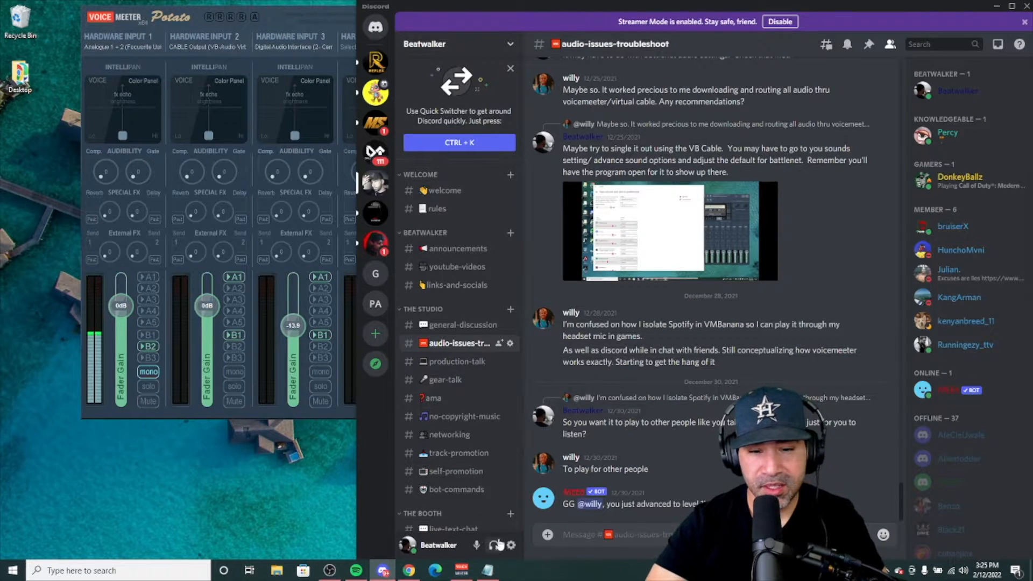
click(512, 545)
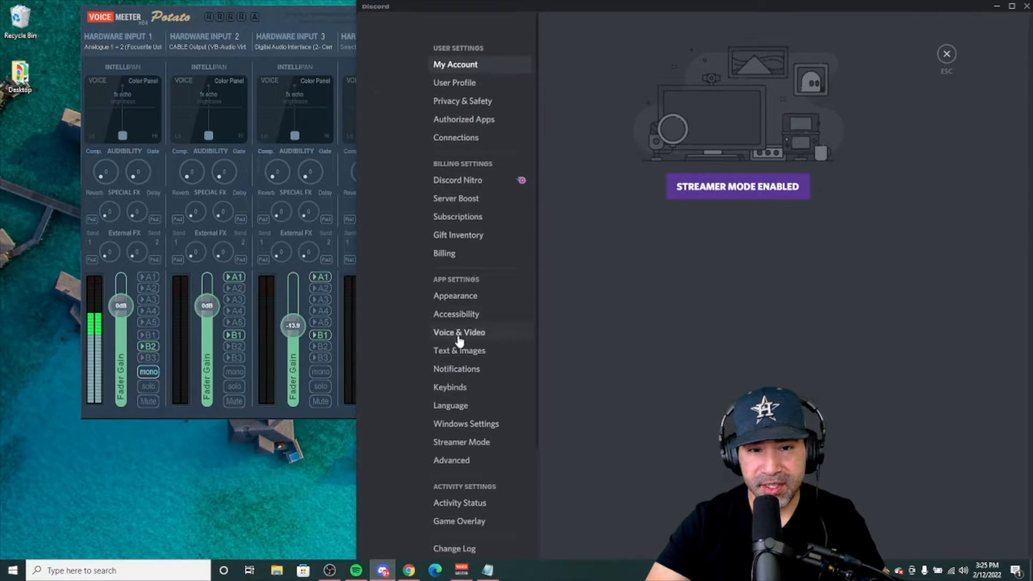
click(459, 332)
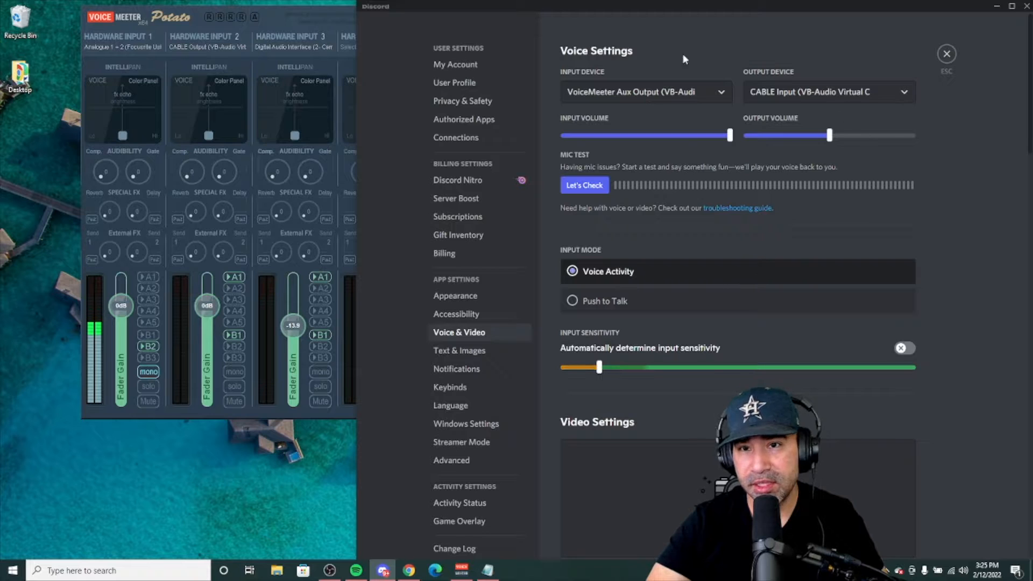
mouse_move(629, 102)
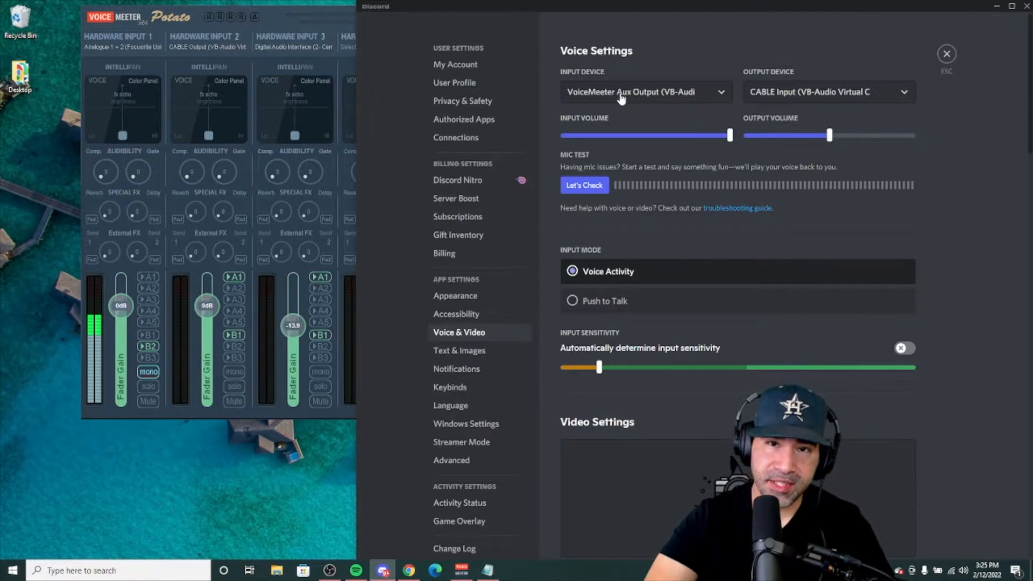
mouse_move(810, 100)
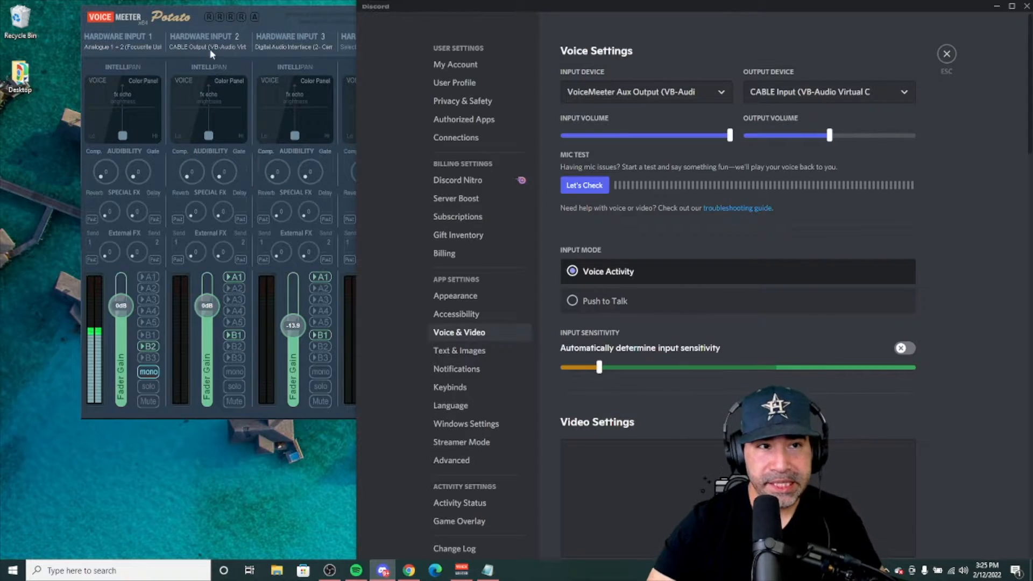
mouse_move(232, 94)
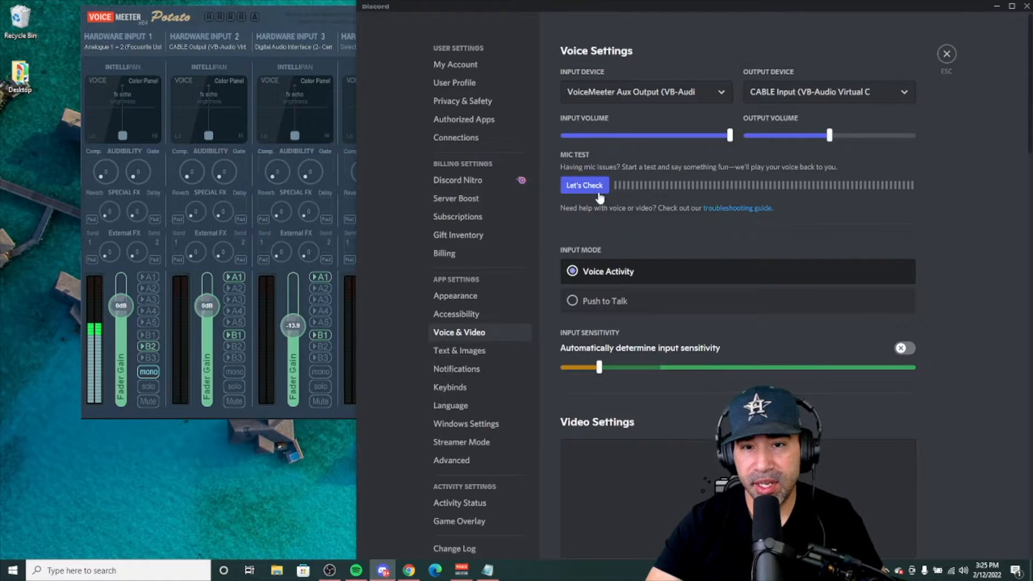
click(584, 184)
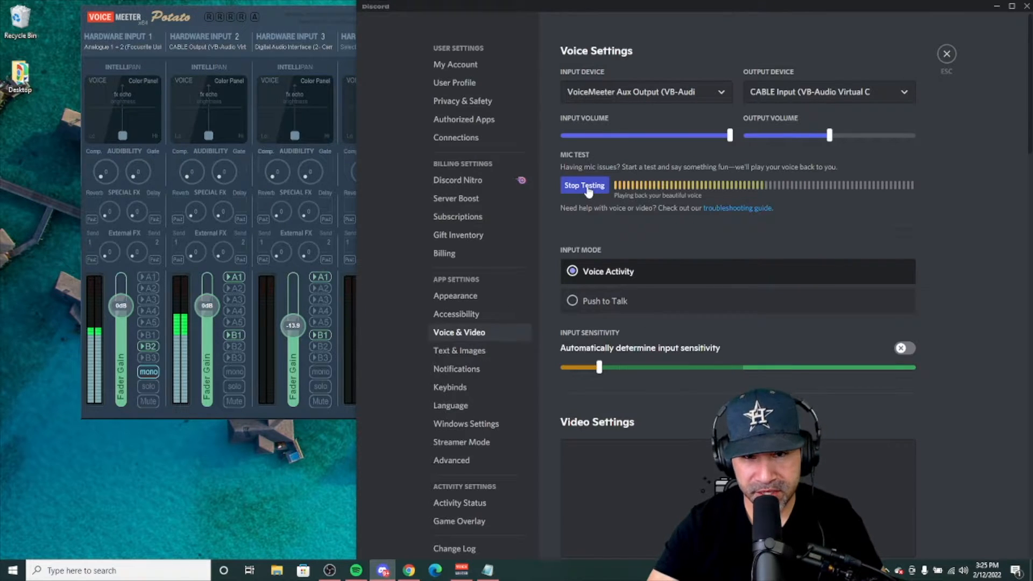
click(584, 185)
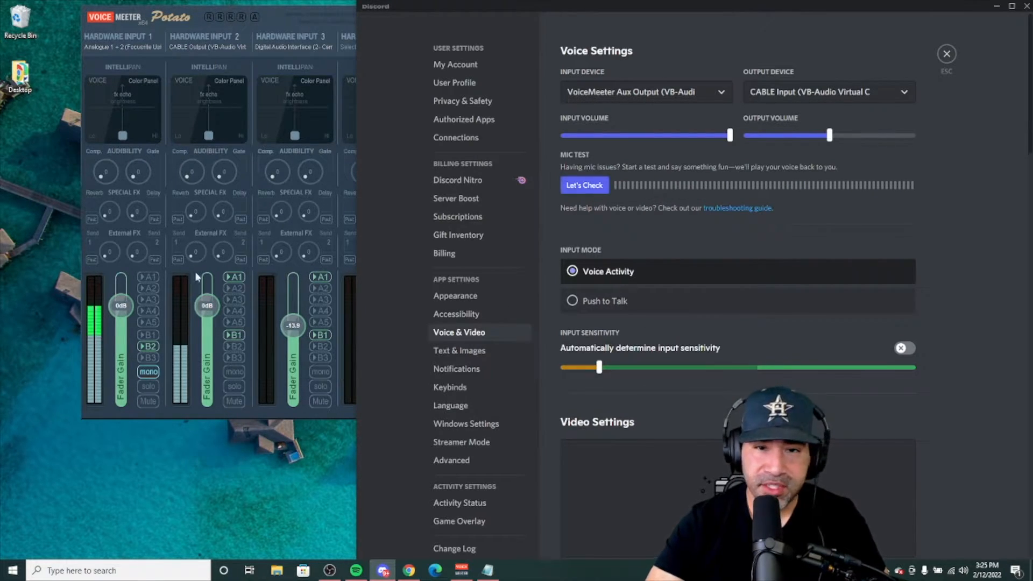
click(584, 185)
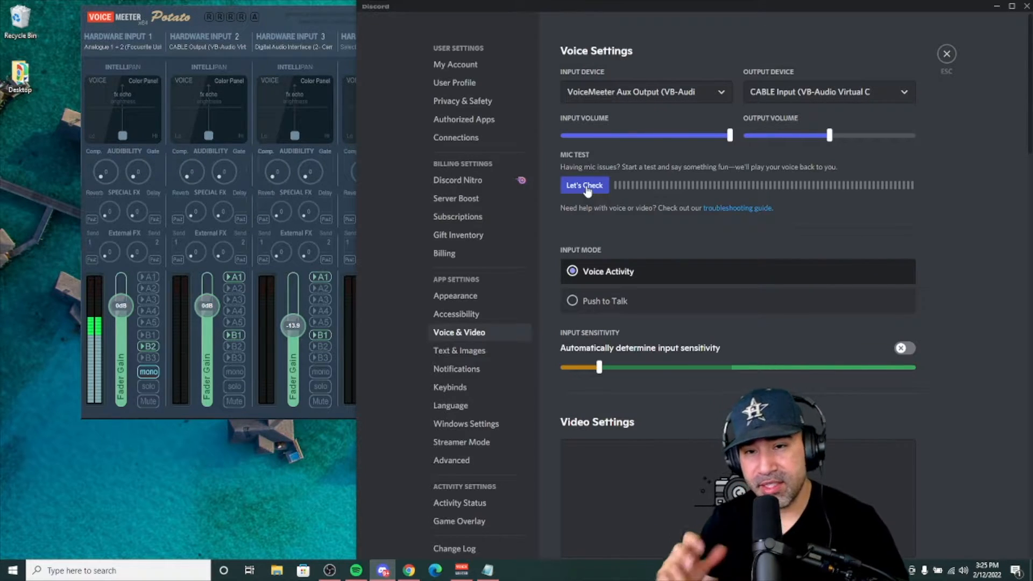
scroll(down, 3)
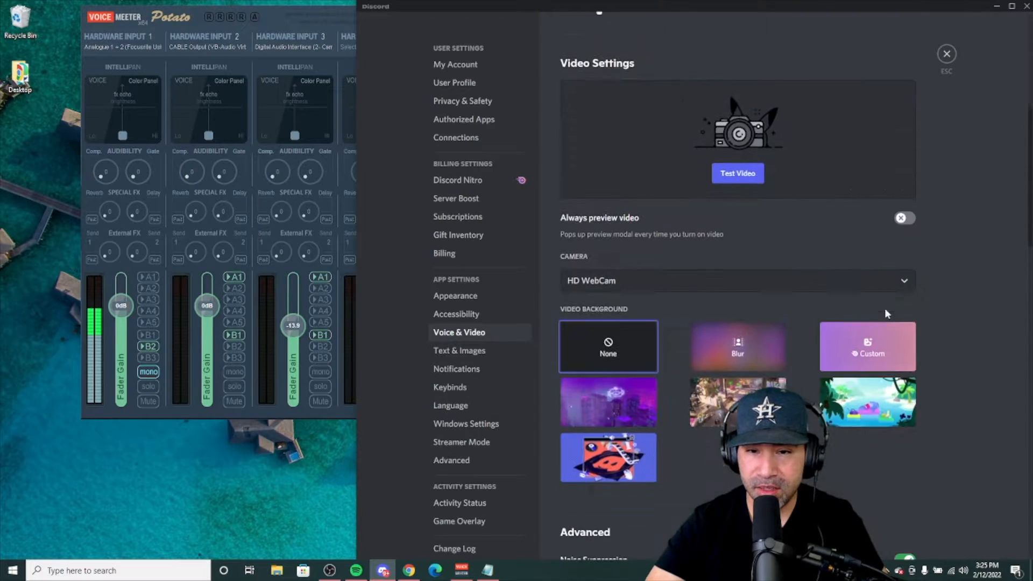
scroll(down, 3)
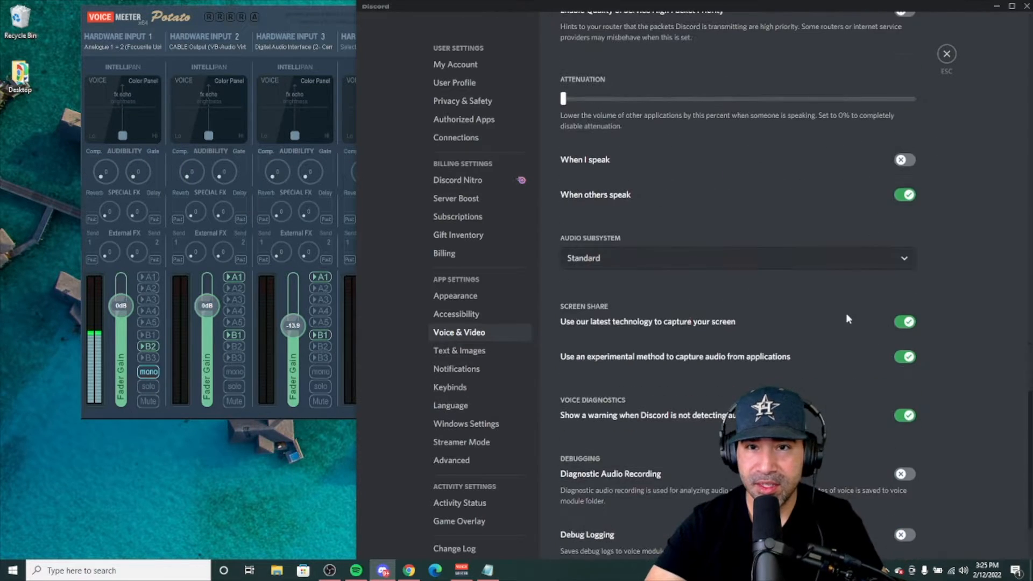
scroll(up, 3)
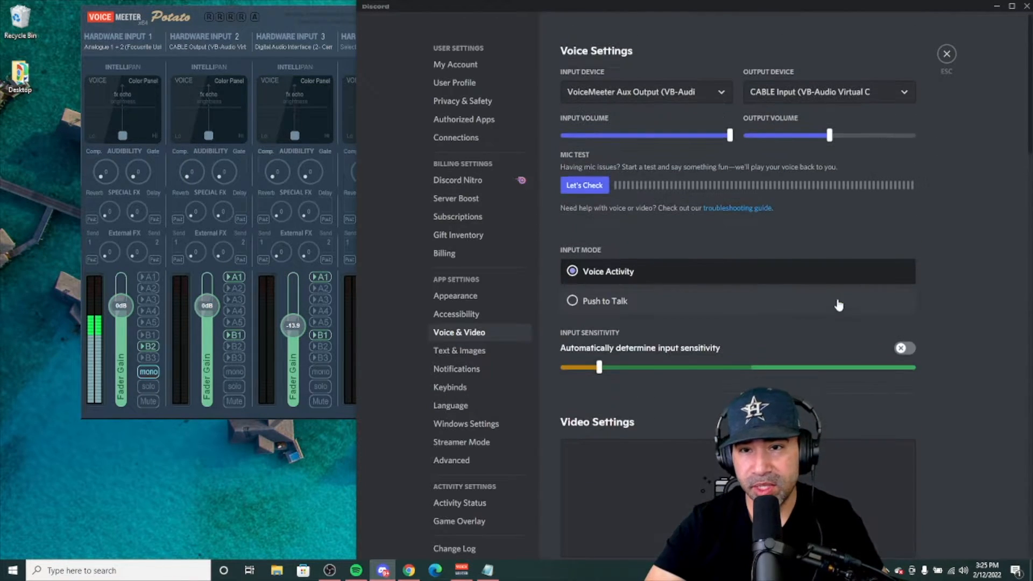
click(584, 185)
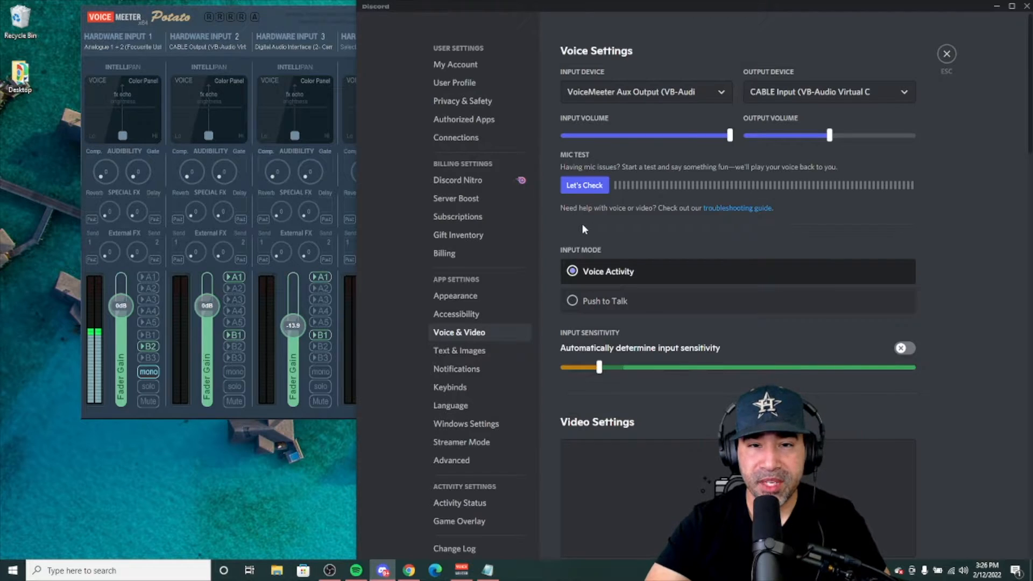
mouse_move(130, 53)
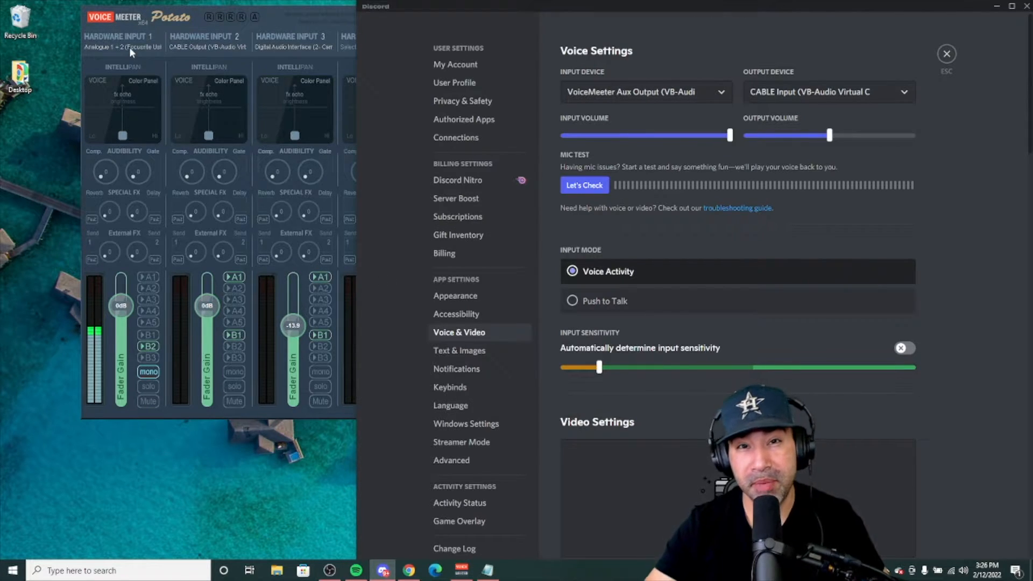
mouse_move(809, 217)
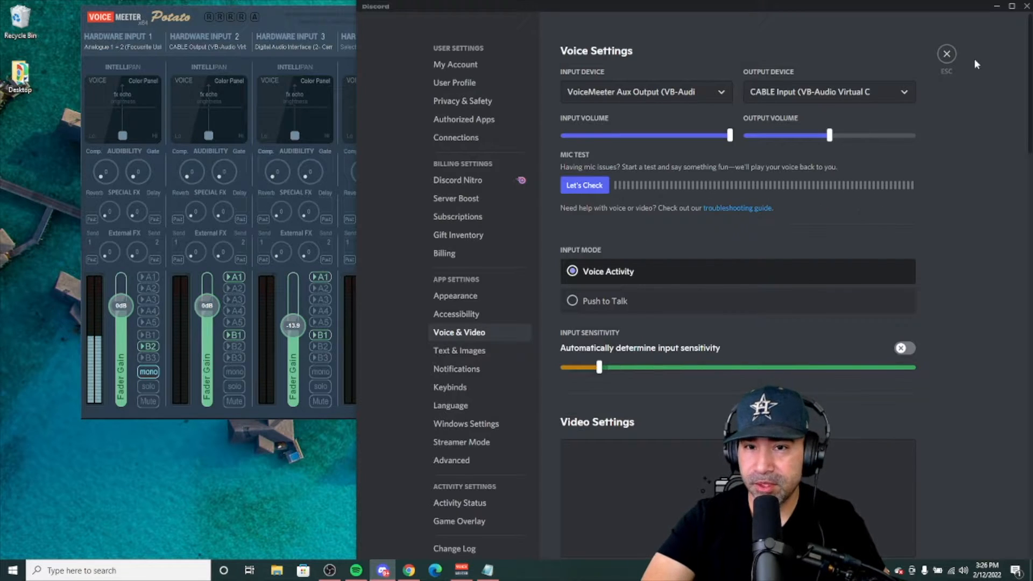
Close Discord's settings to reveal the full Voicemeeter Potato mixer.
click(947, 53)
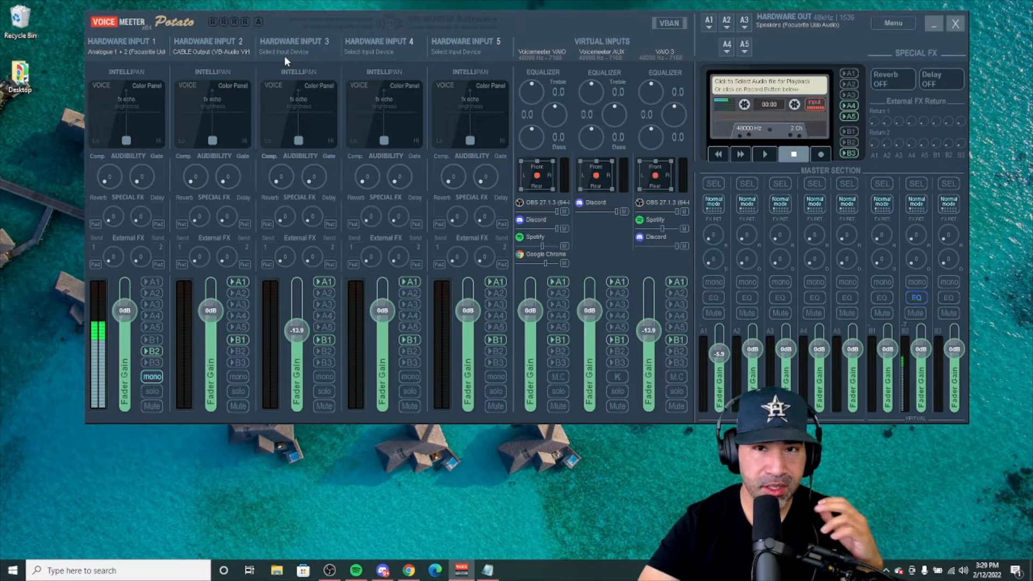
mouse_move(294, 51)
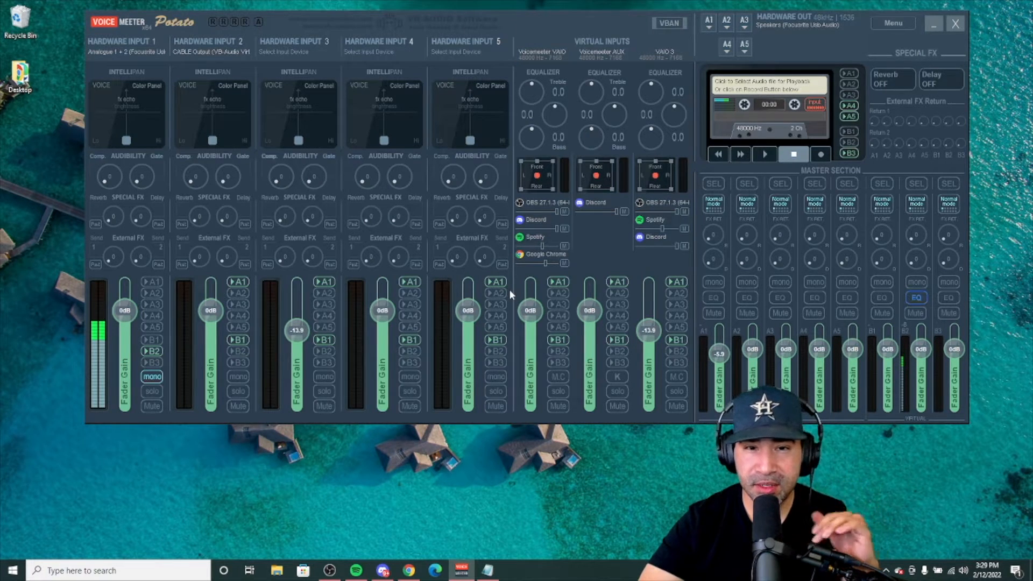
mouse_move(557, 310)
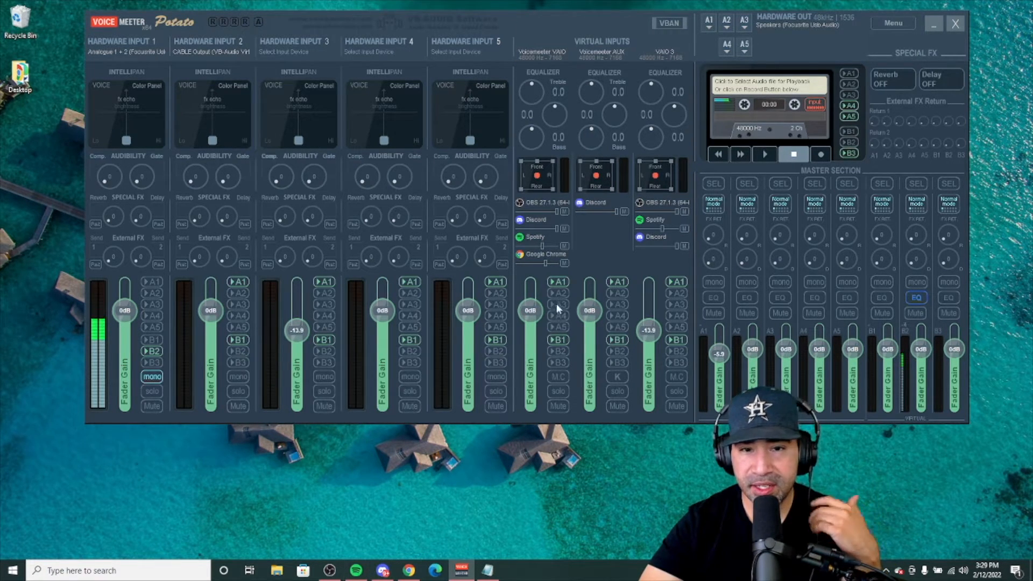
mouse_move(514, 274)
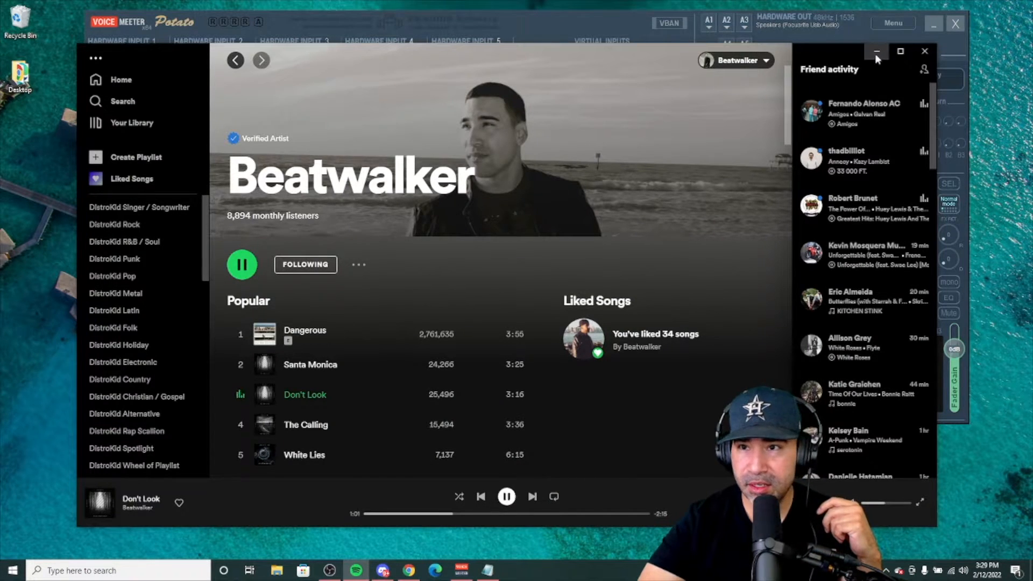
Hide Spotify to check the mixer, then show the 'Beatwalker - Santa Monica' YouTube tab.
click(876, 52)
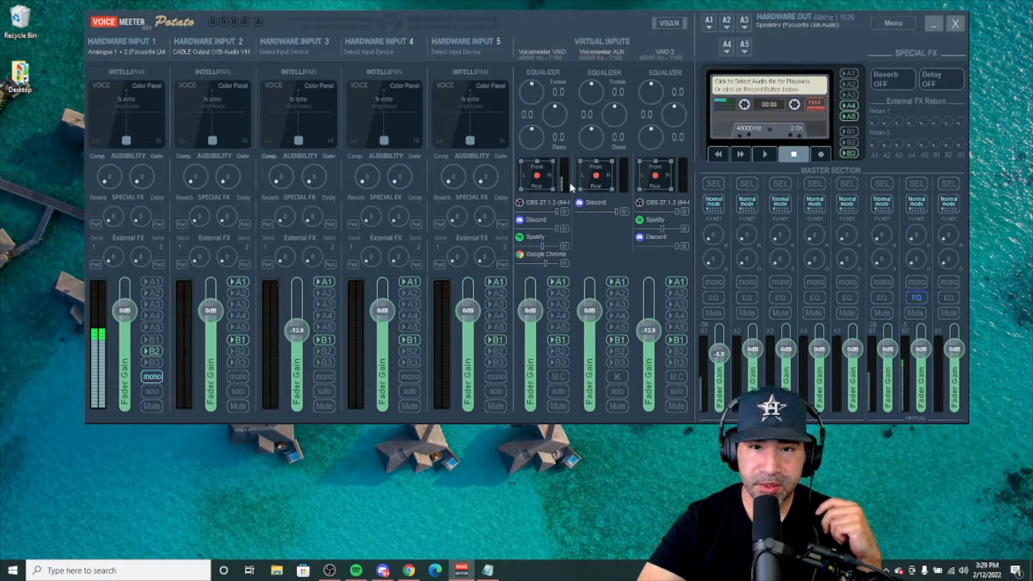
mouse_move(550, 251)
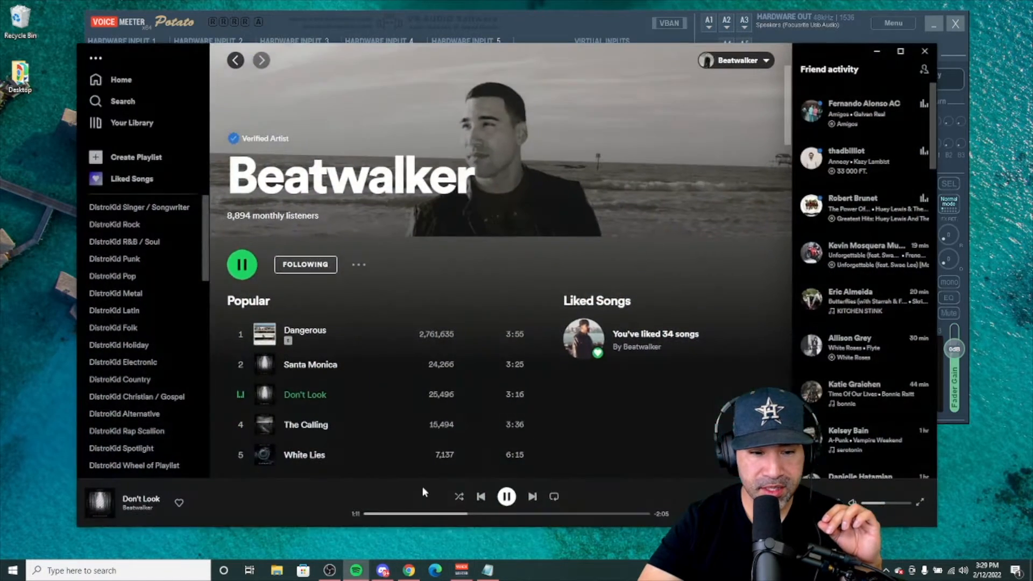
click(407, 571)
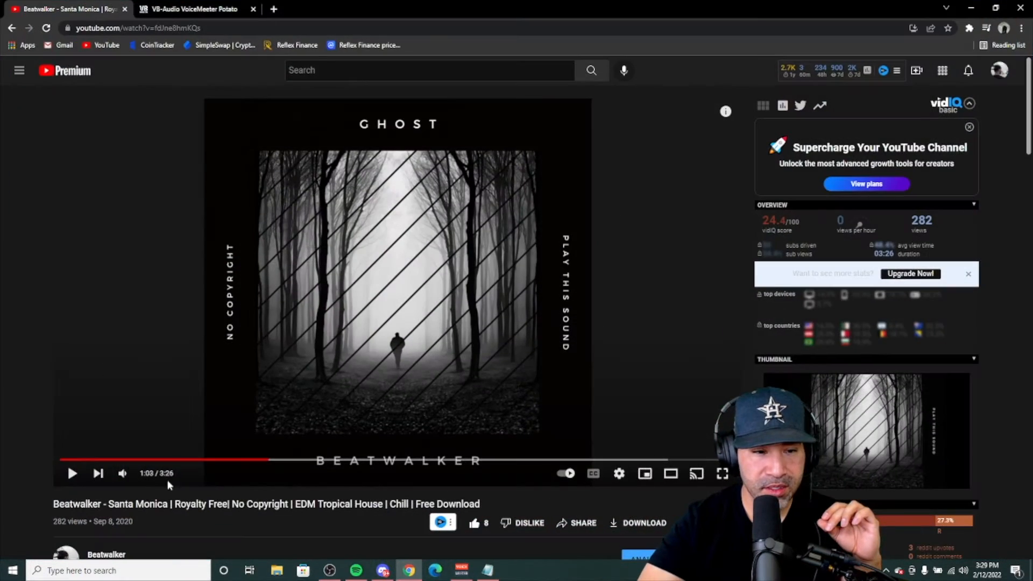
Play the Beatwalker Santa Monica YouTube video so its audio runs through Voicemeeter.
click(356, 570)
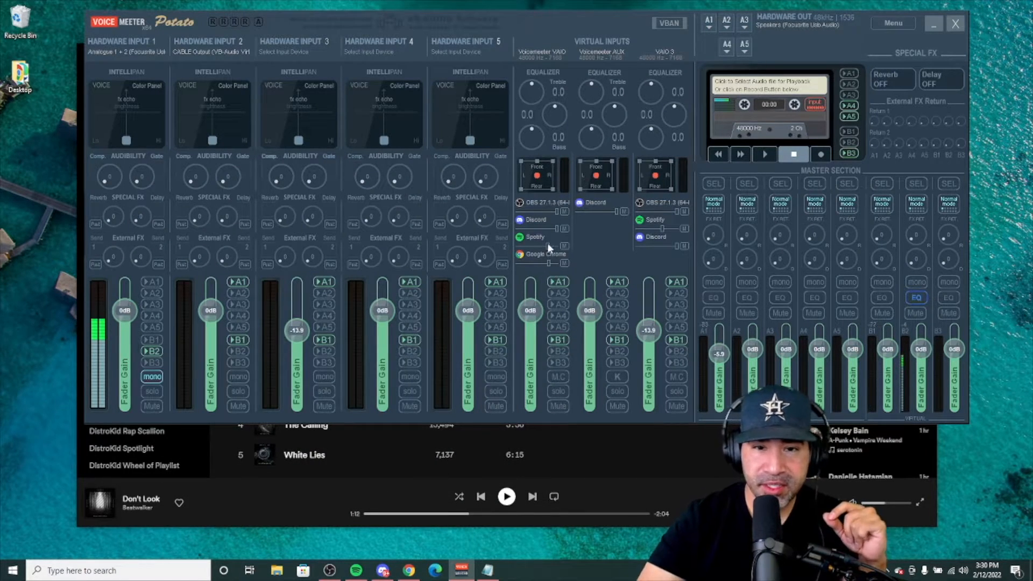
mouse_move(538, 321)
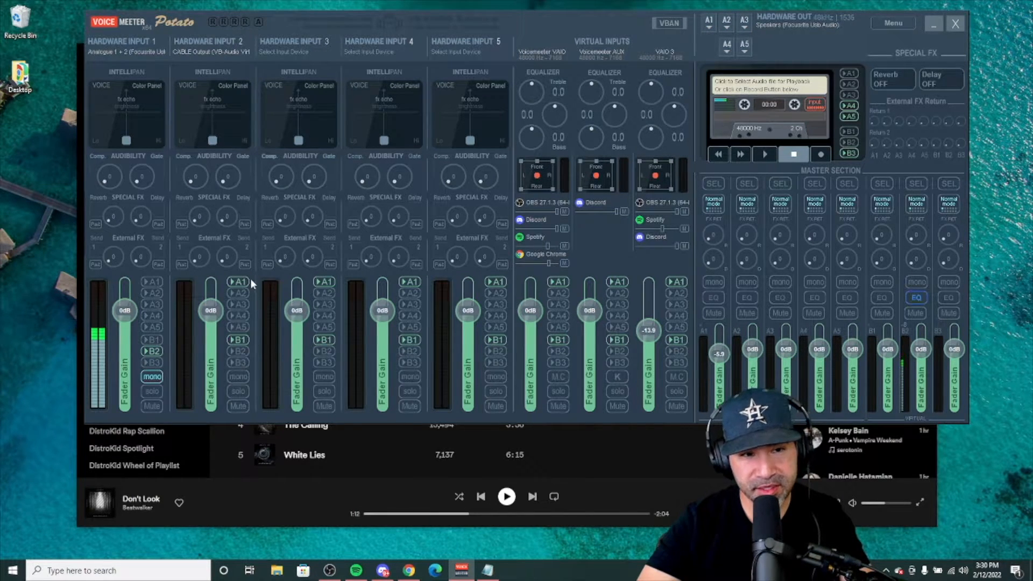
mouse_move(616, 357)
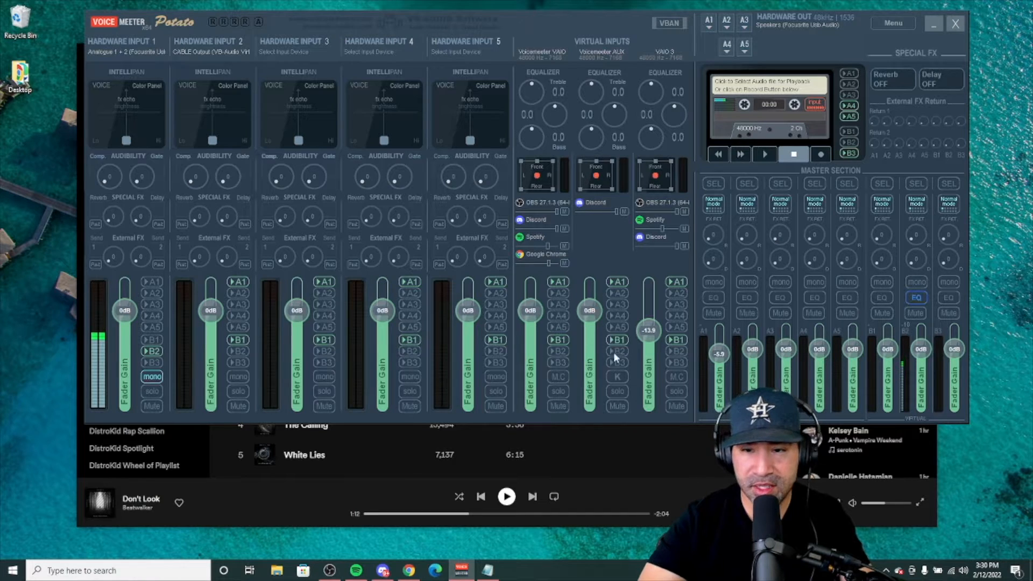
mouse_move(71, 269)
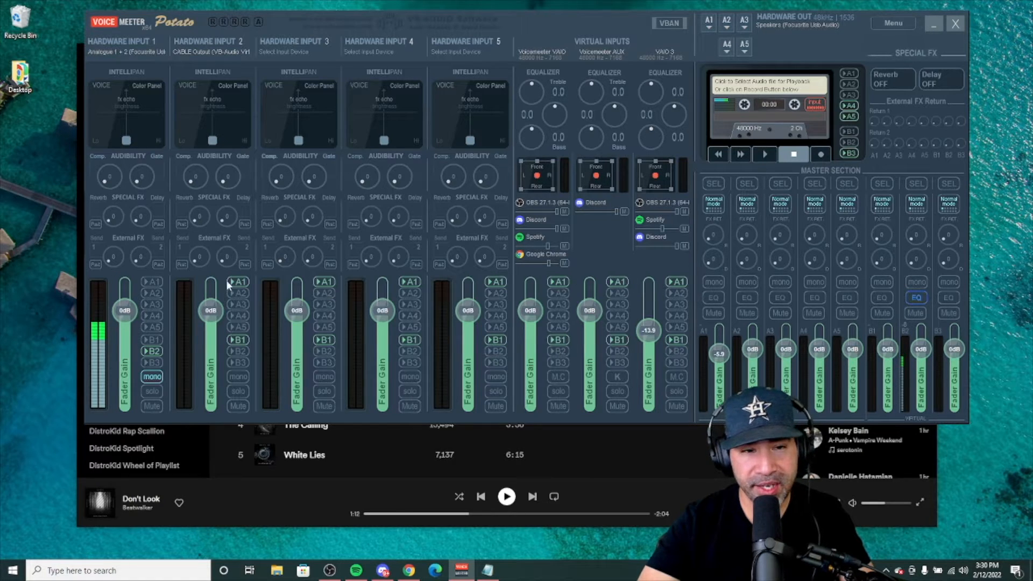
mouse_move(668, 285)
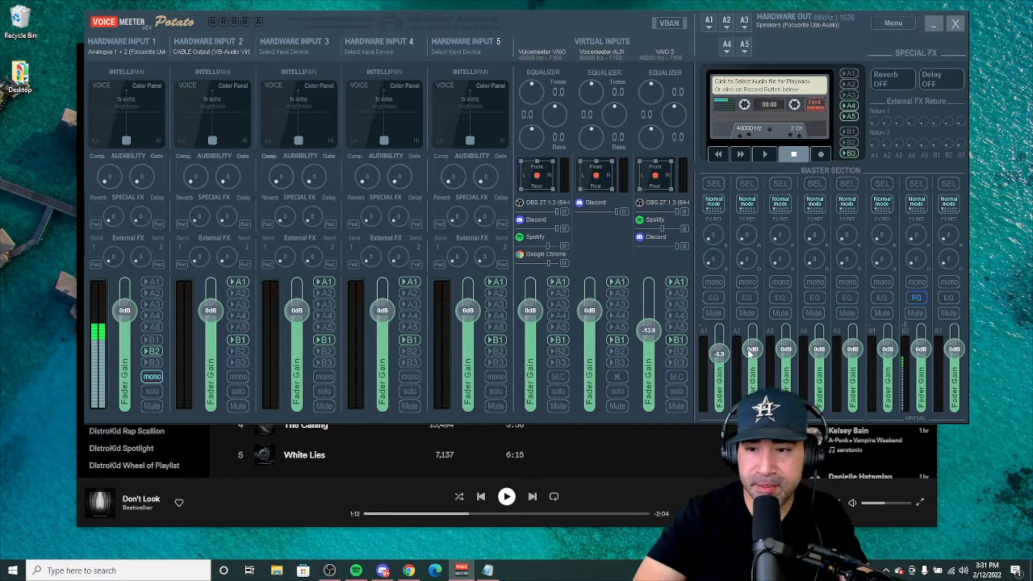
mouse_move(919, 359)
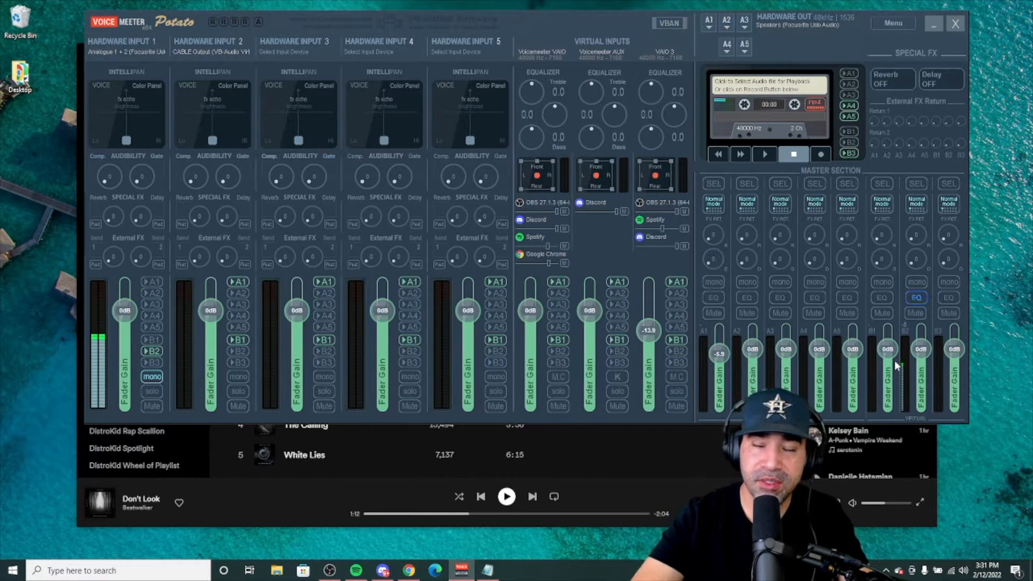
mouse_move(954, 331)
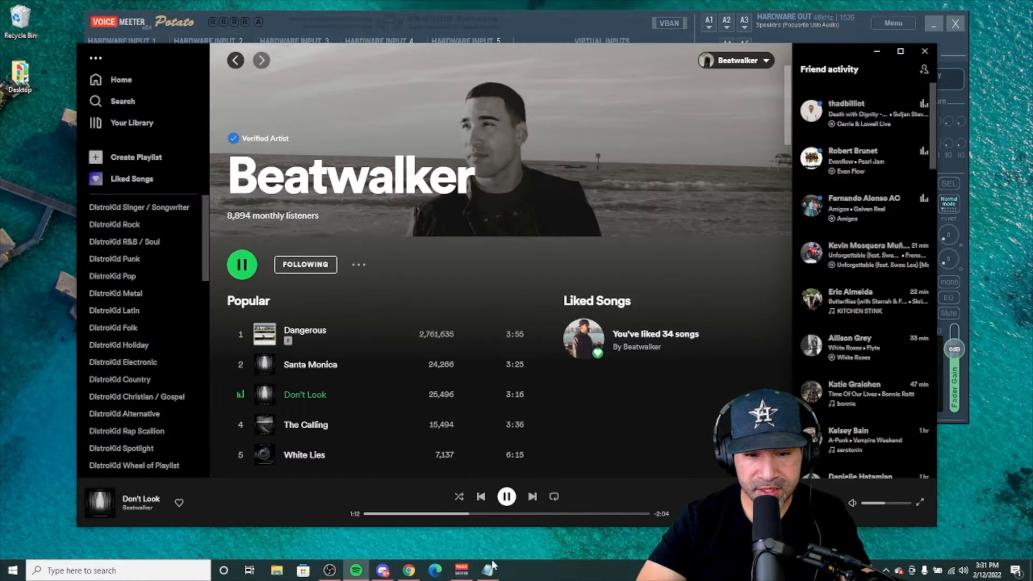
Point OBS's MIC B2 source at VoiceMeeter Aux Output, then return to Spotify.
click(461, 570)
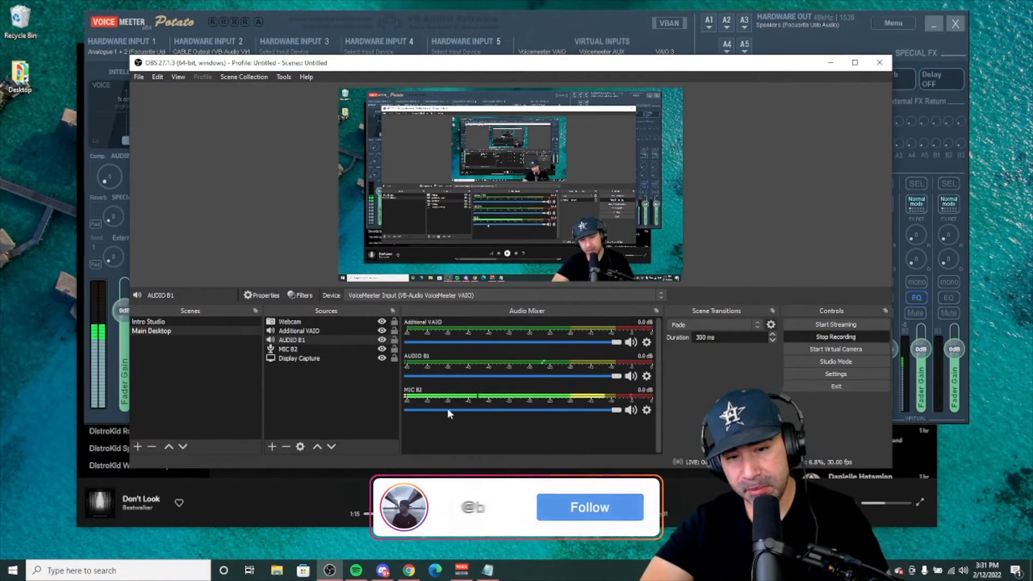
click(589, 507)
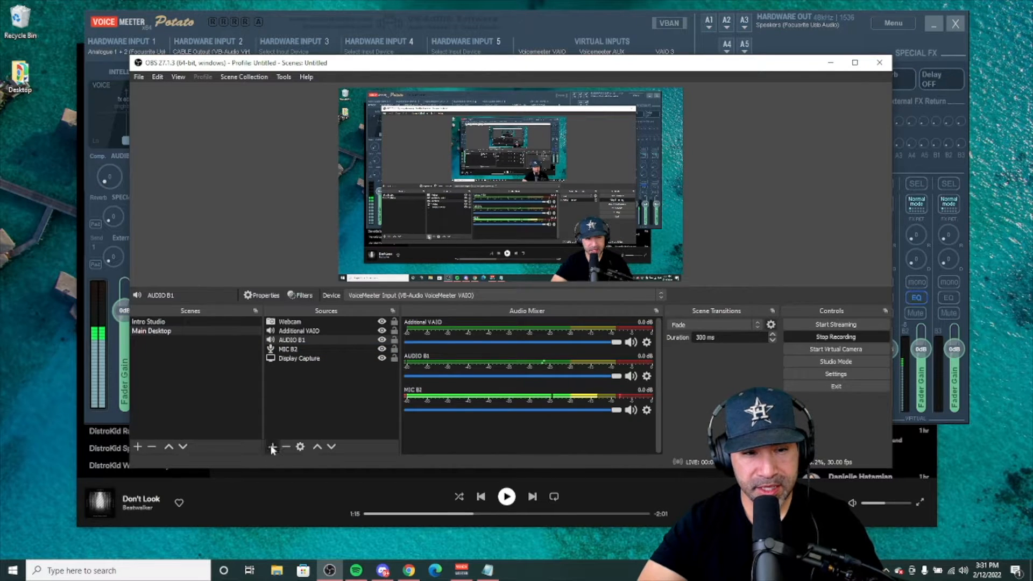
click(271, 447)
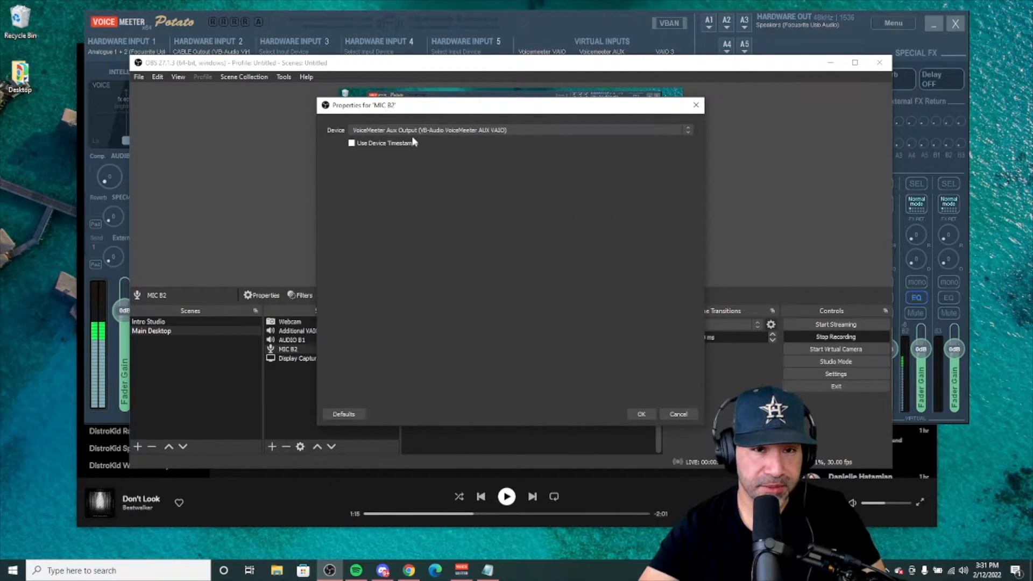
click(640, 414)
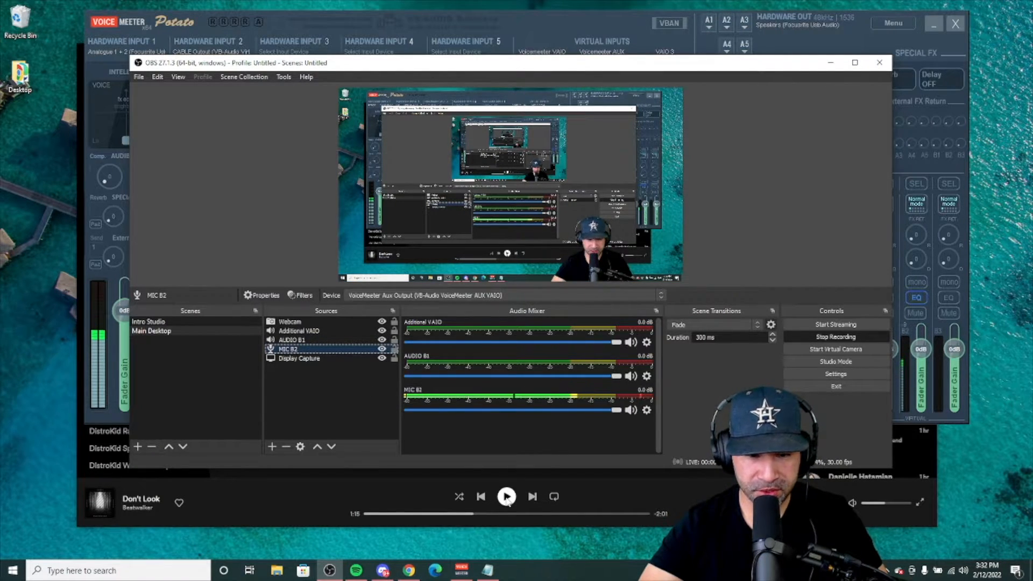
click(354, 571)
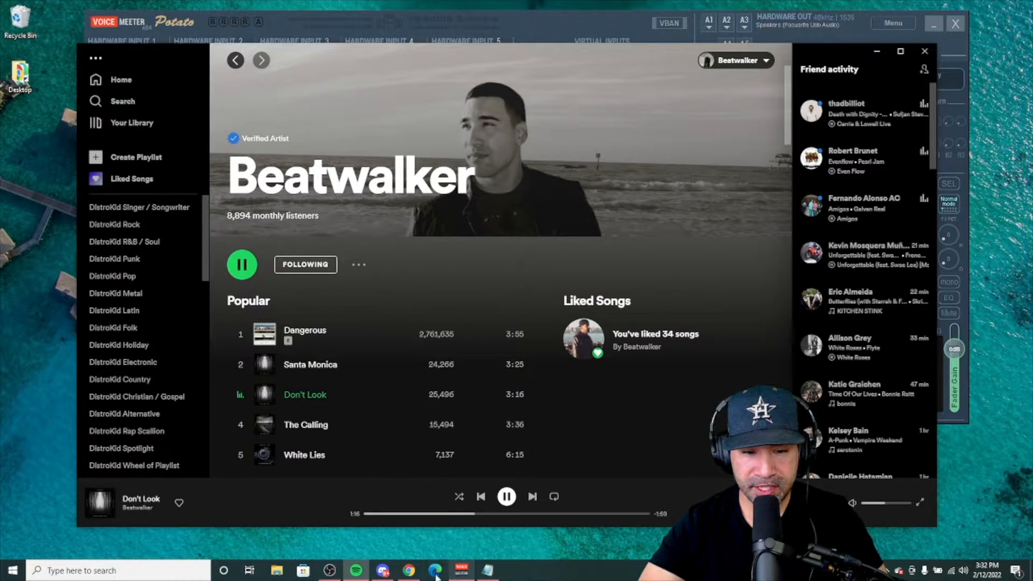
Confirm OBS's AUDIO B1 source captures VoiceMeeter Input (VAIO) and close its properties.
click(461, 570)
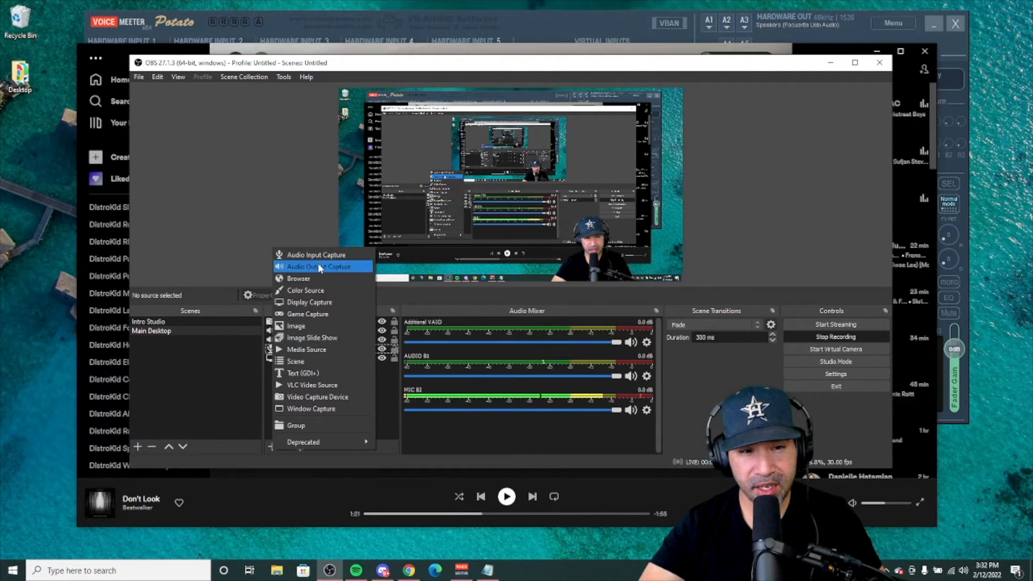
mouse_move(313, 337)
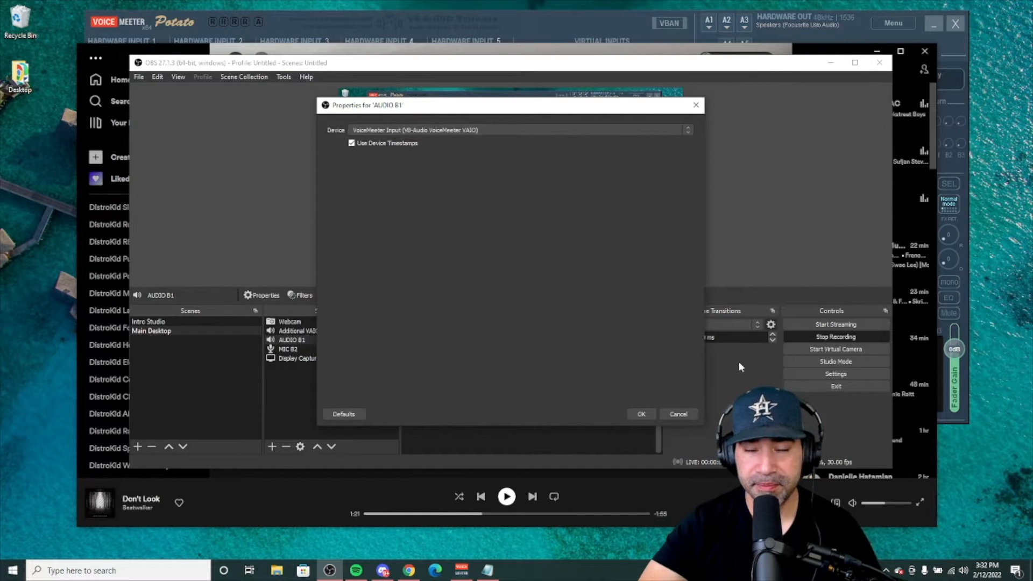
click(640, 414)
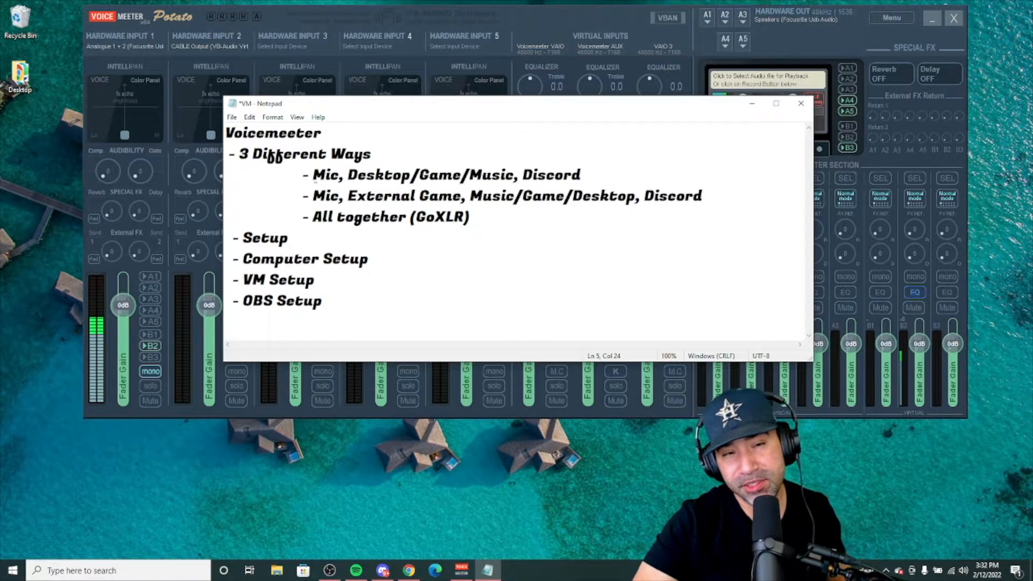
click(580, 175)
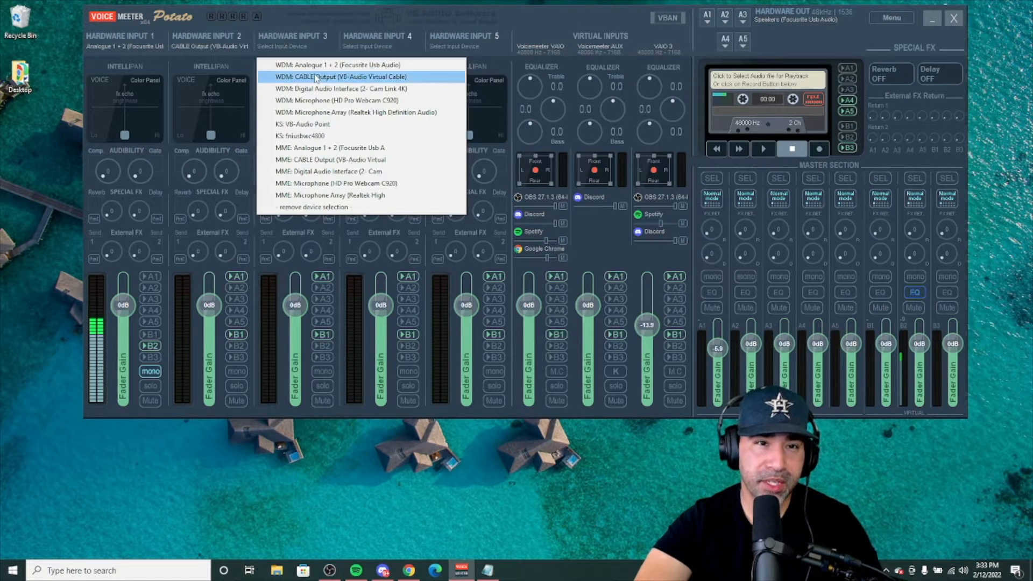
mouse_move(328, 89)
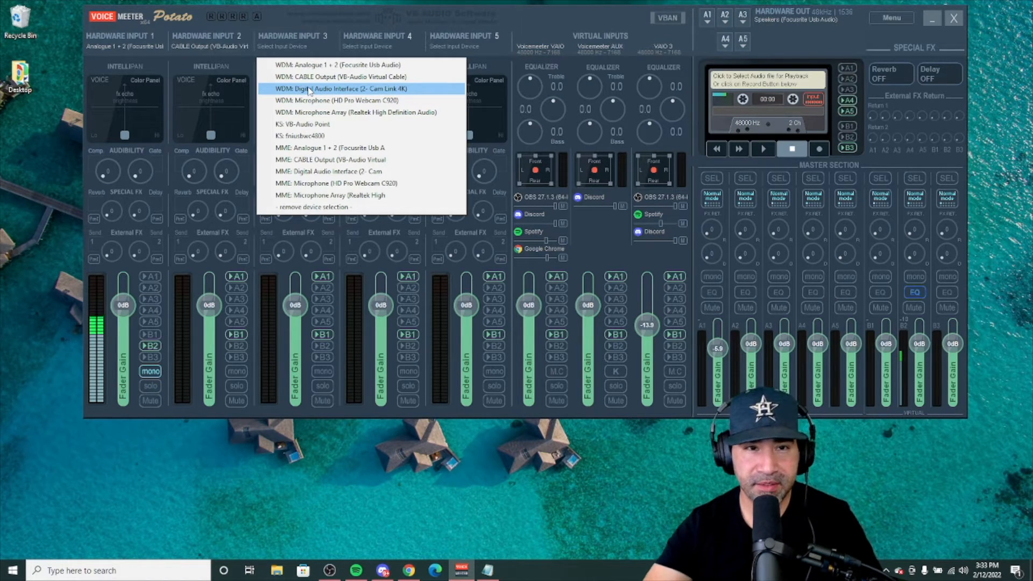
Set Hardware Input 3 to WDM: Digital Audio Interface (2- Cam Link 4K).
click(343, 88)
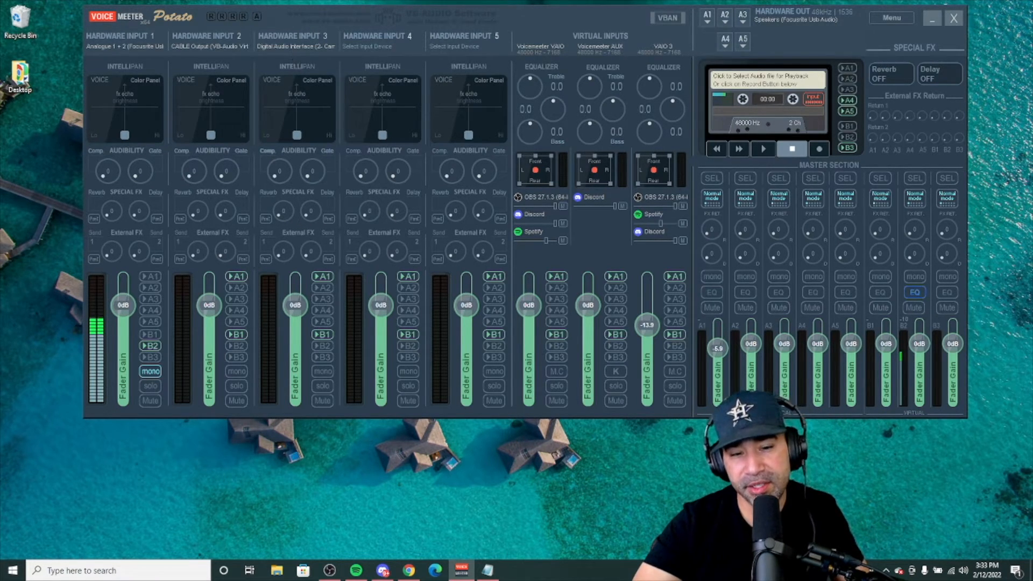
click(488, 570)
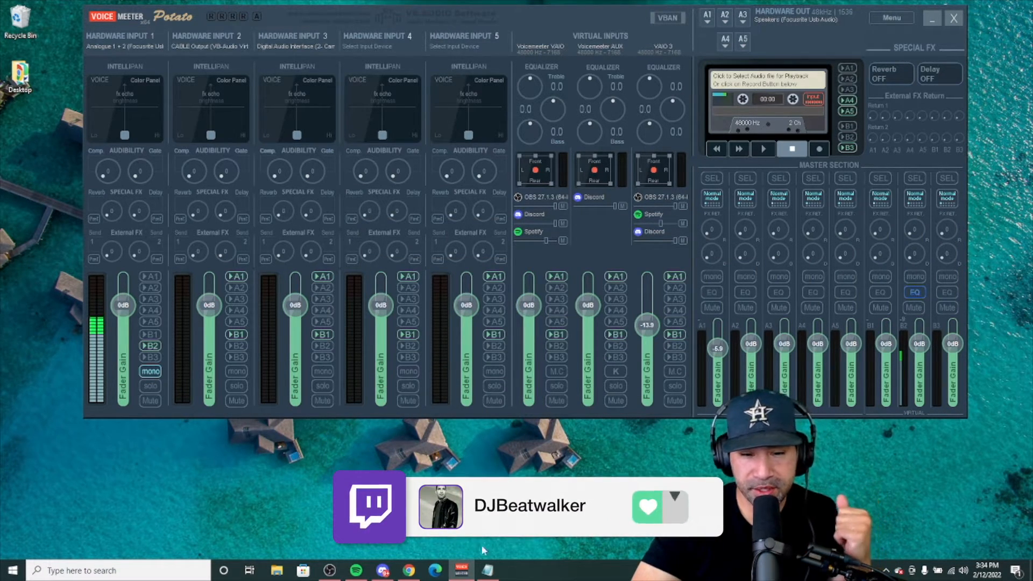
Bring OBS Studio to the front over Voicemeeter Potato.
click(487, 570)
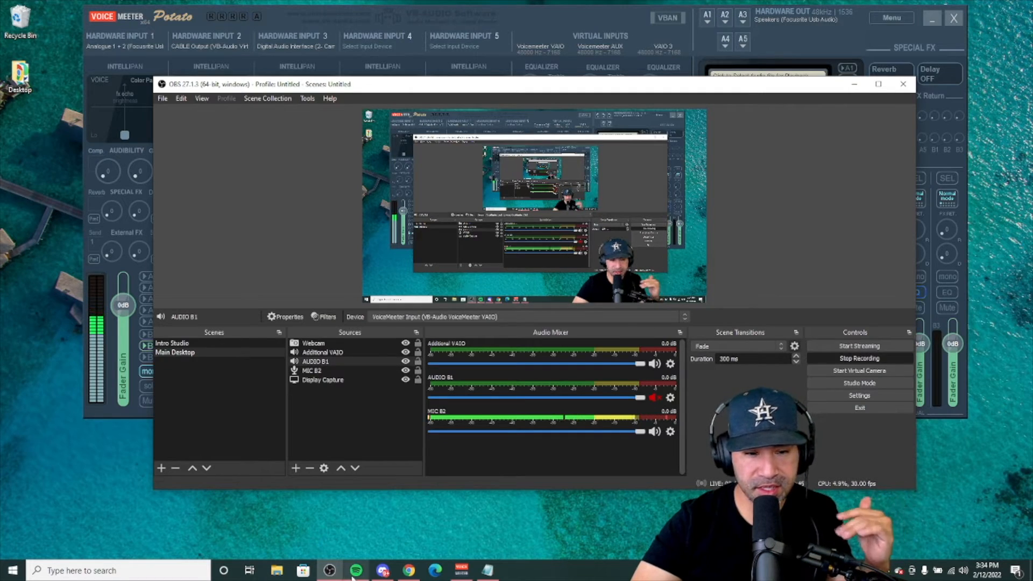
Switch briefly to Voicemeeter Potato and then back to OBS Studio.
click(355, 570)
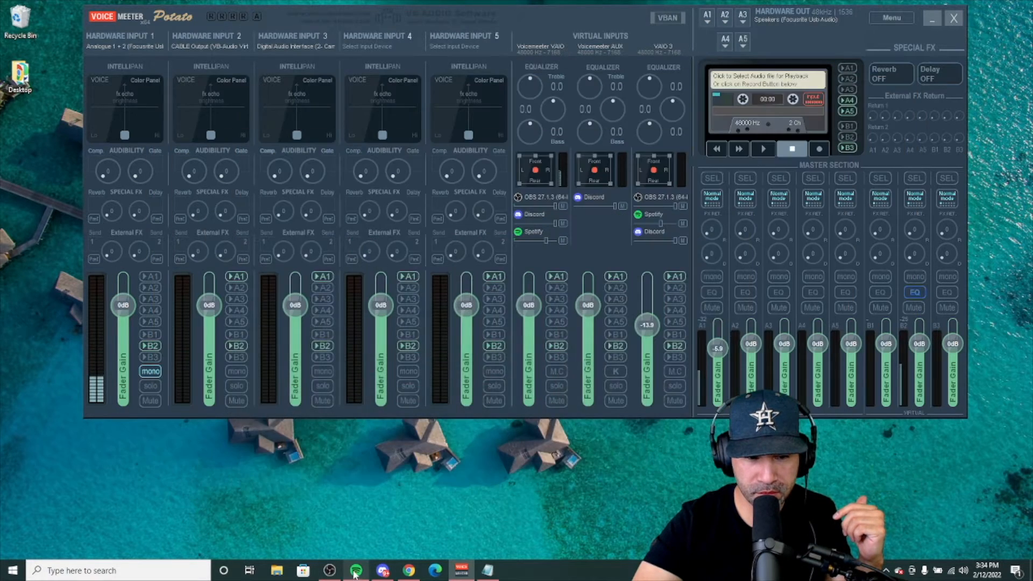
click(355, 570)
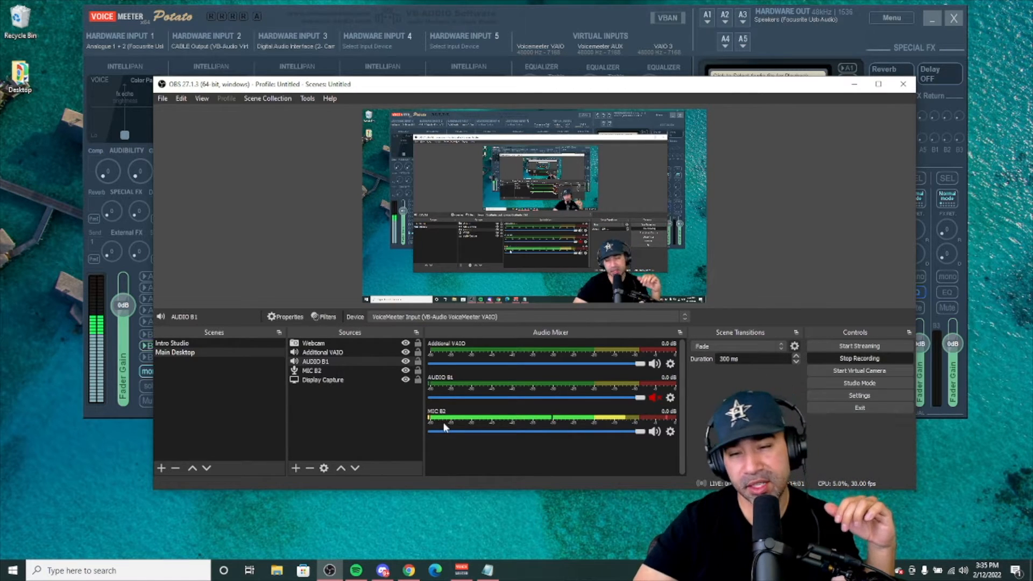
mouse_move(810, 123)
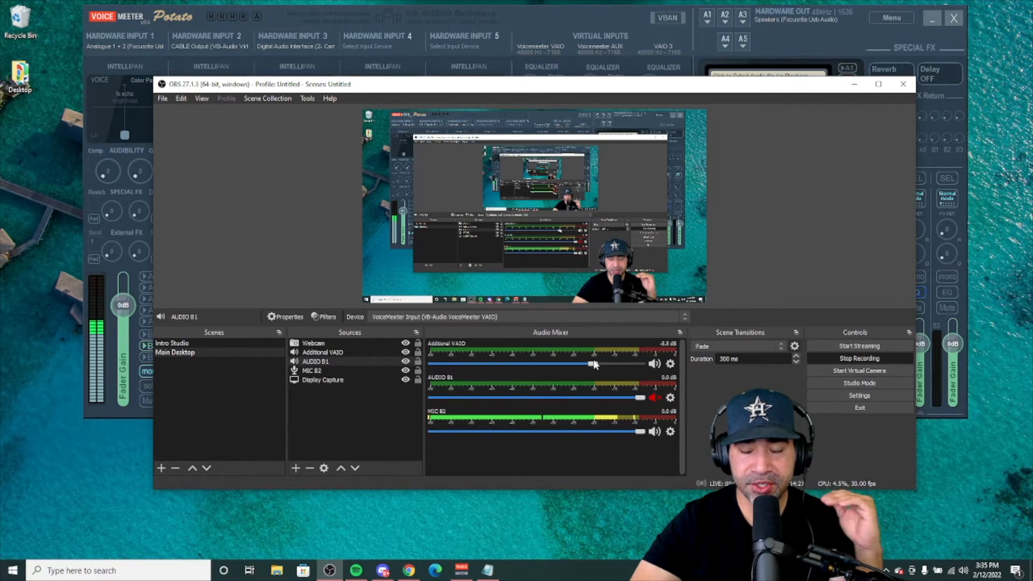
mouse_move(827, 437)
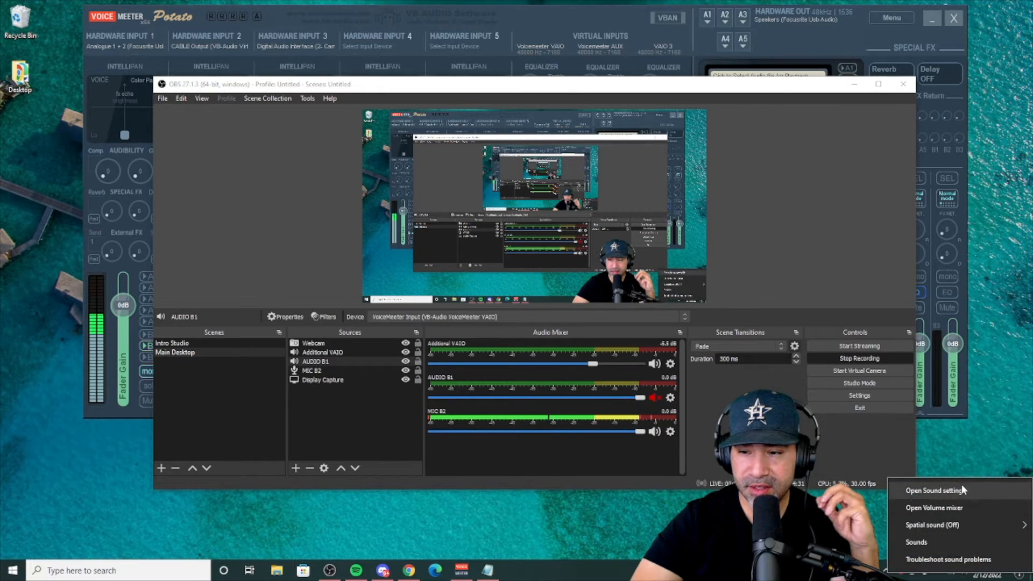
Route Spotify's output to VoiceMeeter VAIO3 Input in App volume and device preferences.
click(941, 490)
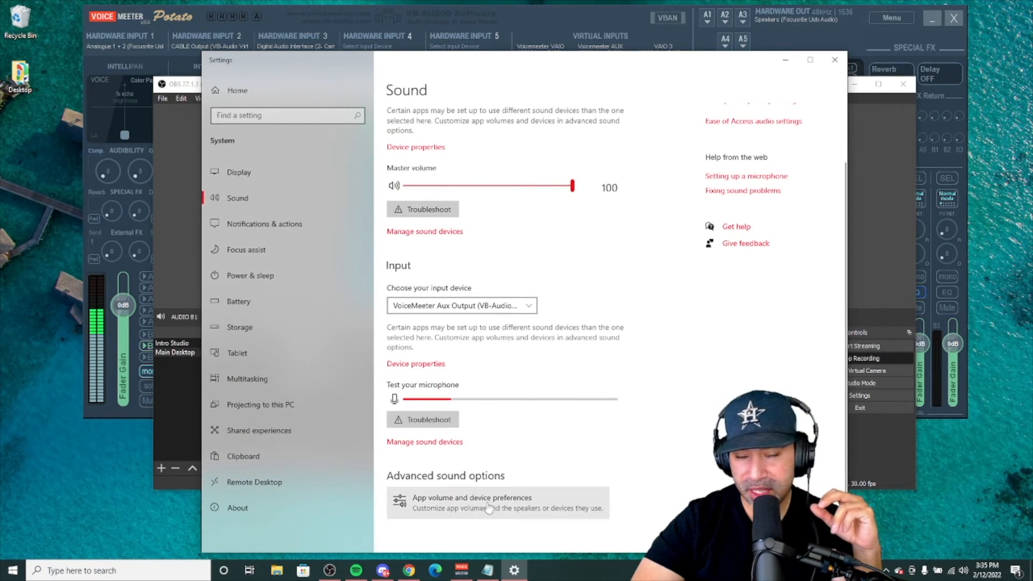
mouse_move(328, 569)
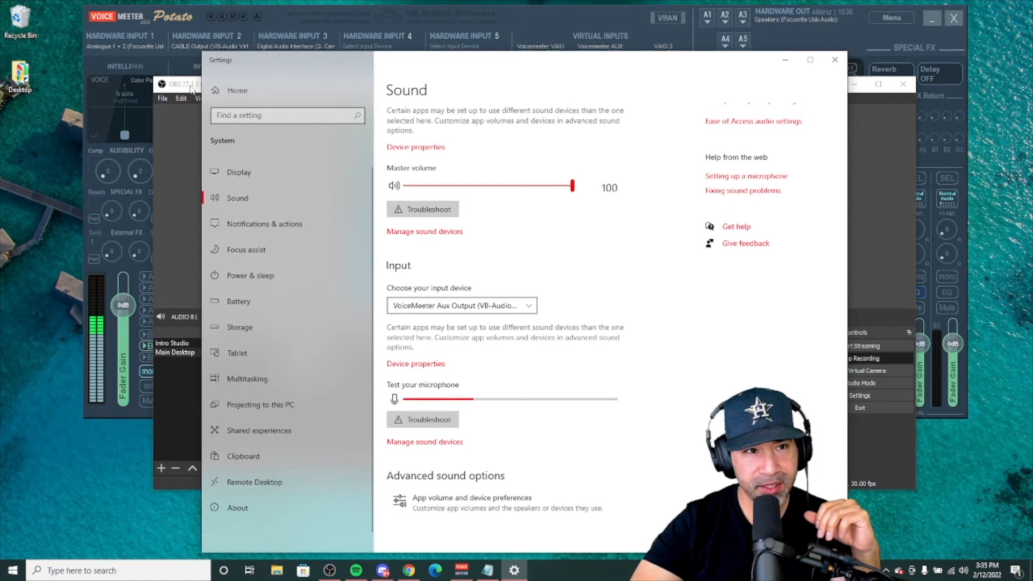
click(178, 84)
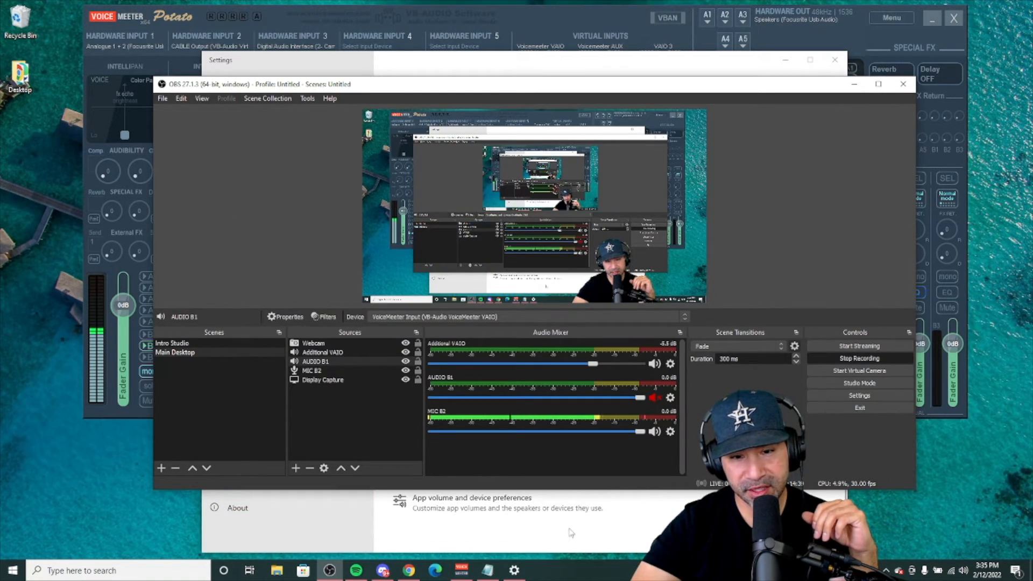
click(471, 503)
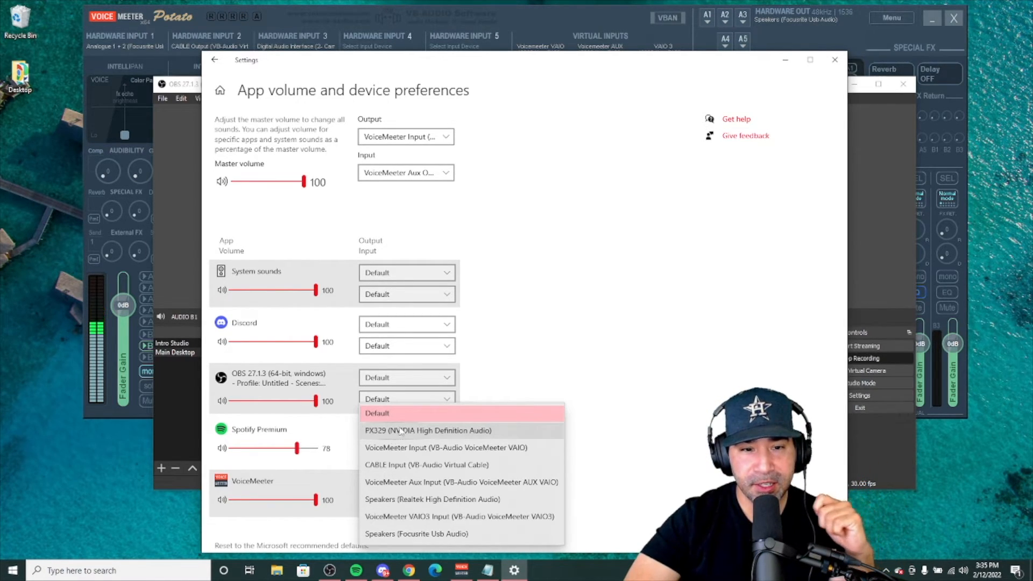
mouse_move(411, 526)
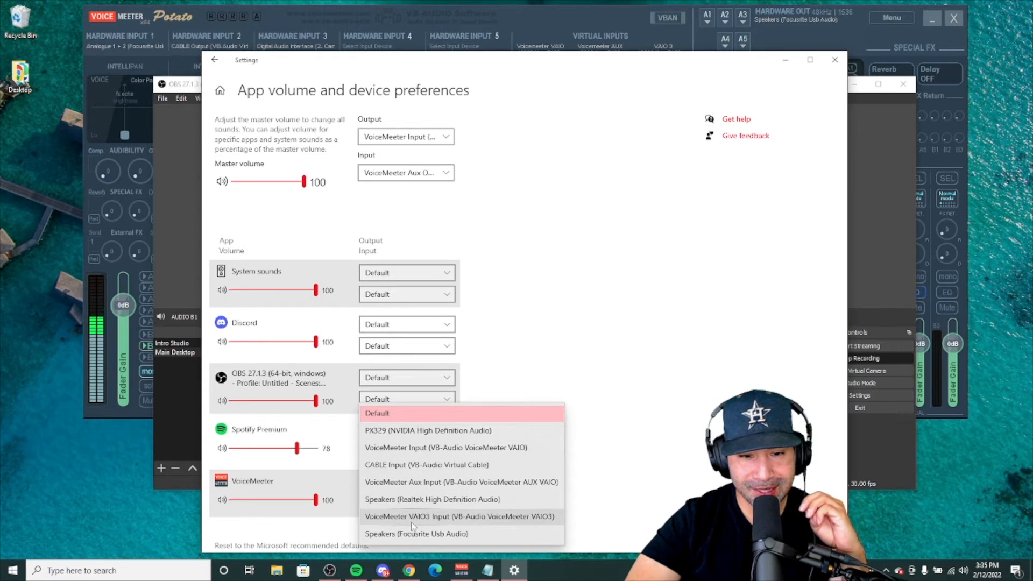
click(459, 516)
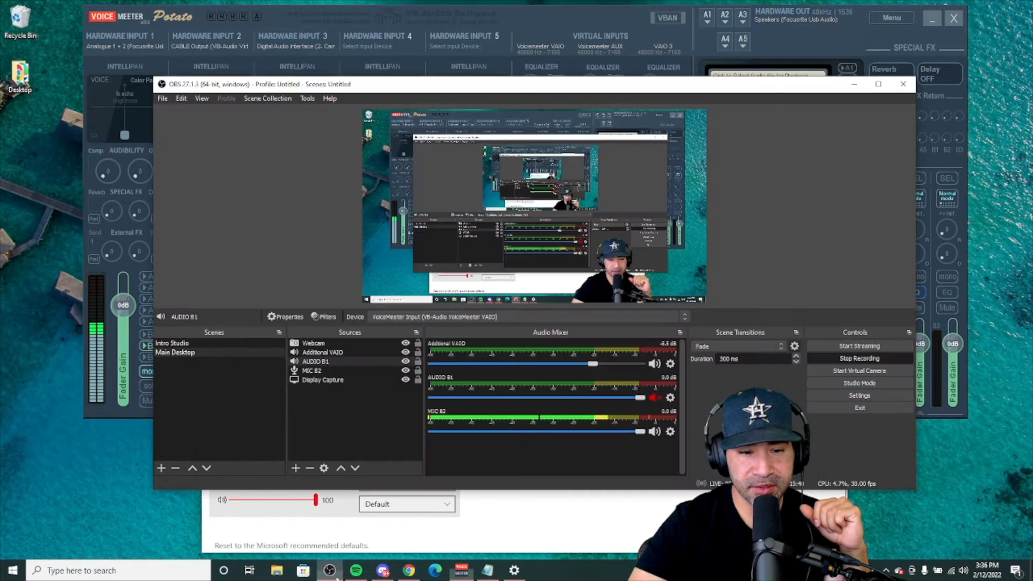
Minimize Spotify, then toggle the AUDIO B1 source's mute in OBS.
click(354, 571)
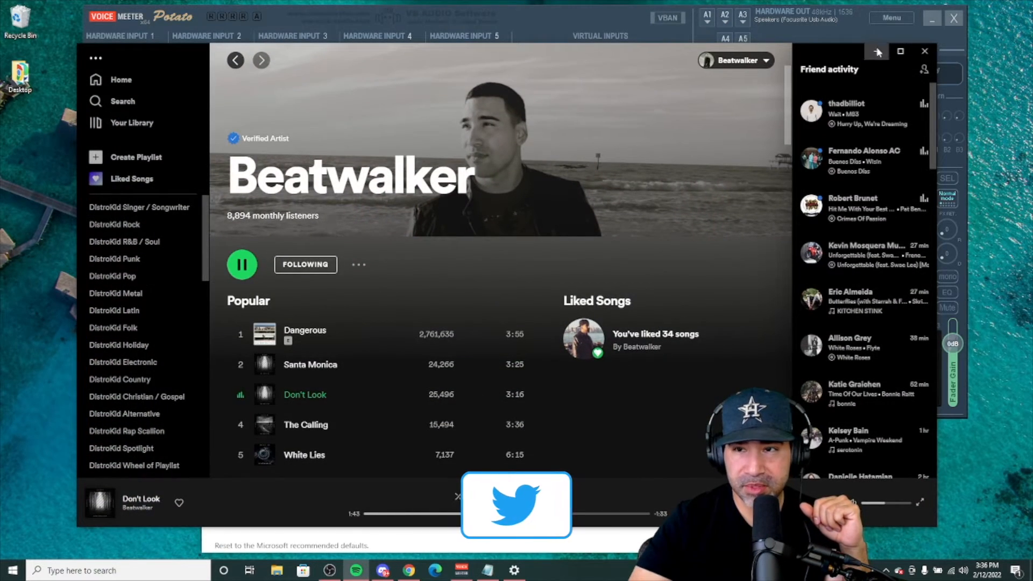
click(330, 570)
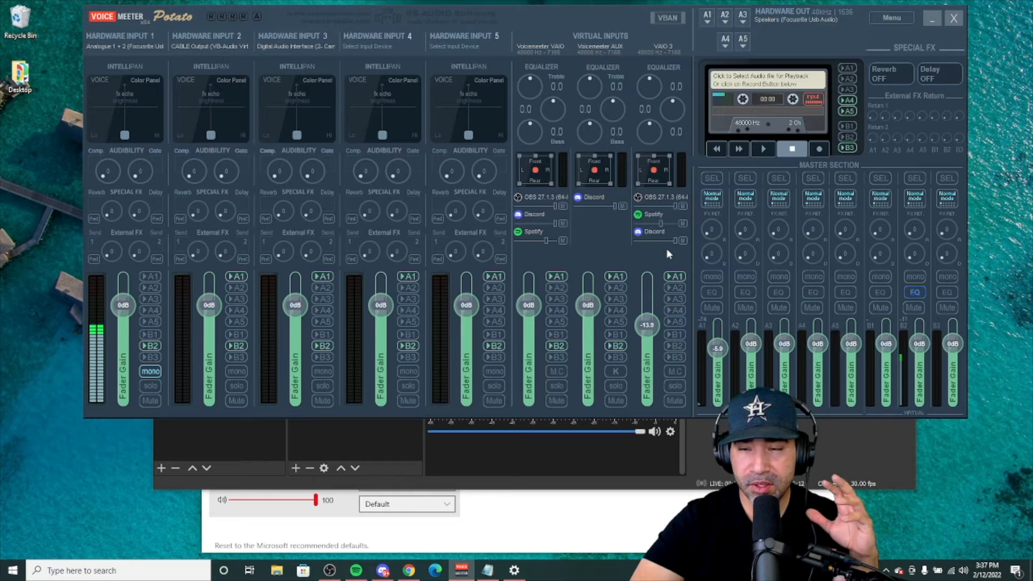
mouse_move(680, 282)
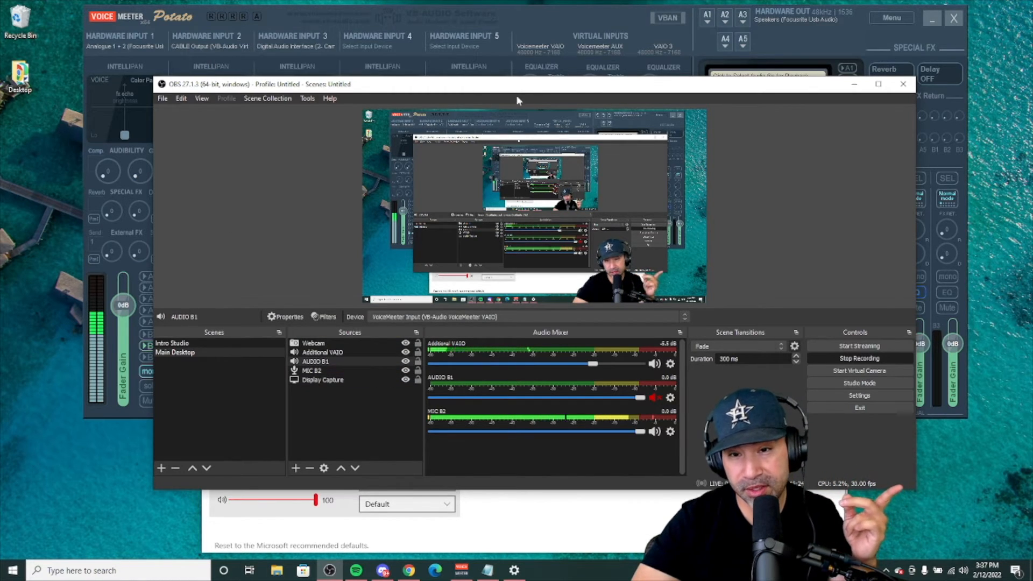
mouse_move(661, 306)
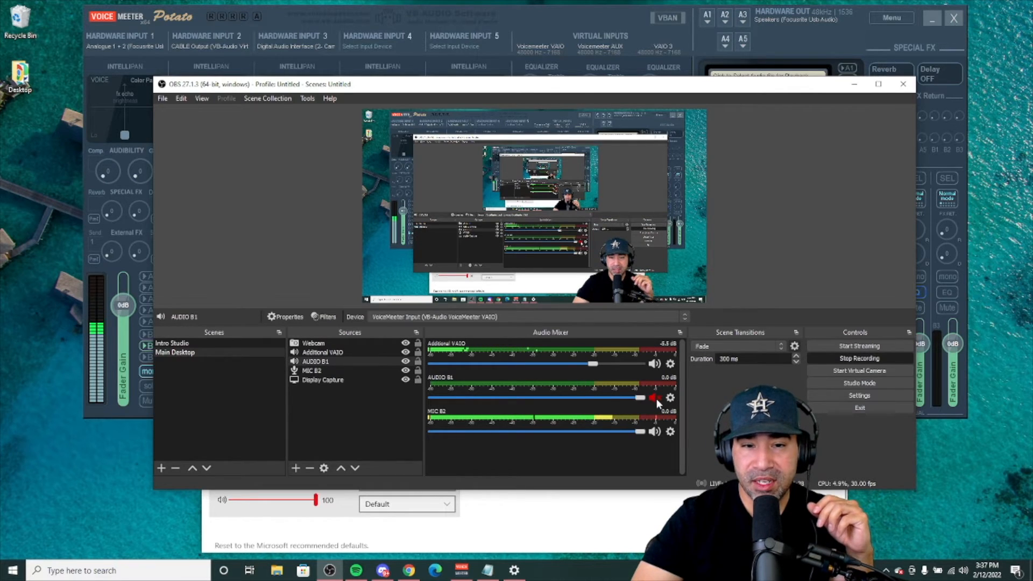
click(355, 570)
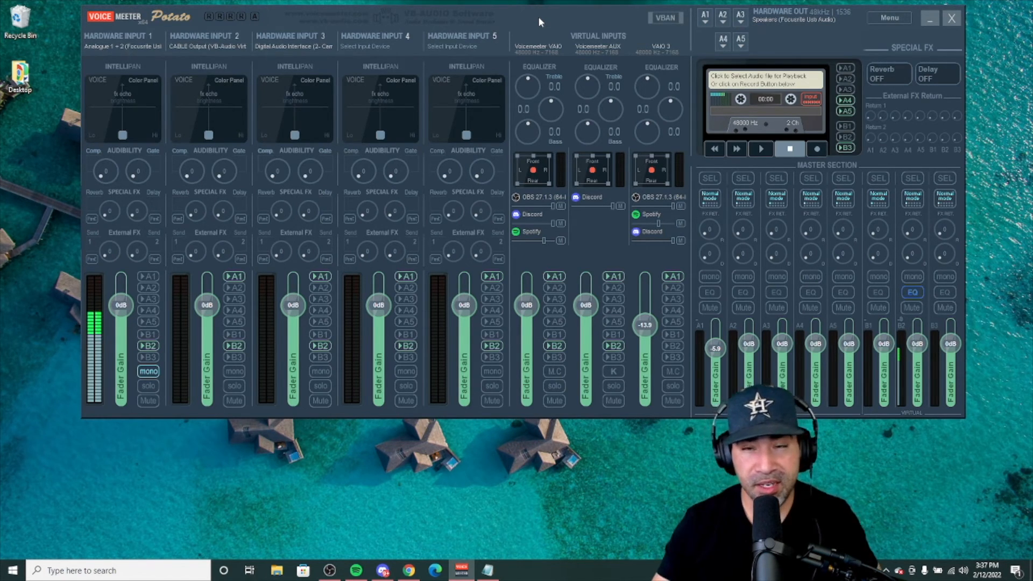
mouse_move(560, 34)
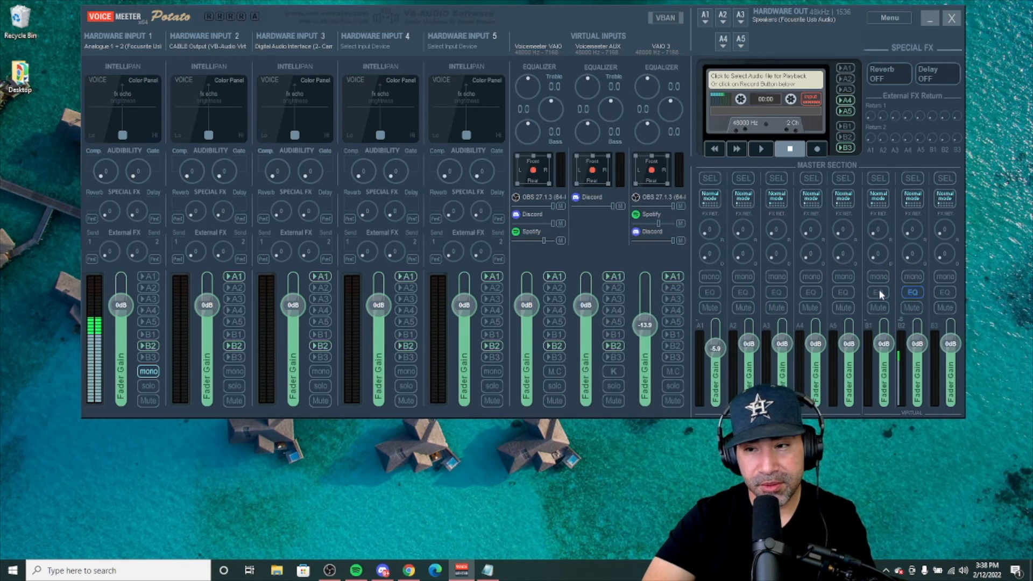
click(914, 291)
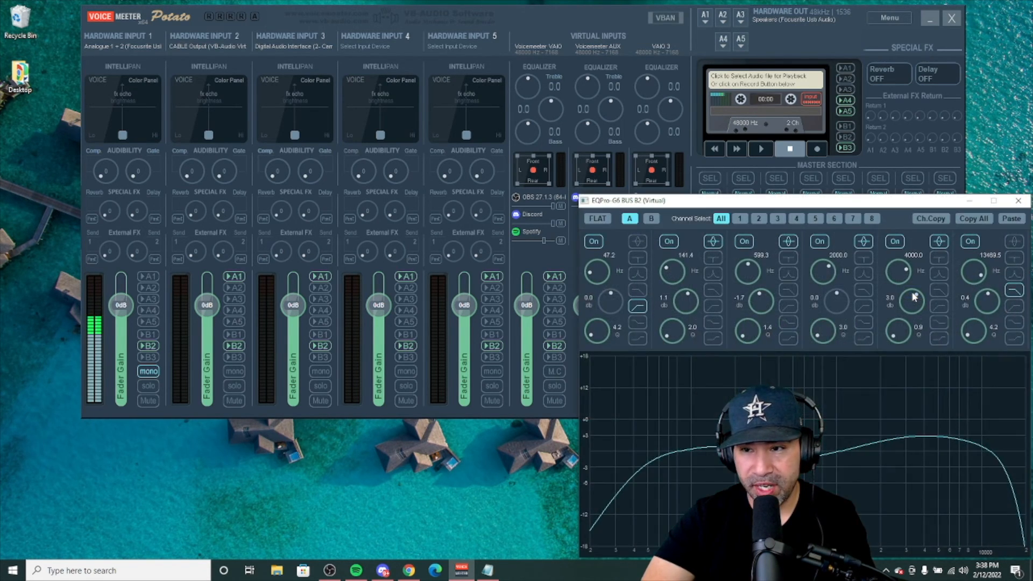
mouse_move(1020, 201)
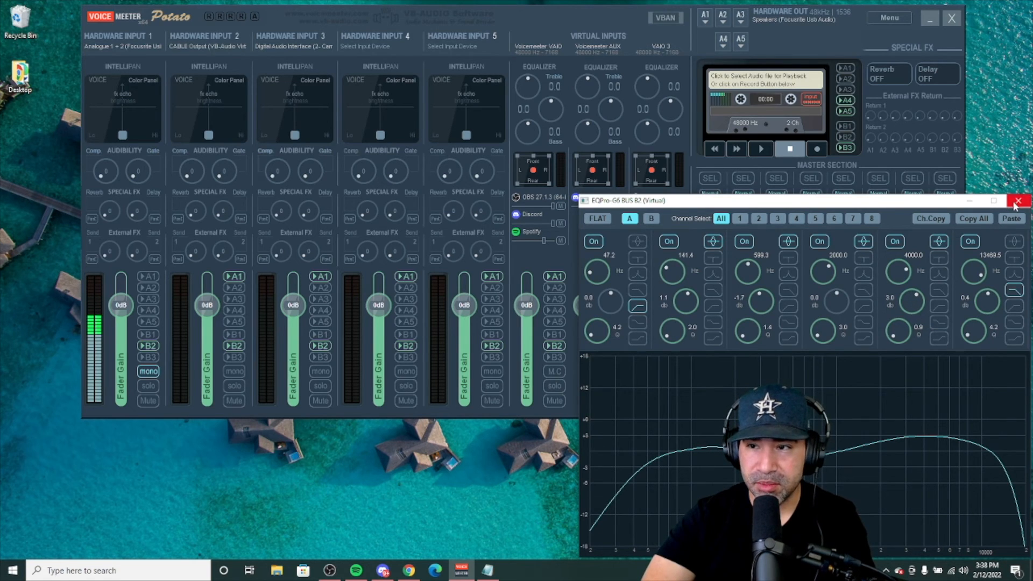
click(1018, 201)
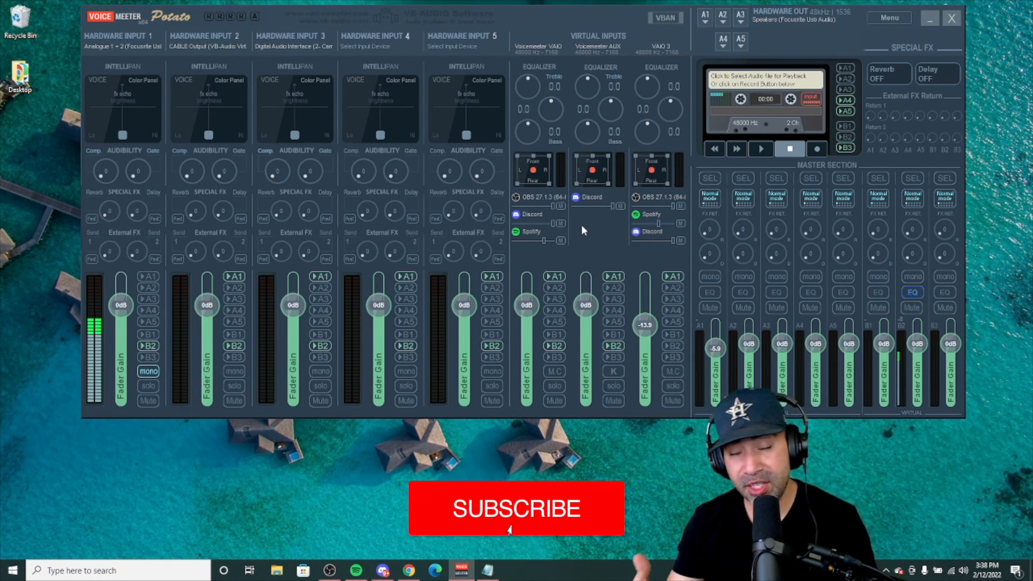
click(517, 508)
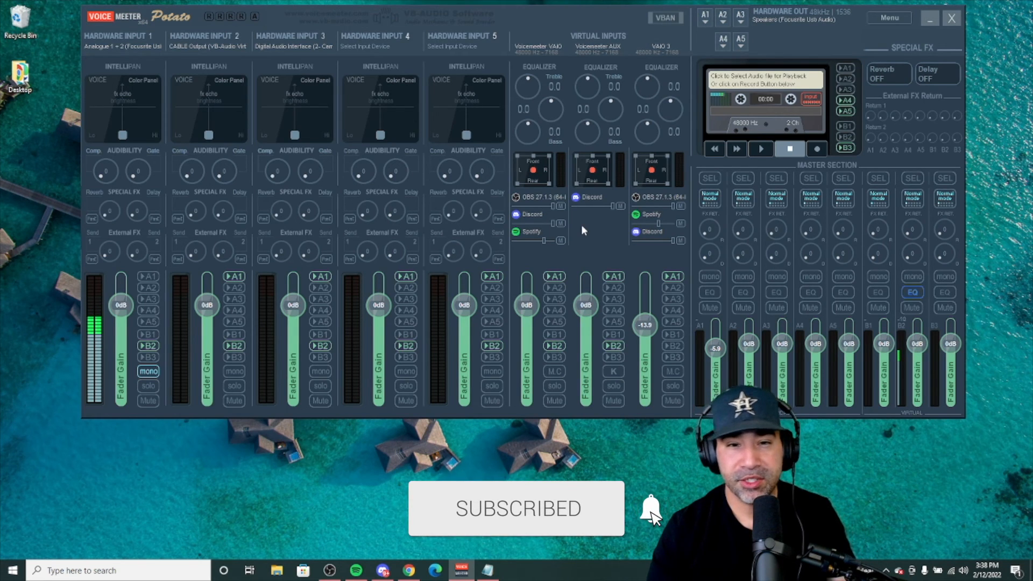